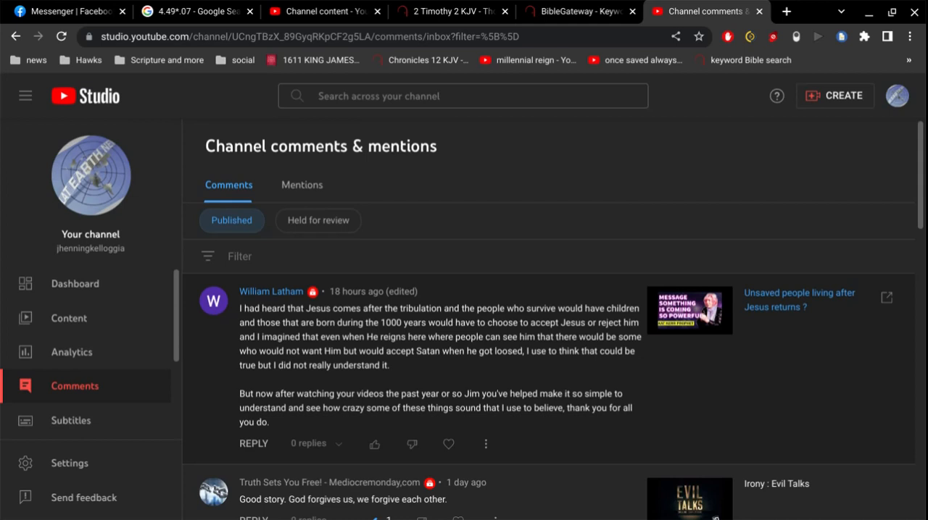
mouse_move(568, 332)
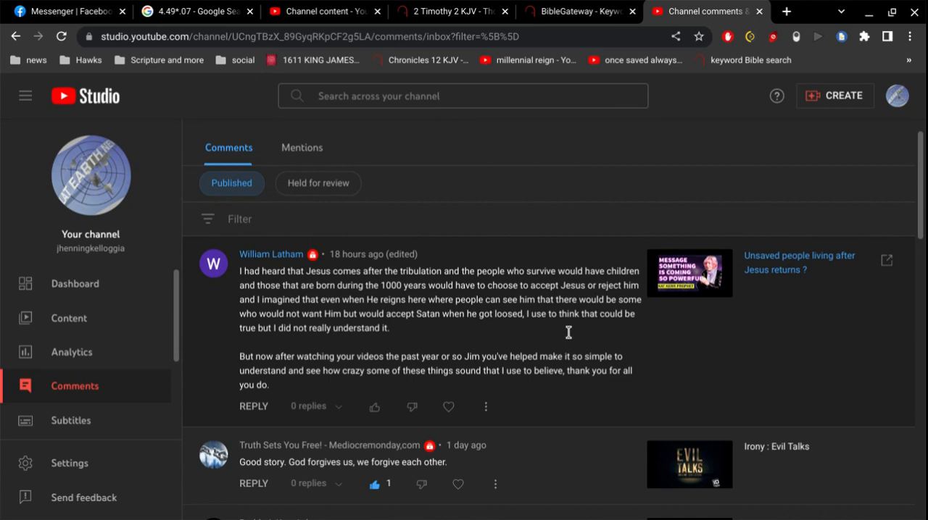
mouse_move(567, 307)
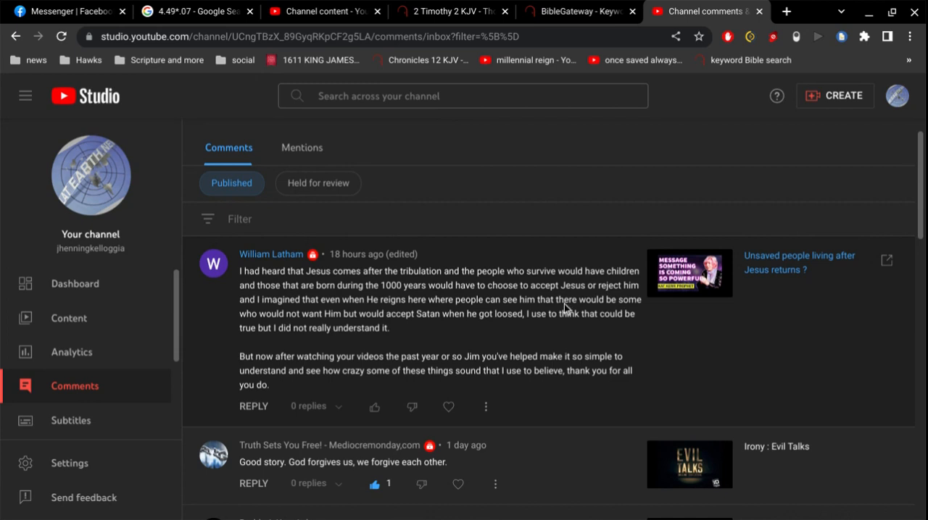
Step: Search the KJV on BibleGateway for 'choose delusion', returning the single result Isaiah 66:4
left_click(577, 12)
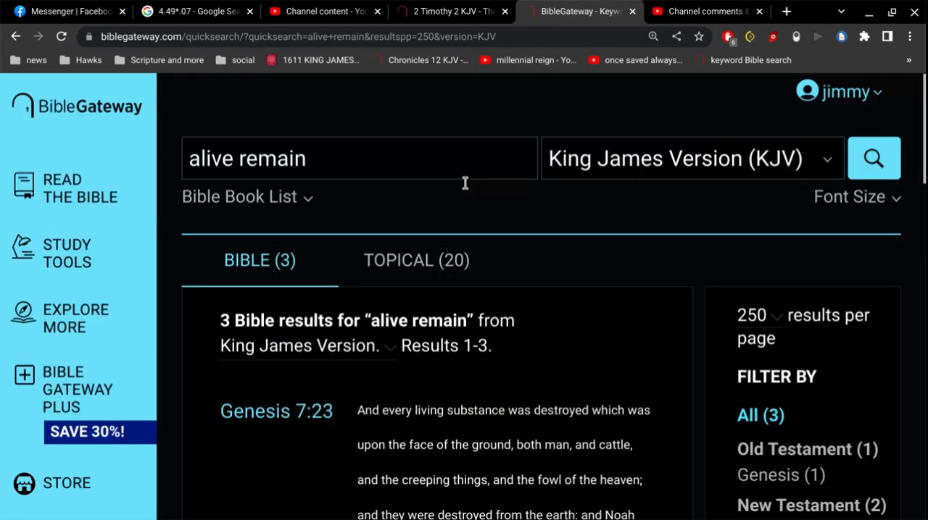
type("cho")
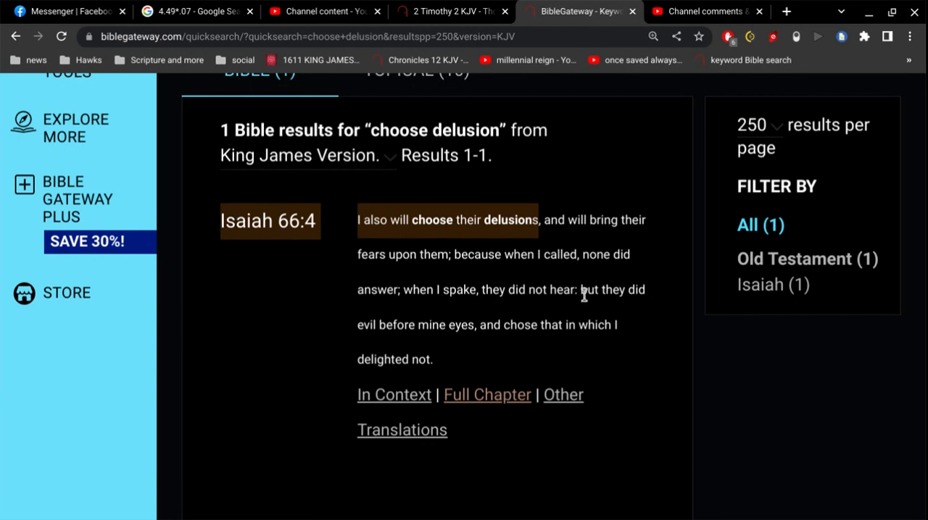
mouse_move(586, 296)
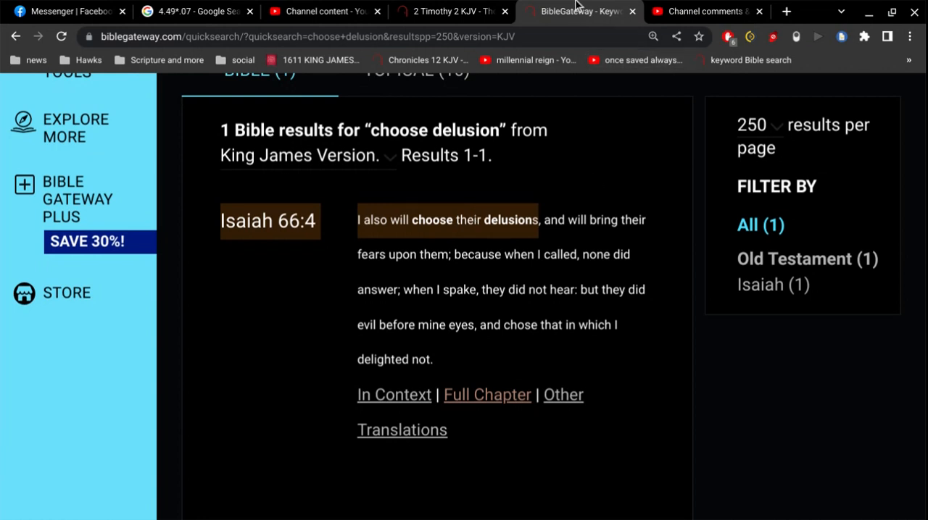
mouse_move(703, 12)
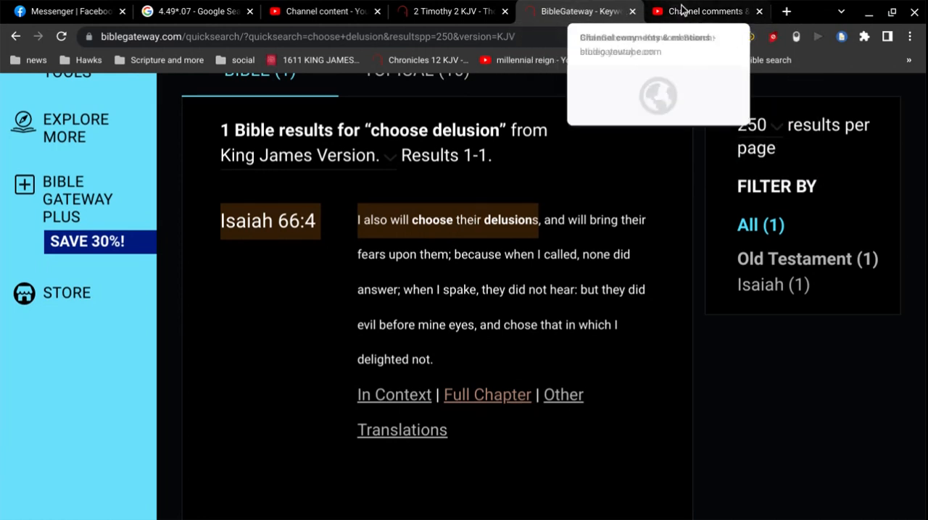
Step: Reread the viewer's 1000-years comment, highlighting the phrase about Him reigning here
left_click(703, 12)
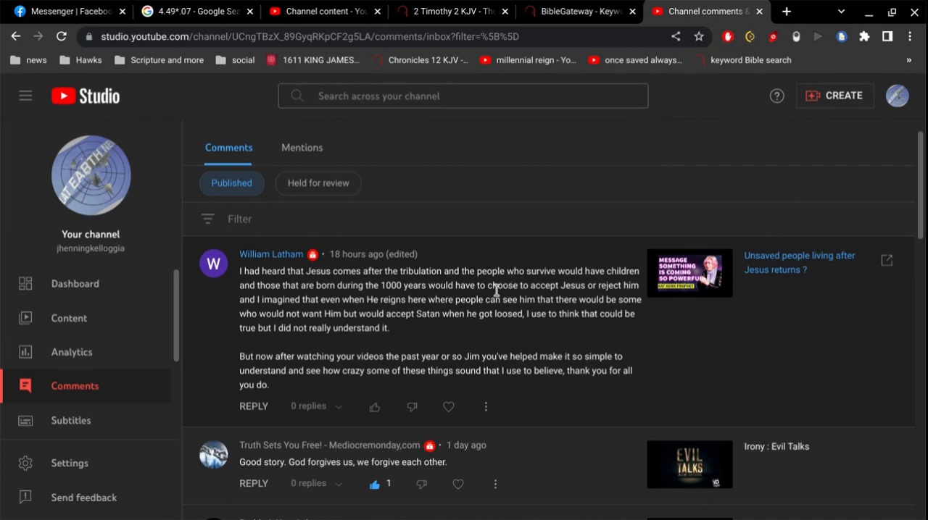
mouse_move(461, 284)
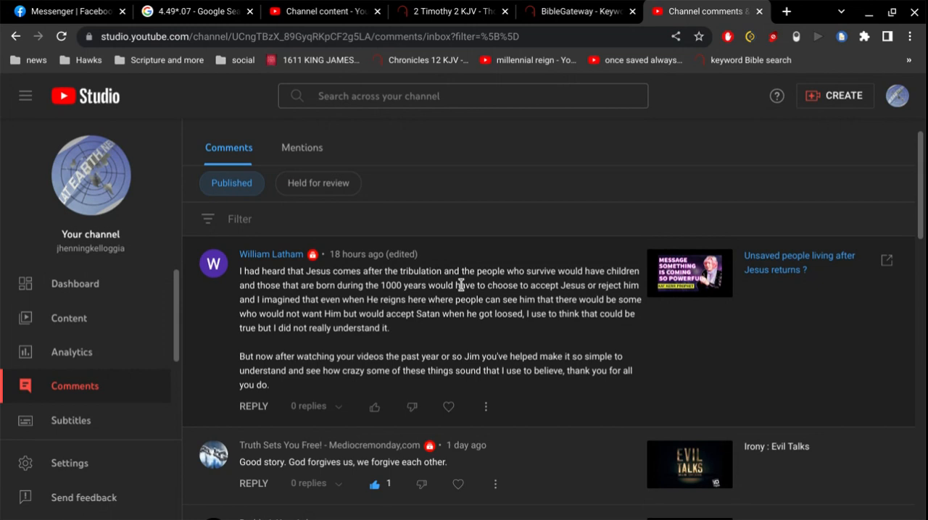
mouse_move(461, 284)
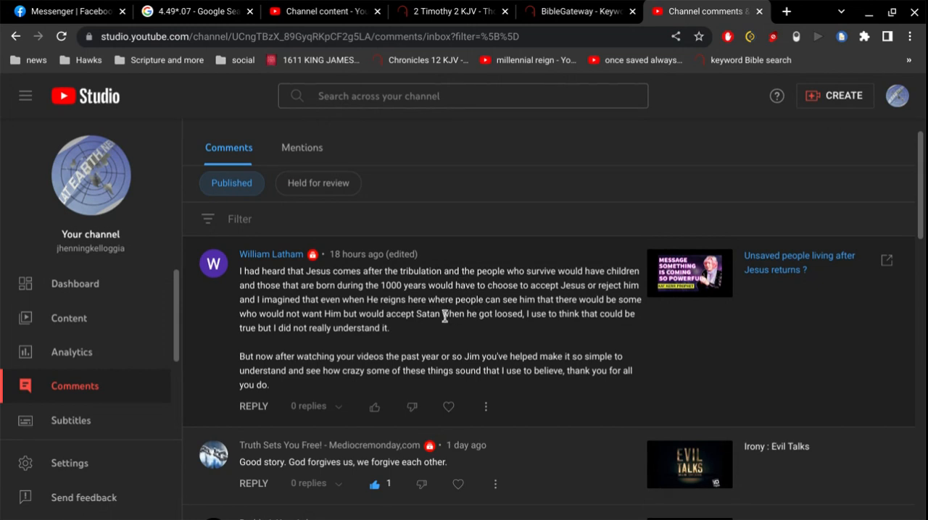
left_click_drag(440, 298, 492, 298)
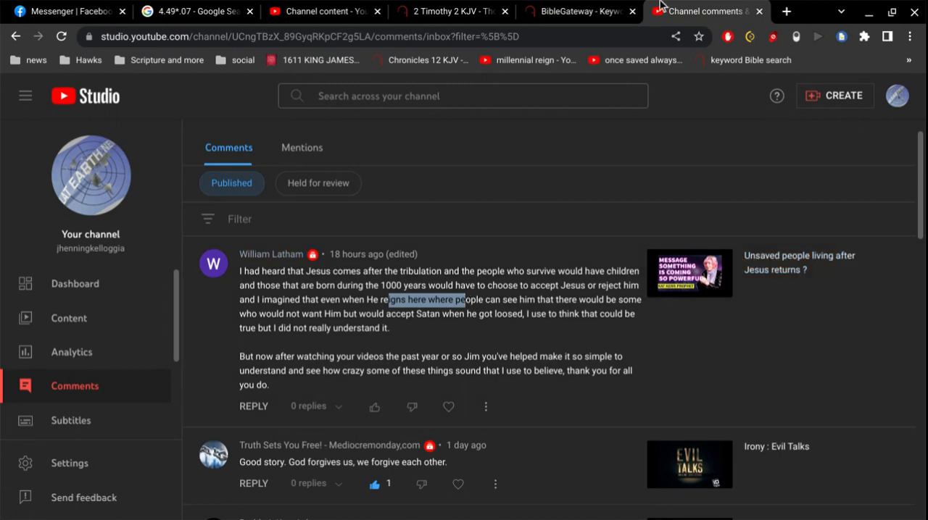
Step: Search the KJV on BibleGateway for 'have Moses', bringing up Luke 16:29
left_click(577, 12)
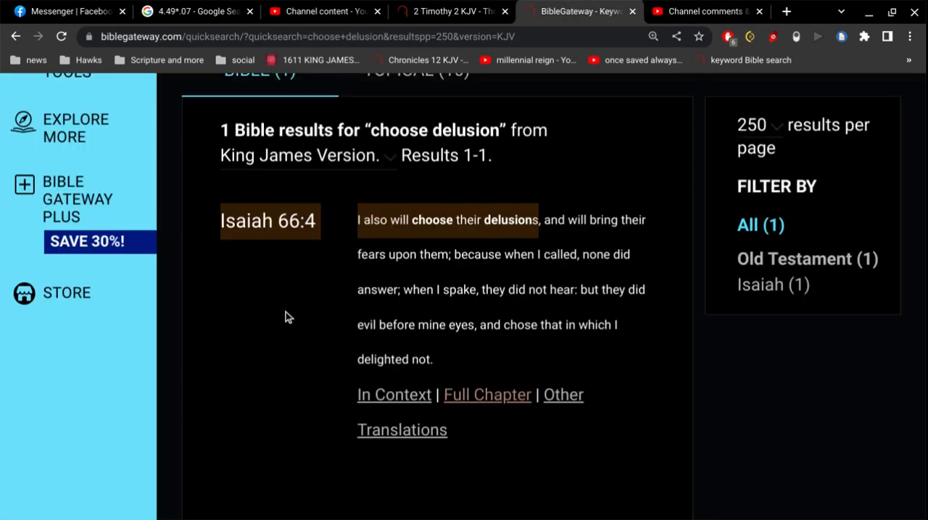
scroll("up", 3)
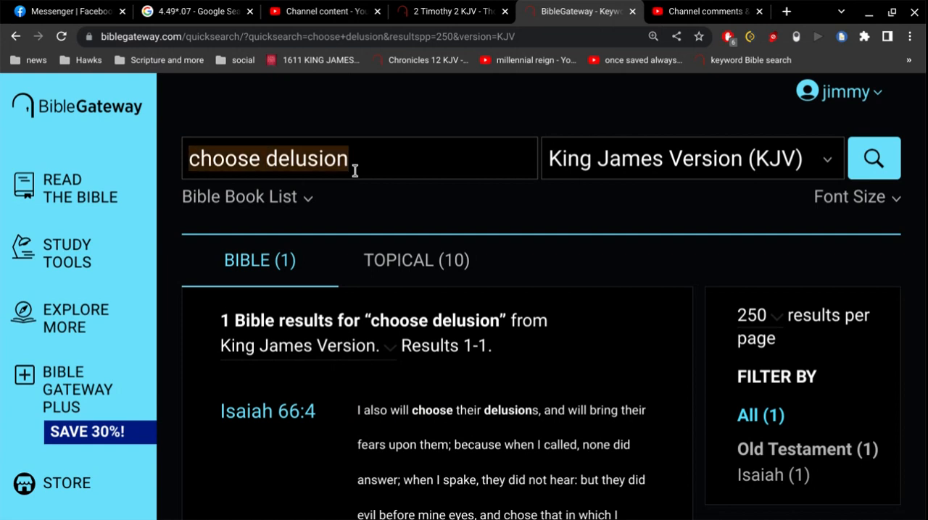
type("have")
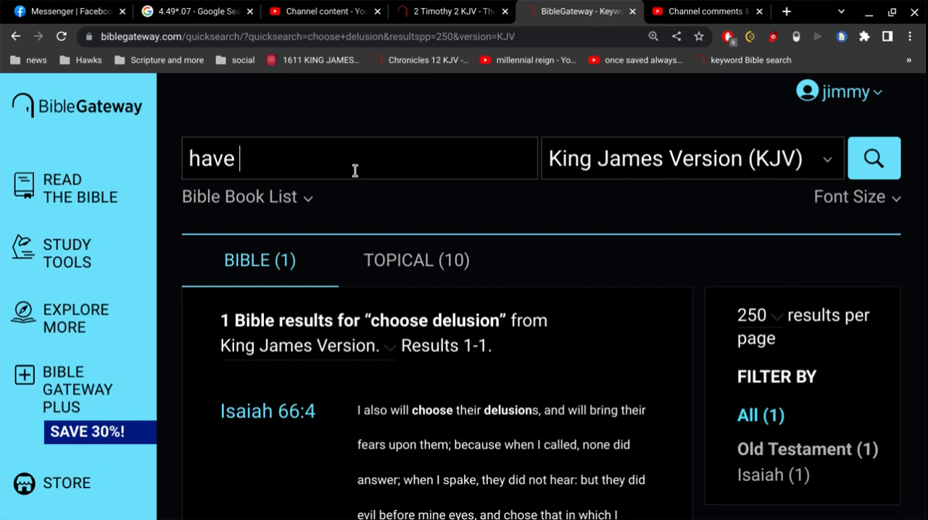
type("Moses")
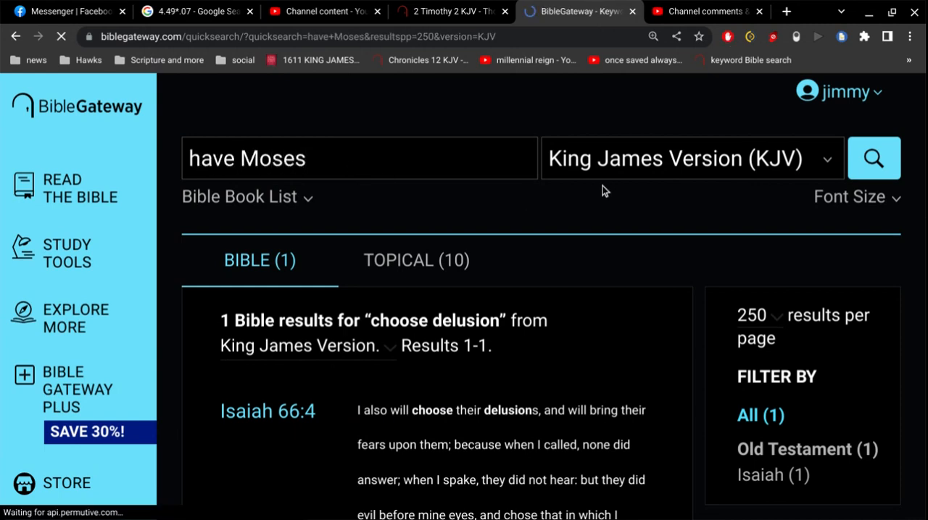
scroll("down", 3)
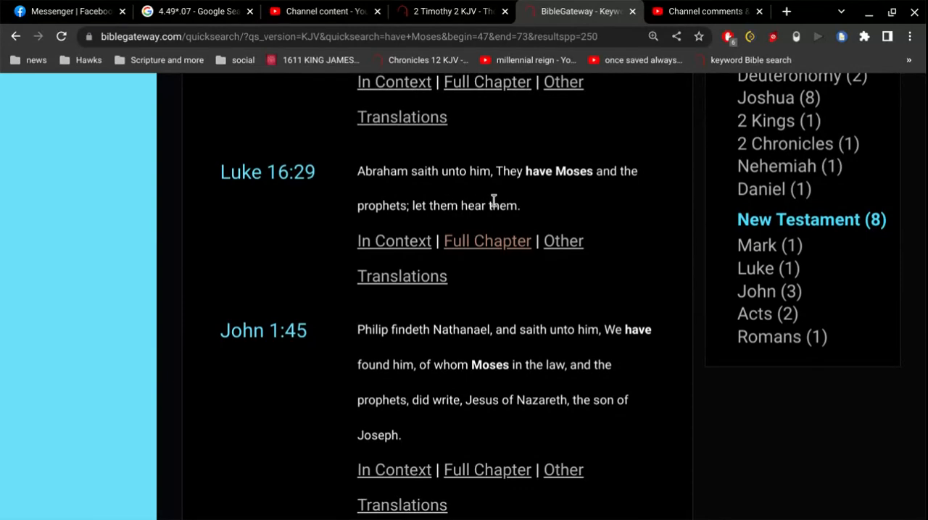
Step: Load the full Luke 16 chapter and read down to the rich man and Lazarus passage
left_click(488, 241)
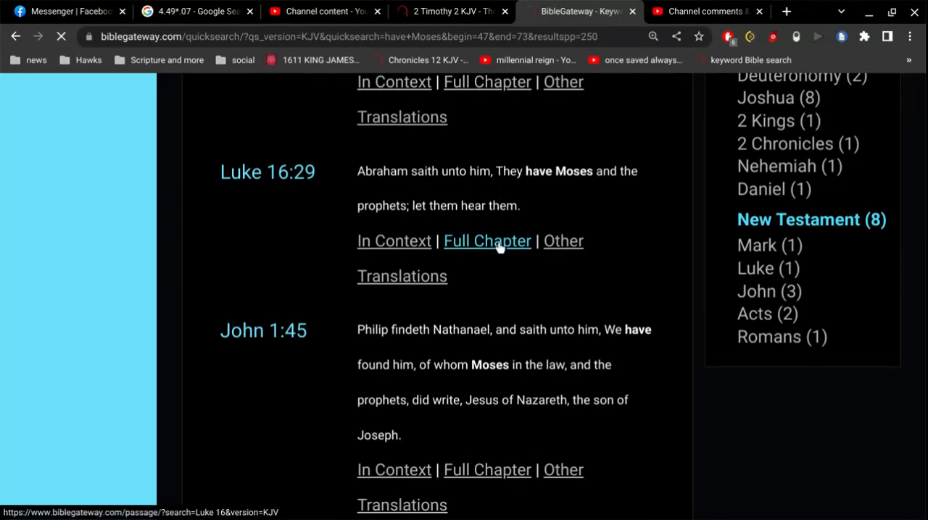
left_click(487, 241)
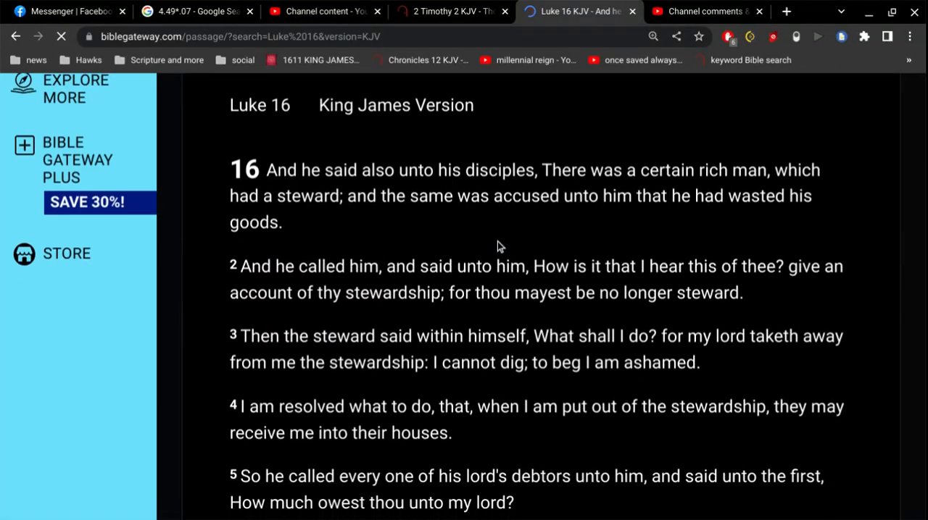
scroll("down", 3)
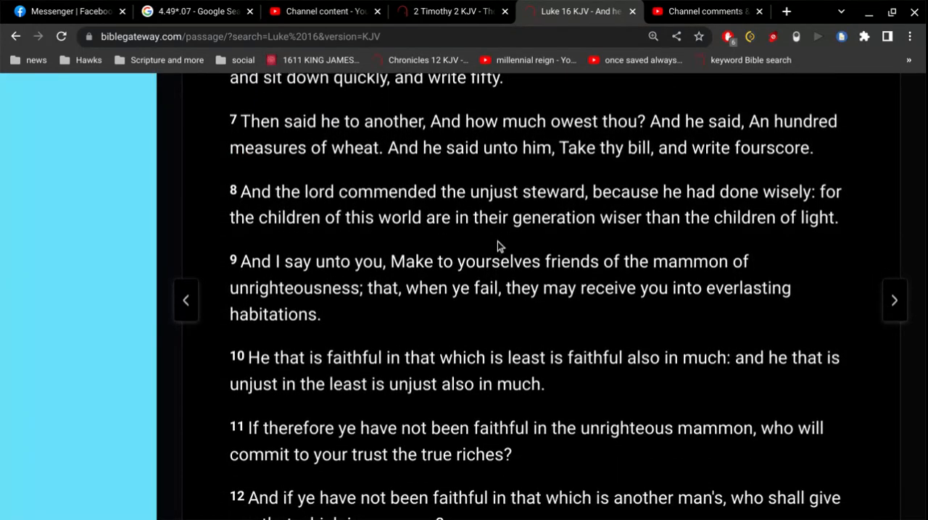
scroll("down", 3)
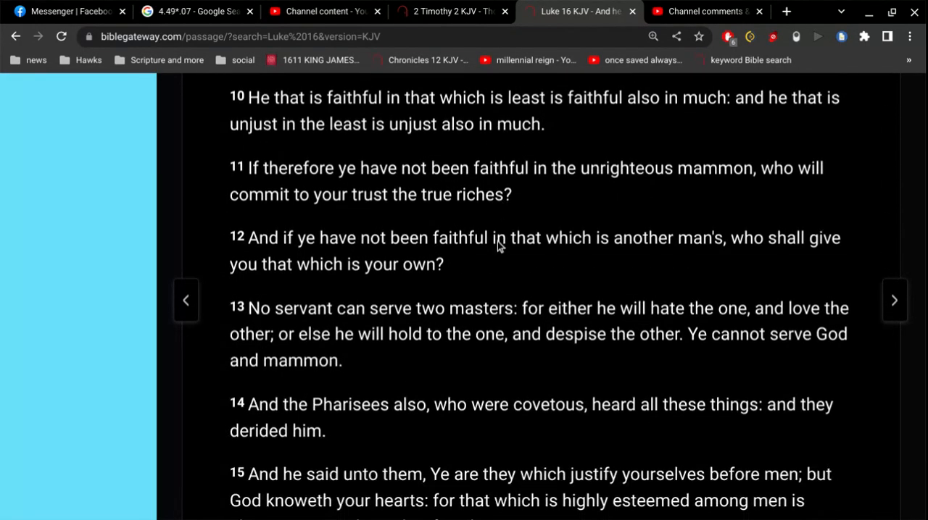
scroll("down", 3)
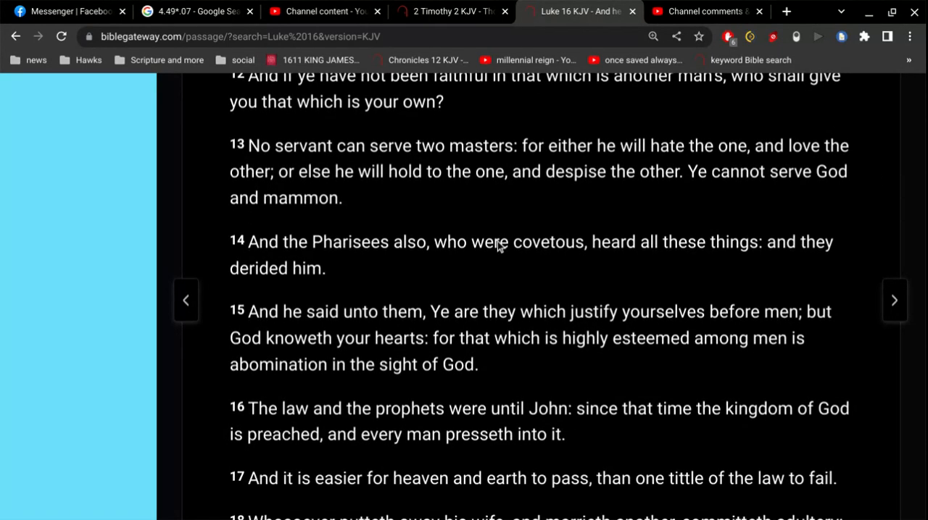
scroll("down", 3)
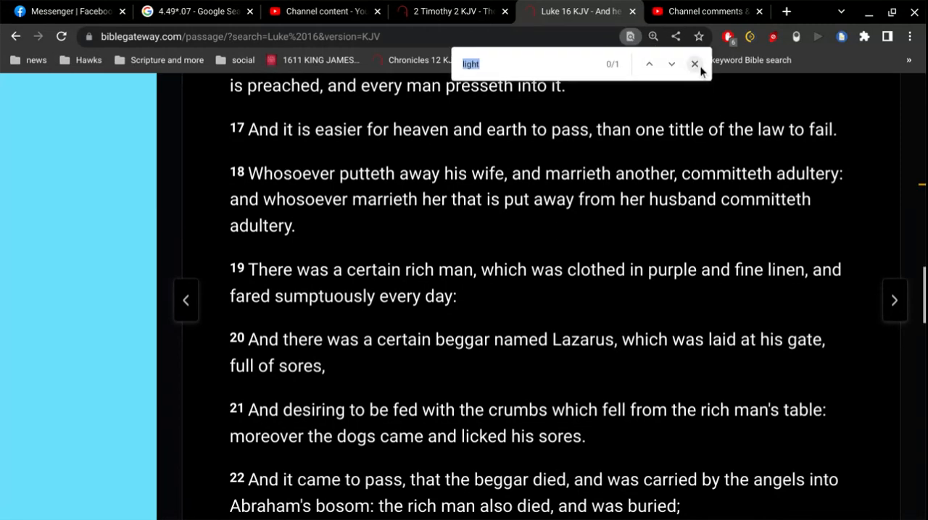
left_click(693, 64)
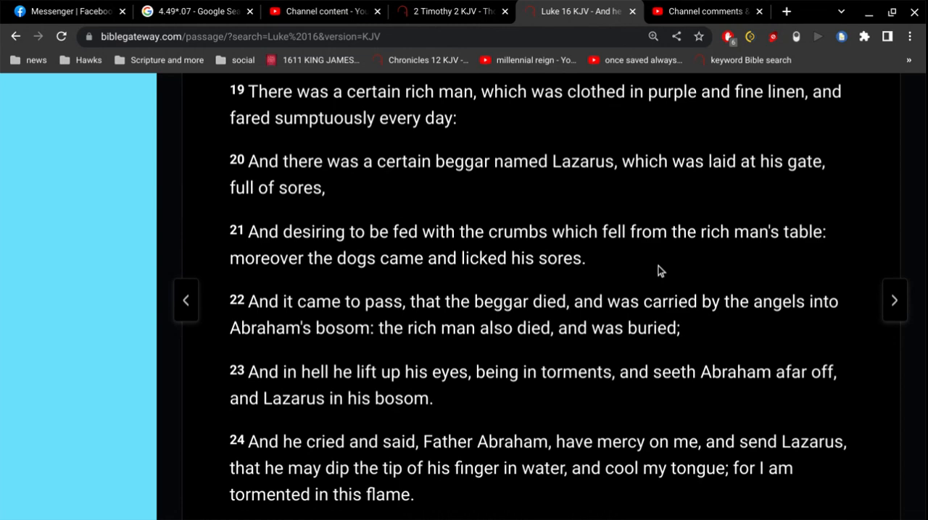
Step: Search the KJV for 'patie poss', finding Luke 21:19 on patience possessing your souls
left_click(449, 12)
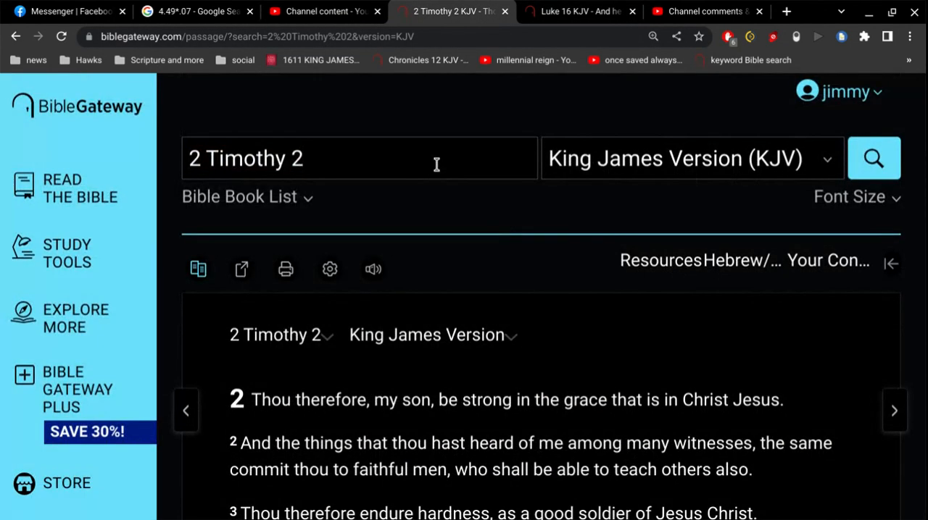
type("patie poss")
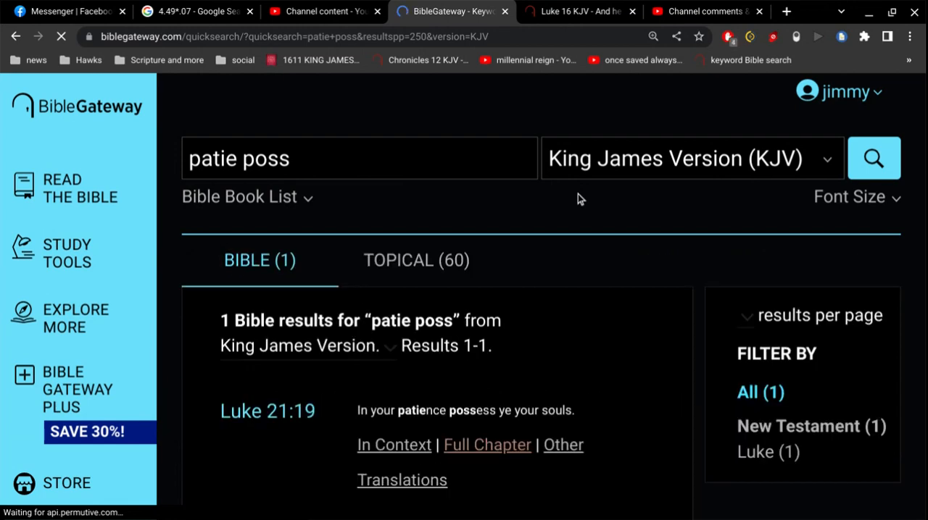
scroll("down", 3)
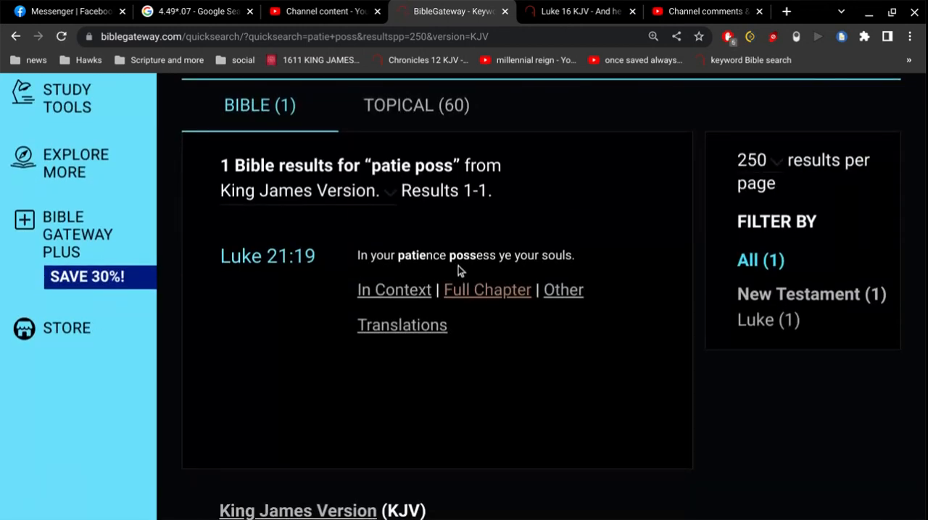
mouse_move(586, 188)
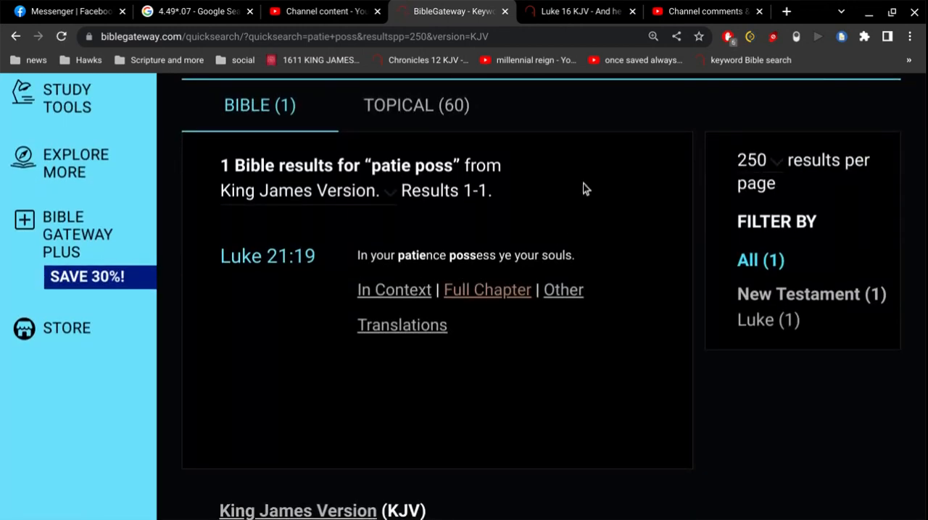
Step: Read Luke 16 from verse 19 through the rich man and Lazarus to verse 31
left_click(577, 12)
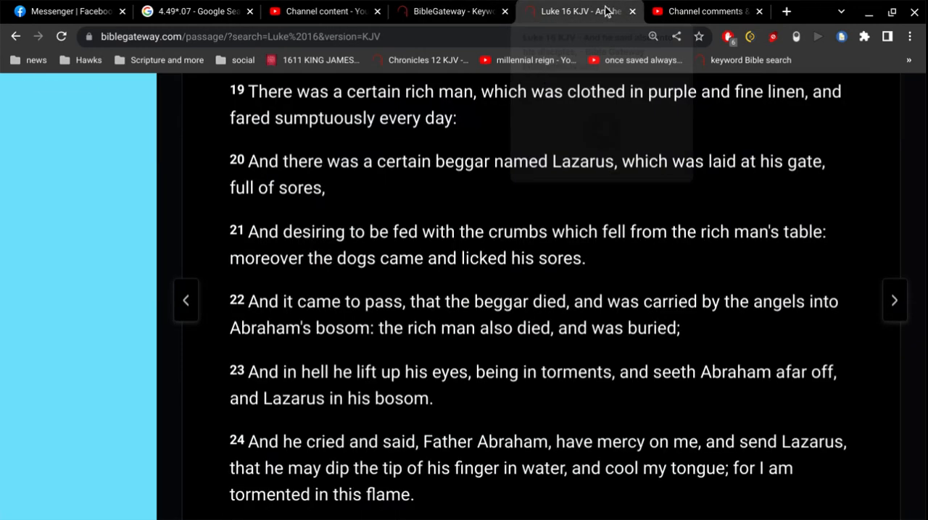
scroll("down", 3)
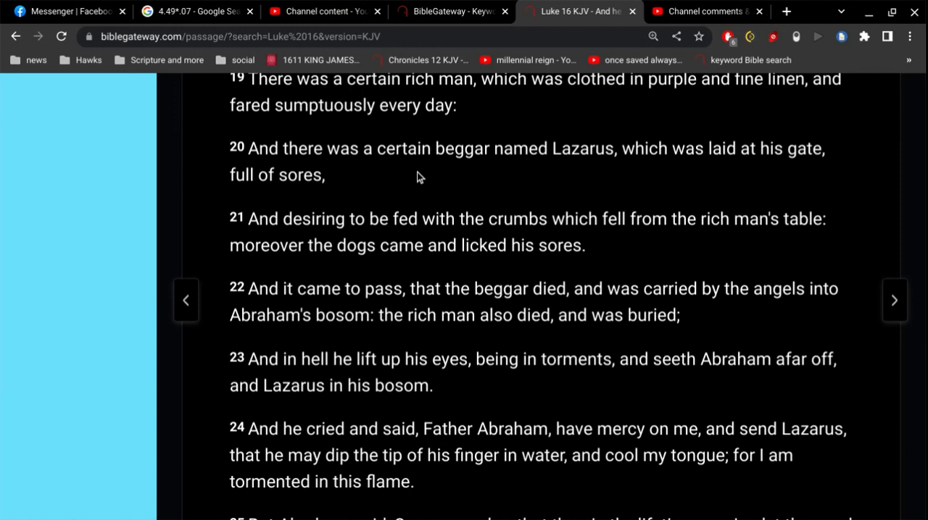
scroll("down", 3)
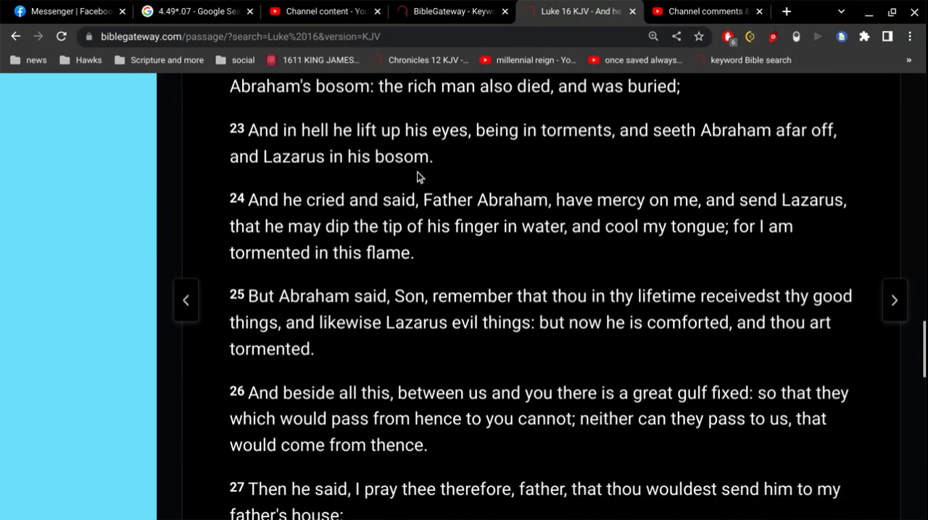
scroll("down", 3)
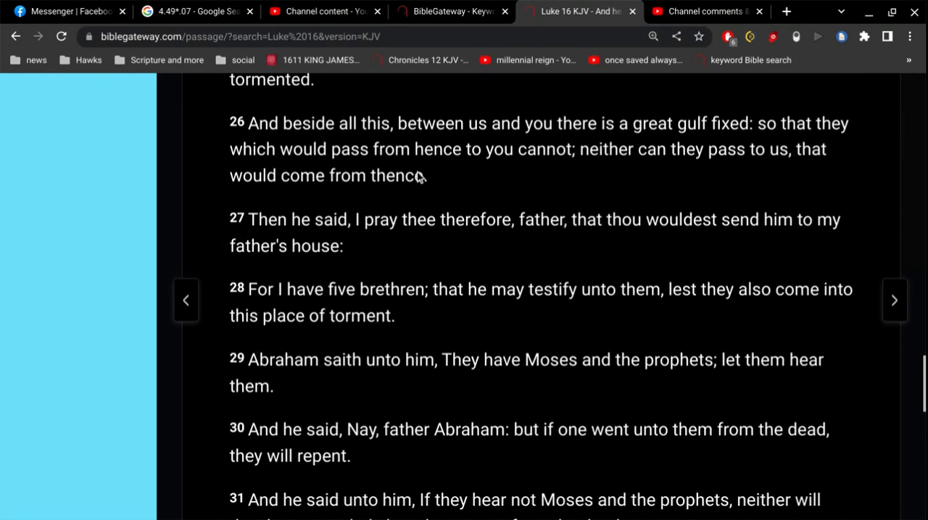
scroll("down", 3)
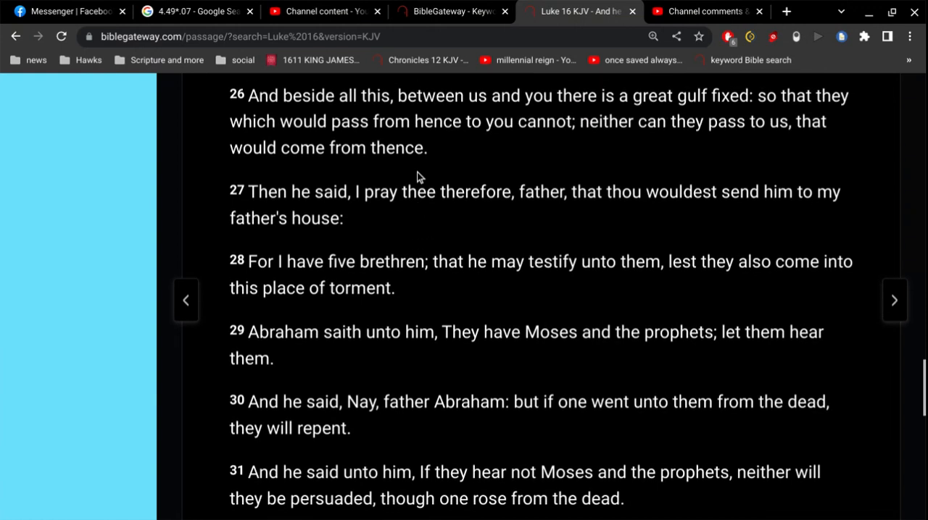
scroll("down", 3)
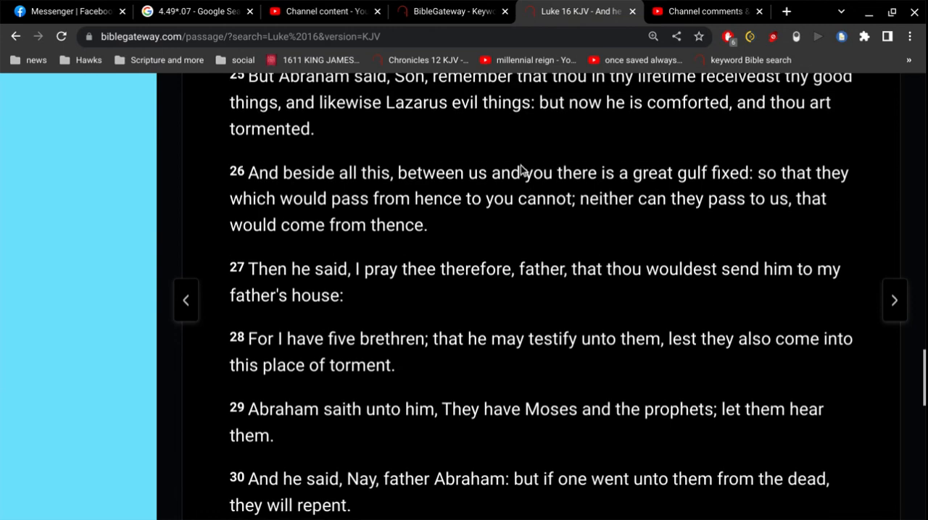
scroll("down", 3)
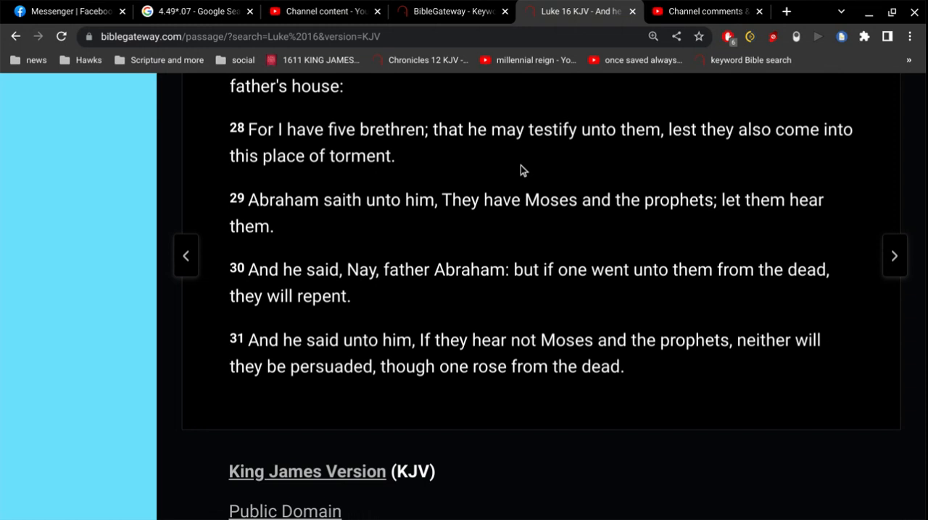
mouse_move(620, 384)
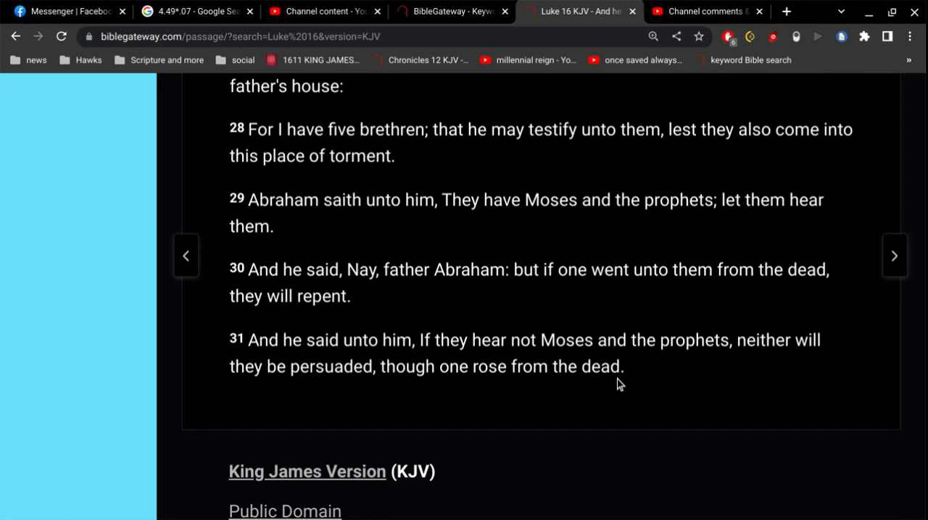
mouse_move(625, 391)
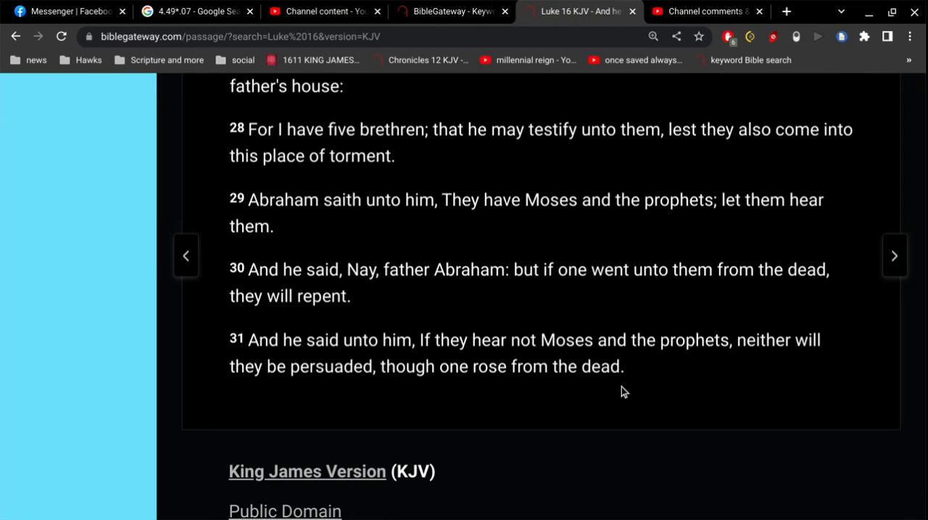
mouse_move(626, 389)
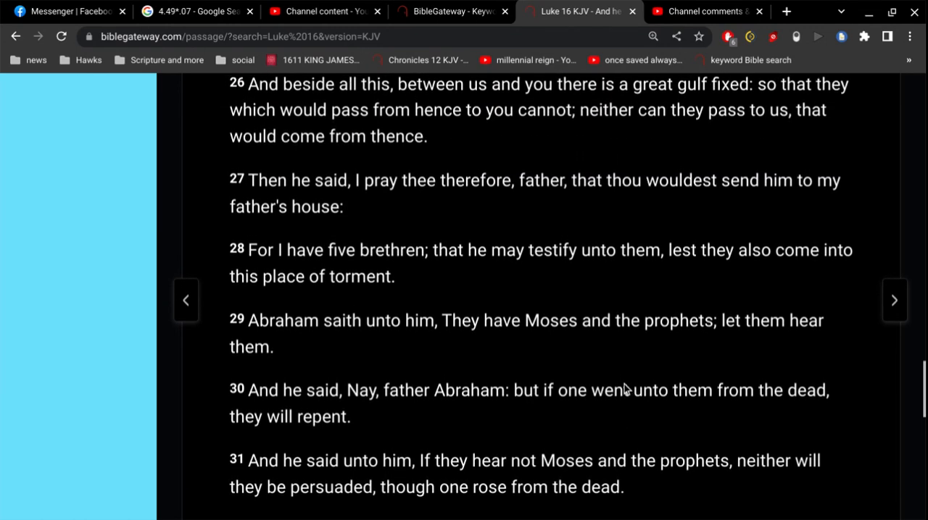
scroll("down", 3)
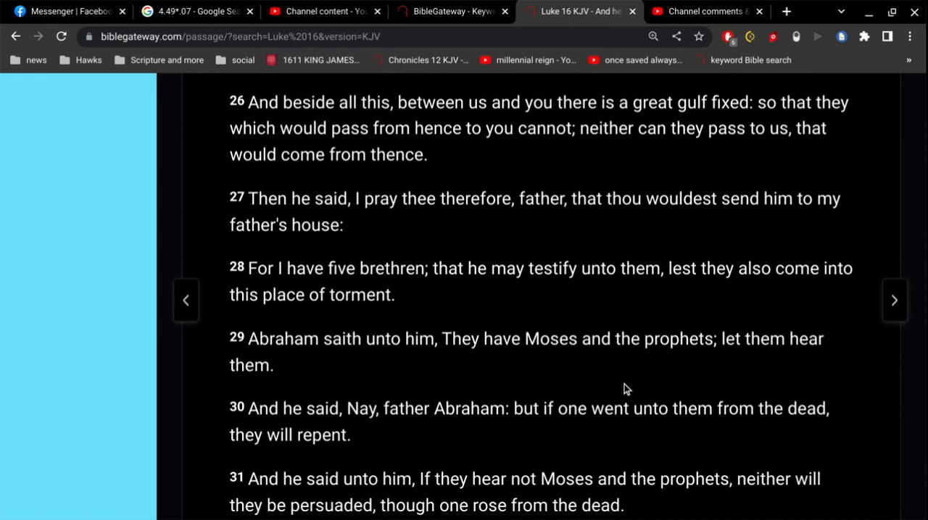
scroll("down", 3)
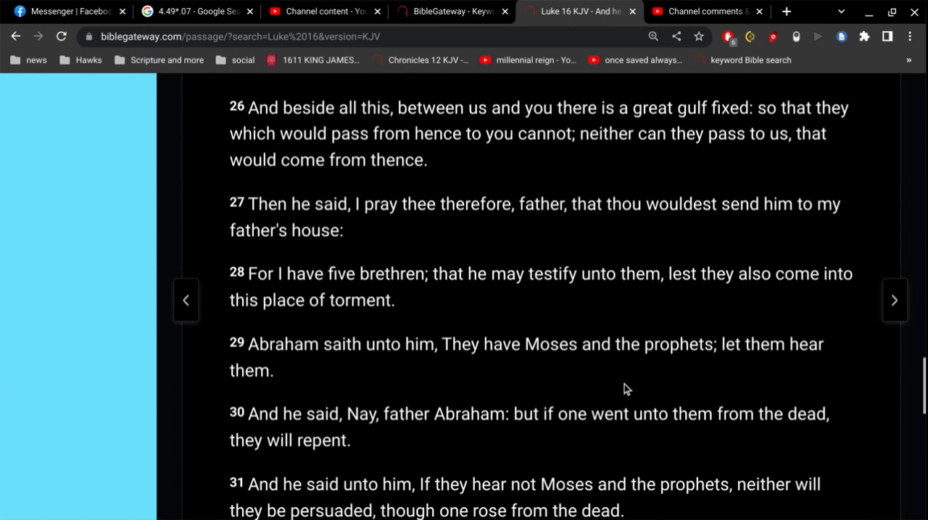
scroll("down", 3)
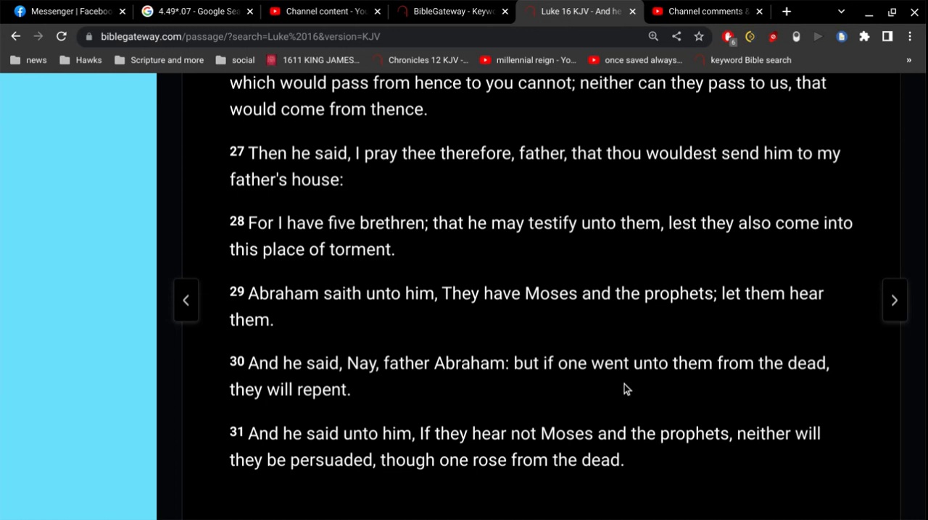
left_click(704, 12)
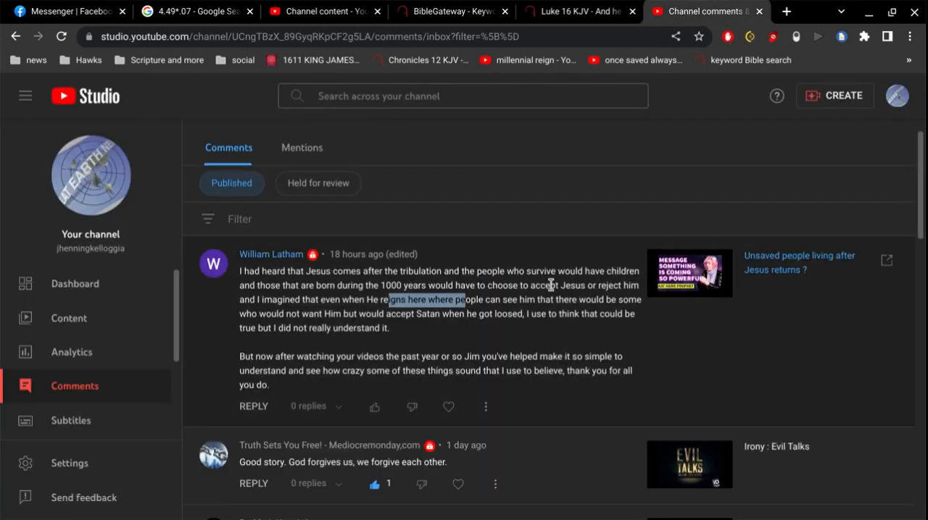
Step: Read past the 1000-years comment to the forgiveness reply and encouragement message
scroll("down", 3)
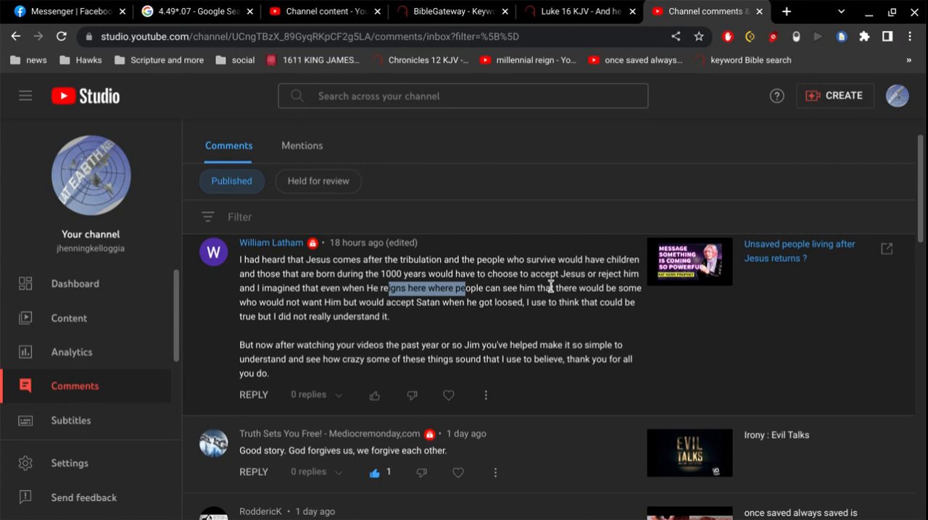
mouse_move(554, 321)
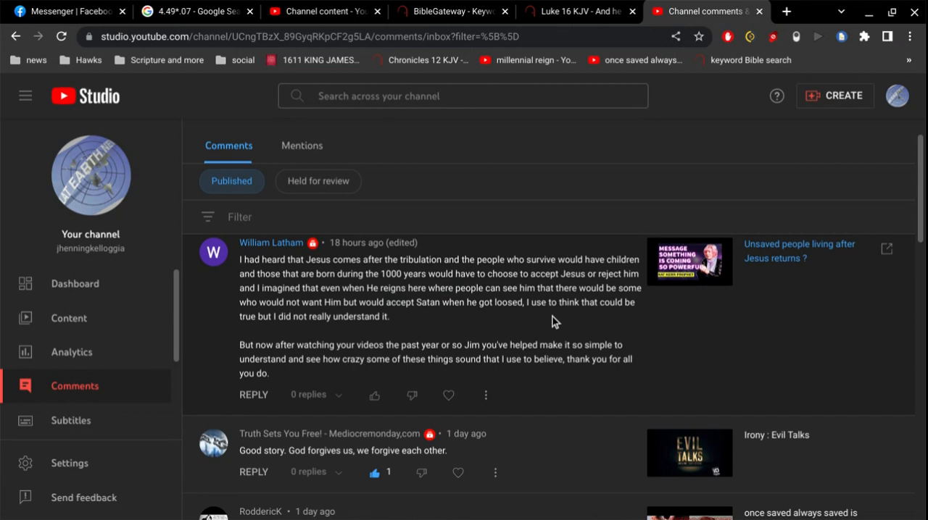
scroll("down", 3)
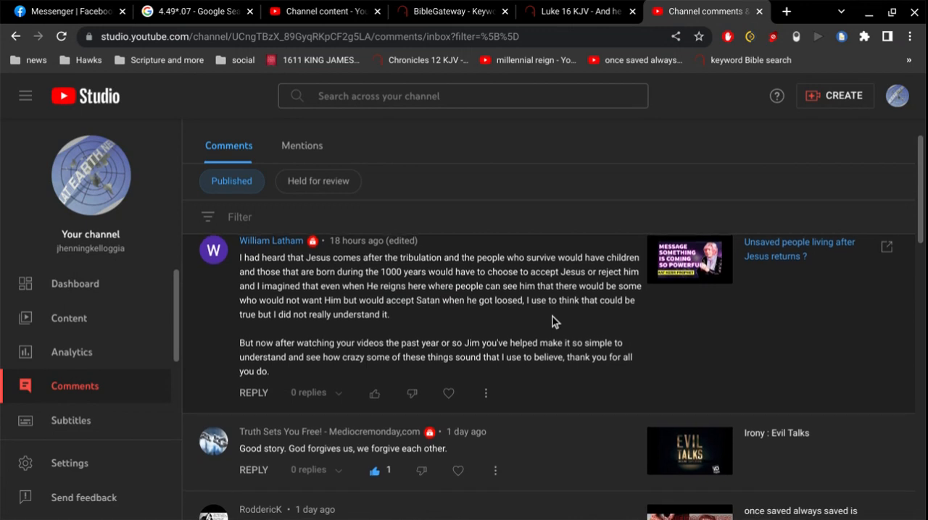
scroll("down", 3)
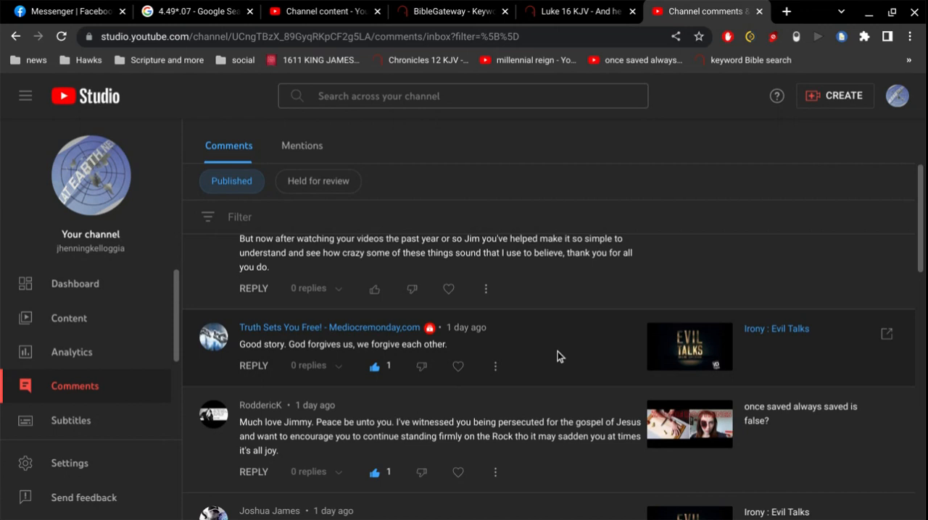
Step: Move down past the short replies to the long forgiveness and repentance comment
scroll("down", 3)
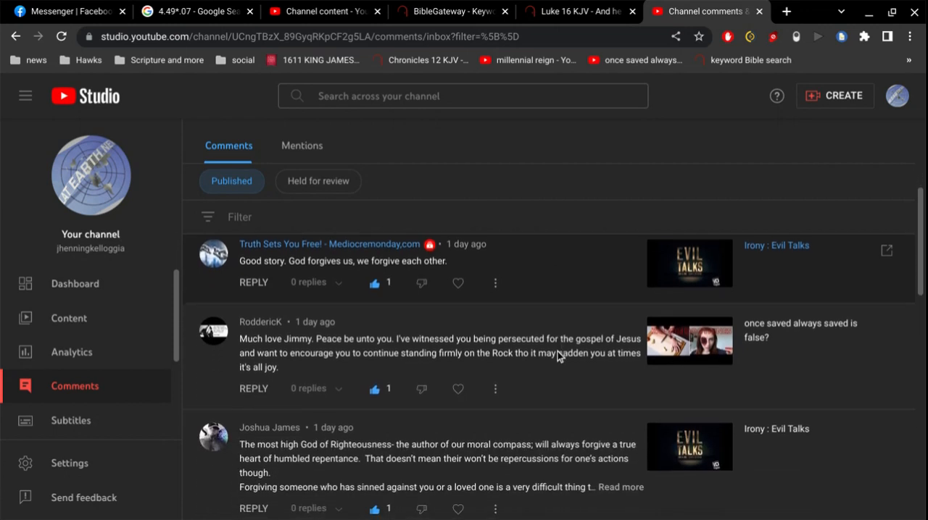
scroll("down", 3)
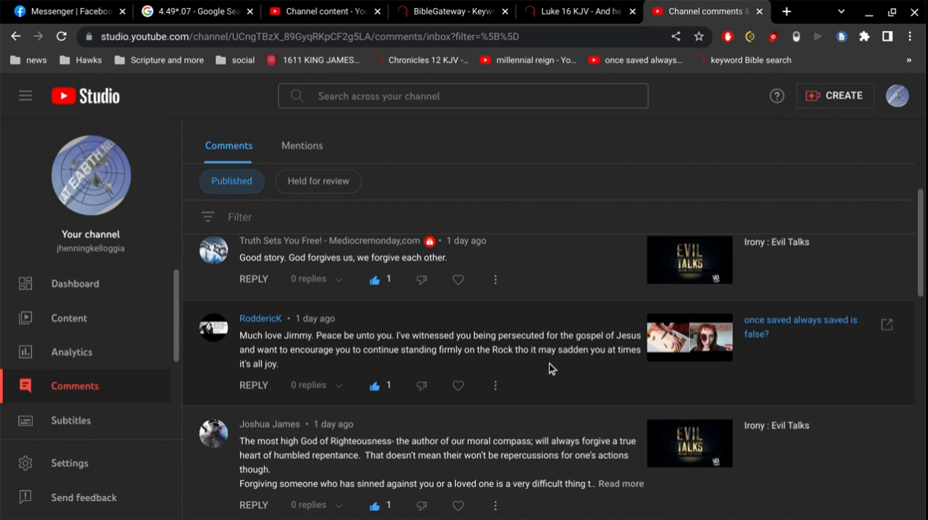
scroll("down", 3)
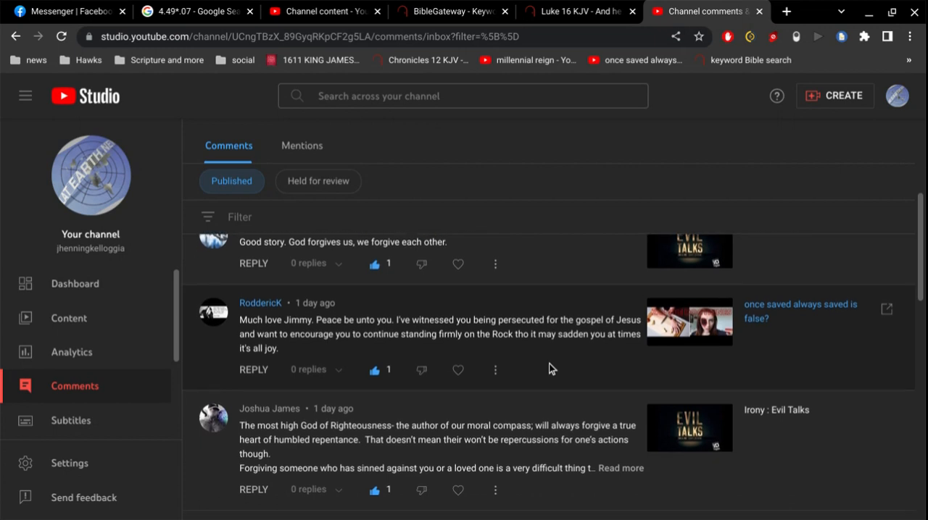
scroll("down", 3)
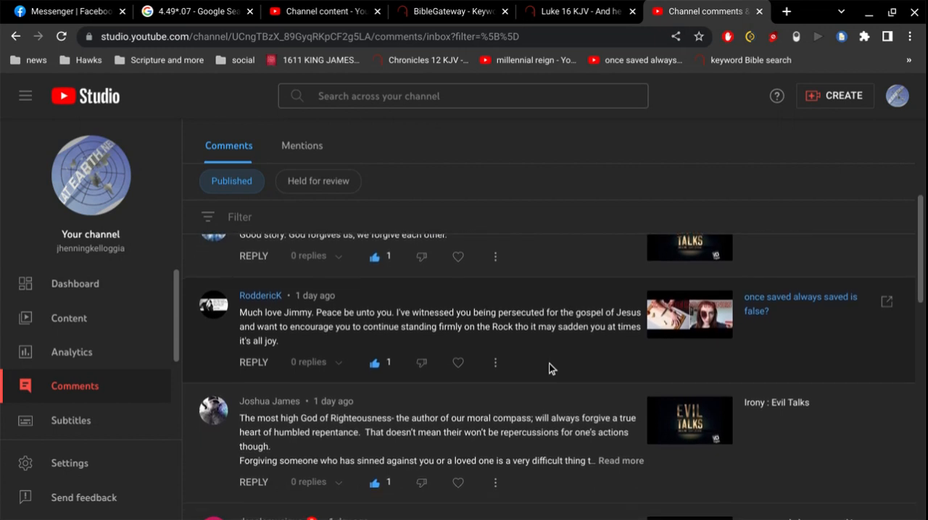
scroll("down", 3)
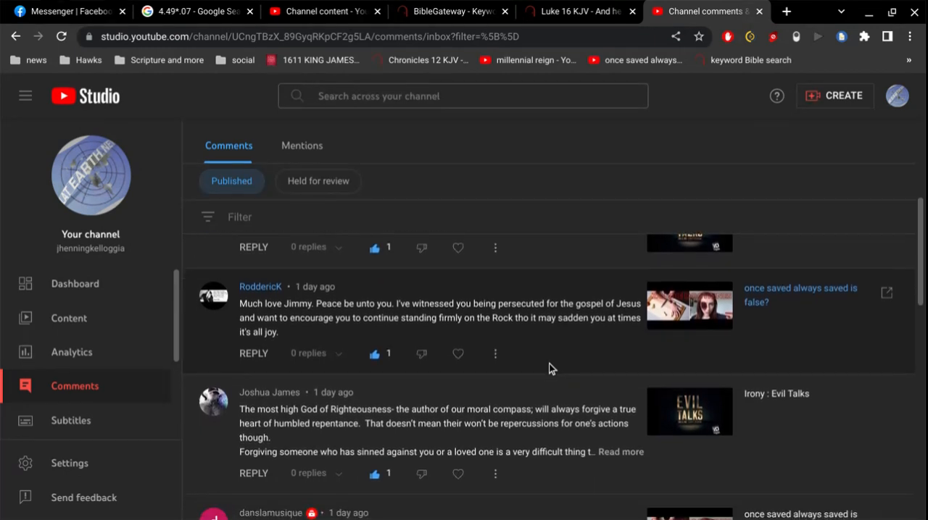
scroll("down", 3)
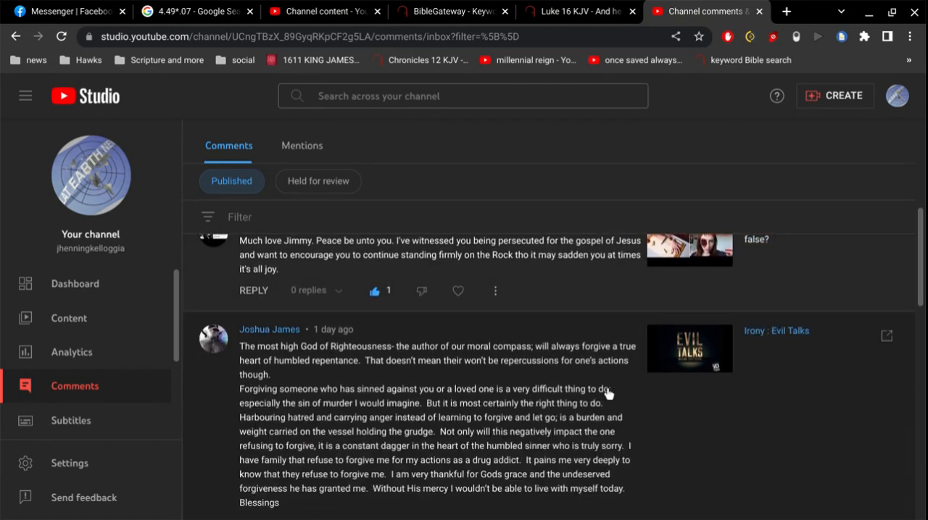
scroll("down", 3)
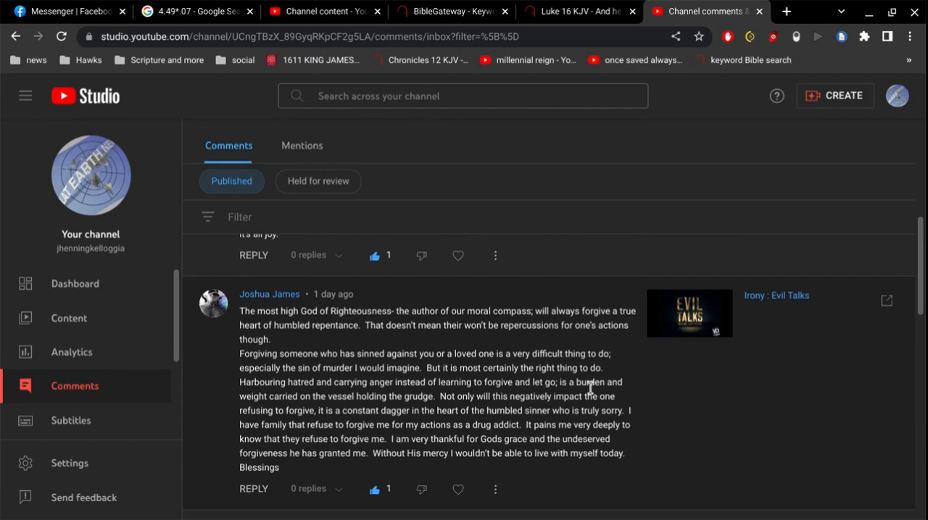
scroll("down", 3)
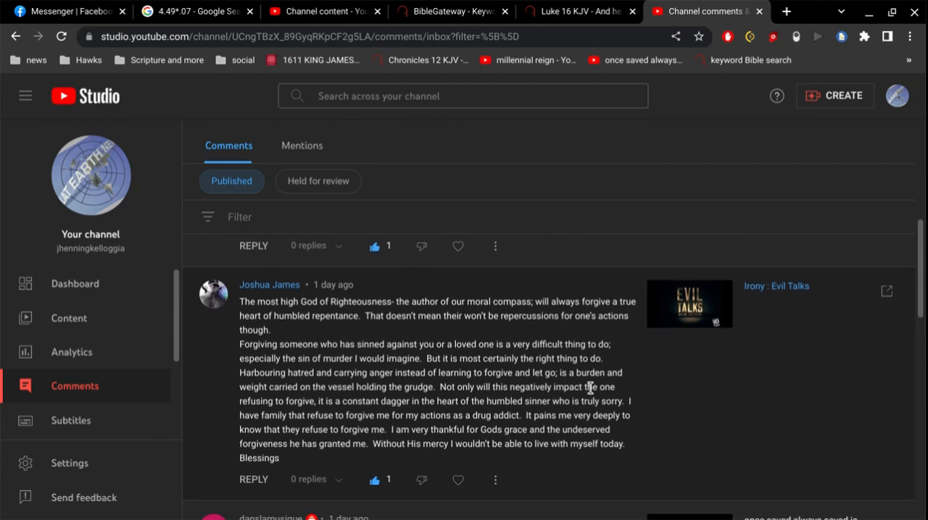
scroll("down", 3)
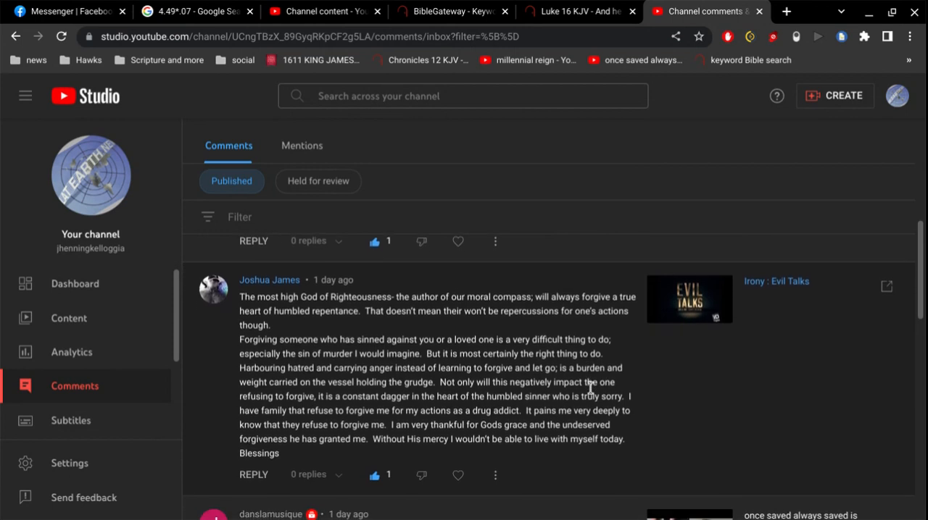
scroll("down", 3)
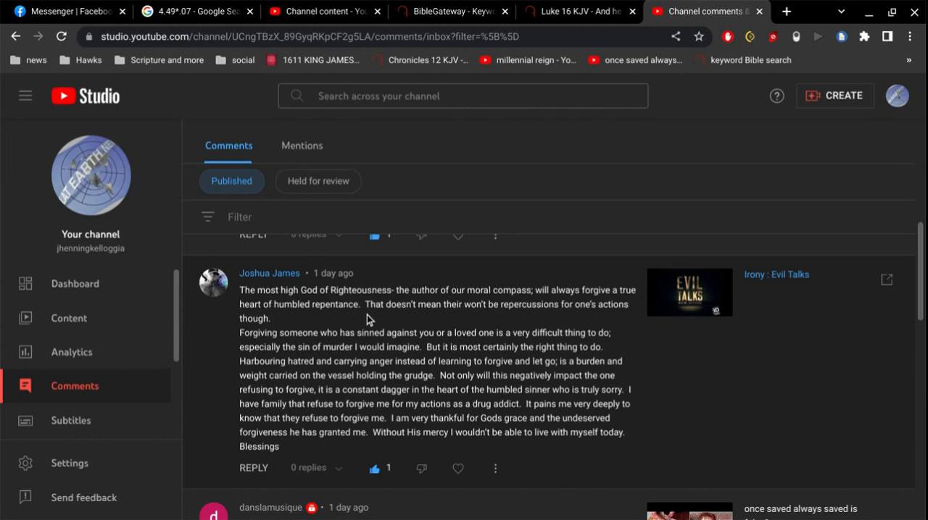
mouse_move(346, 325)
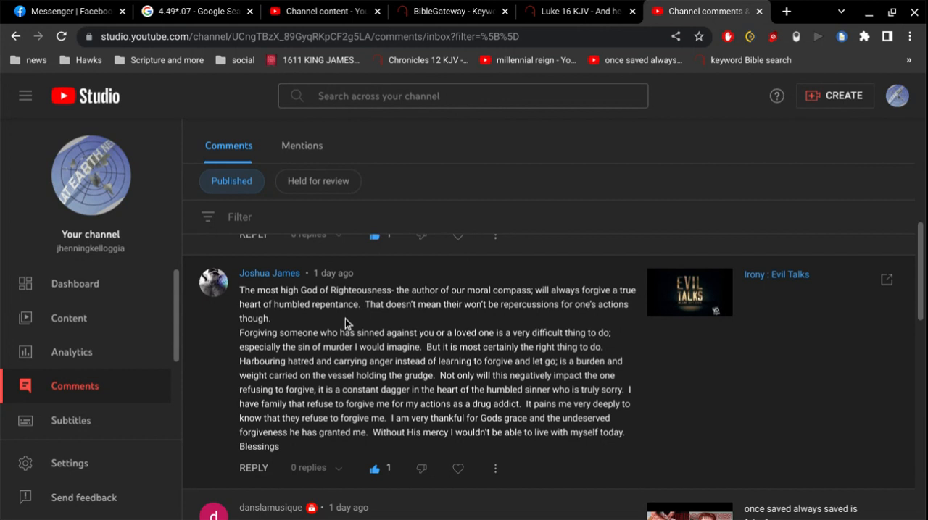
scroll("down", 3)
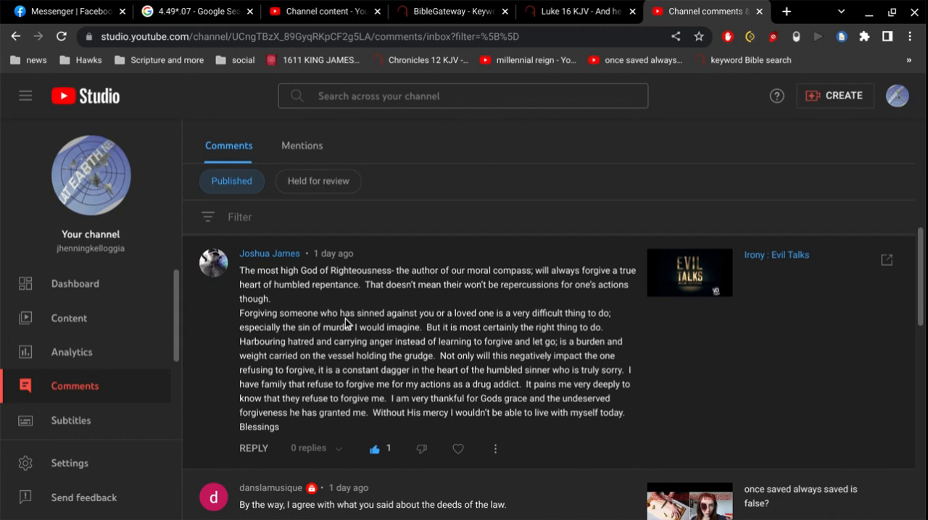
mouse_move(618, 319)
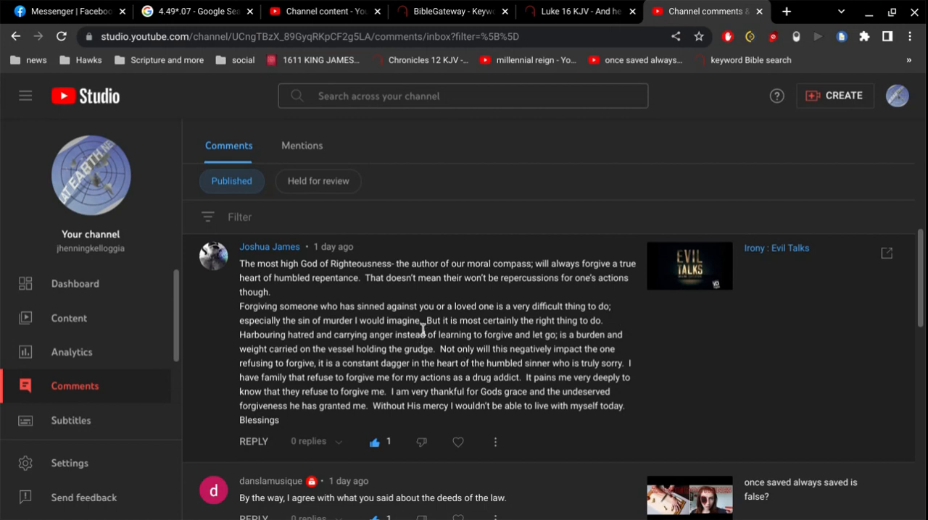
mouse_move(425, 322)
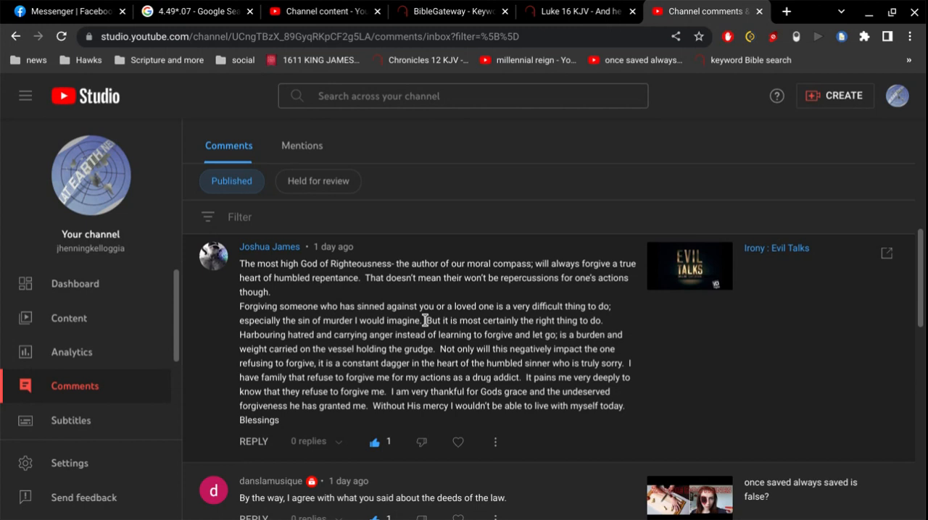
scroll("down", 3)
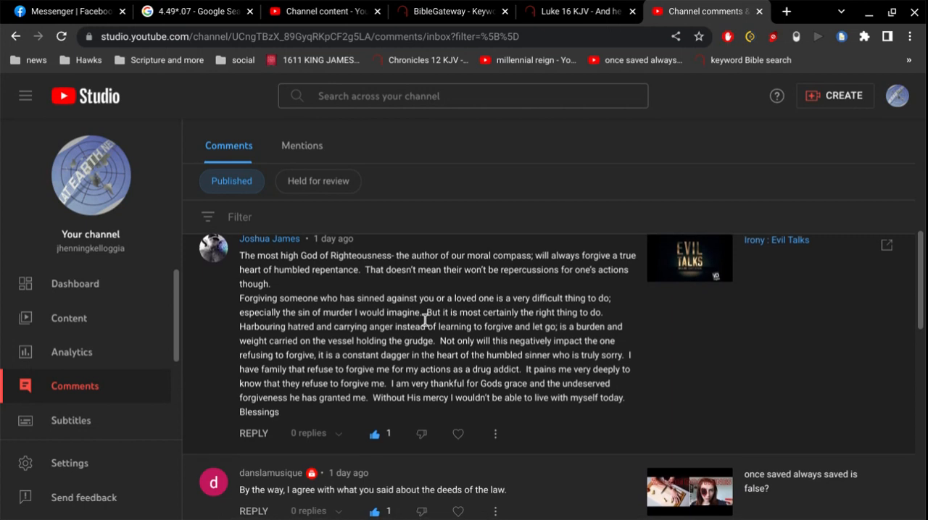
scroll("down", 3)
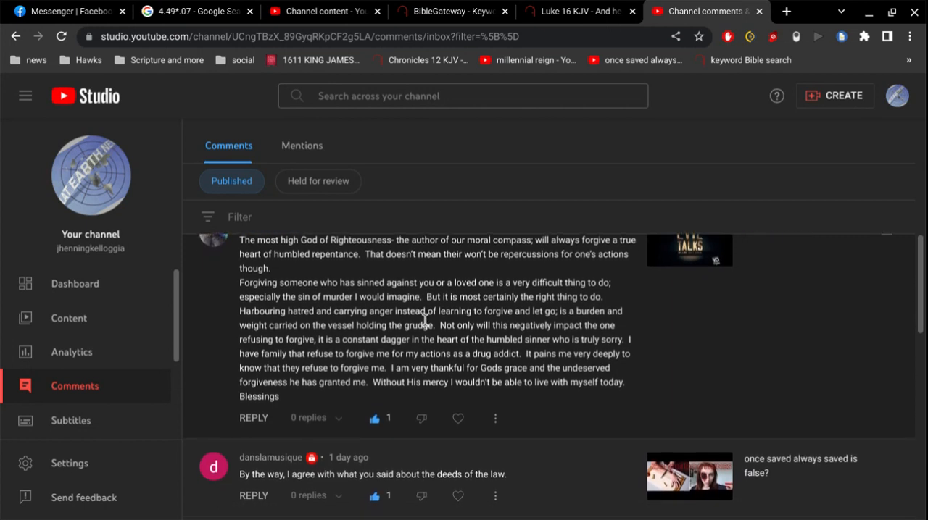
scroll("down", 3)
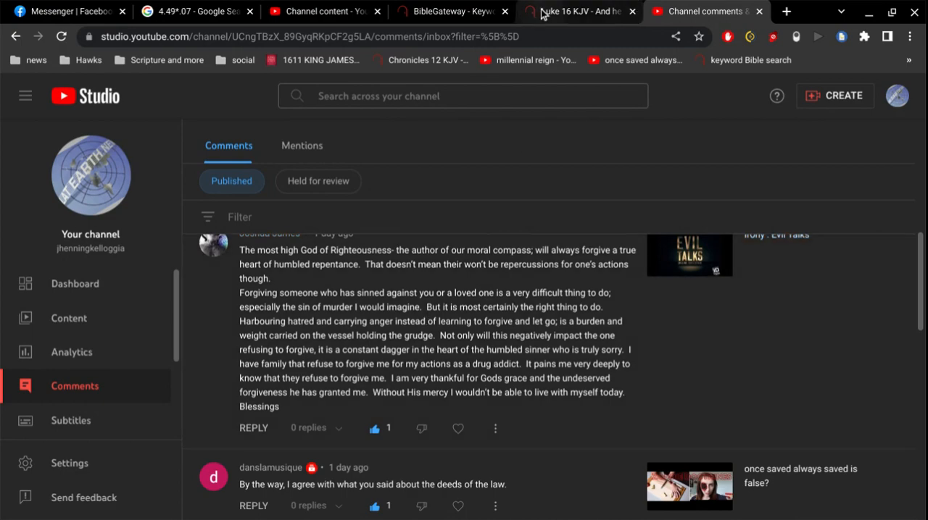
Step: Search the KJV for 'sacrifice mercy', listing Jeremiah 33:11, Hosea 6:6 and Matthew 9:13
left_click(577, 11)
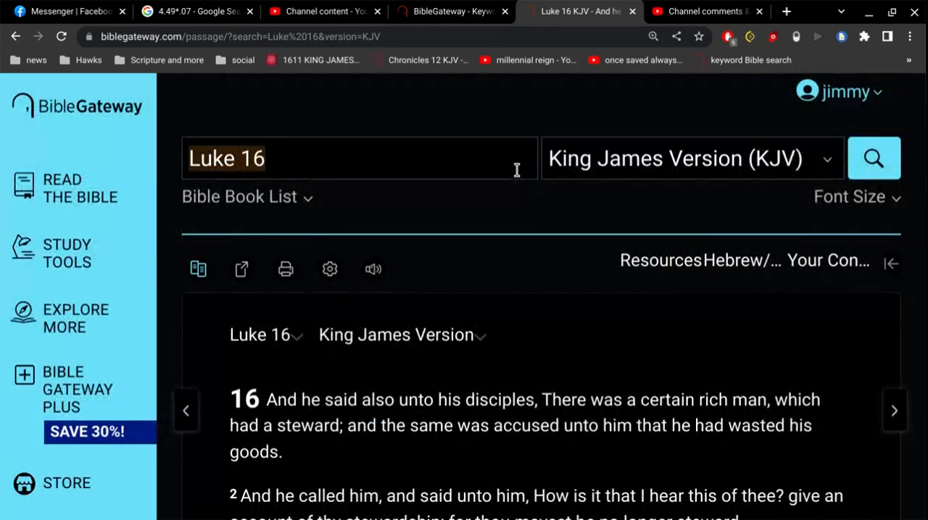
type("sacrifice")
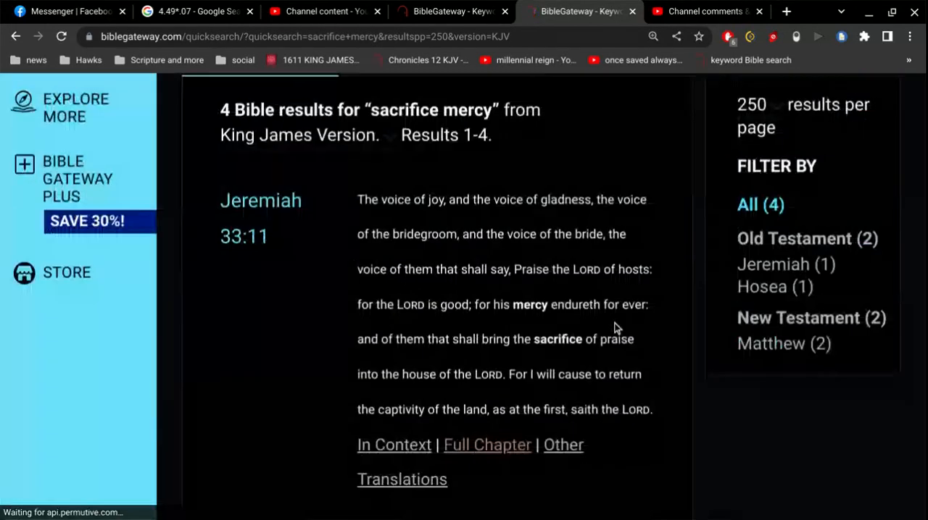
scroll("down", 3)
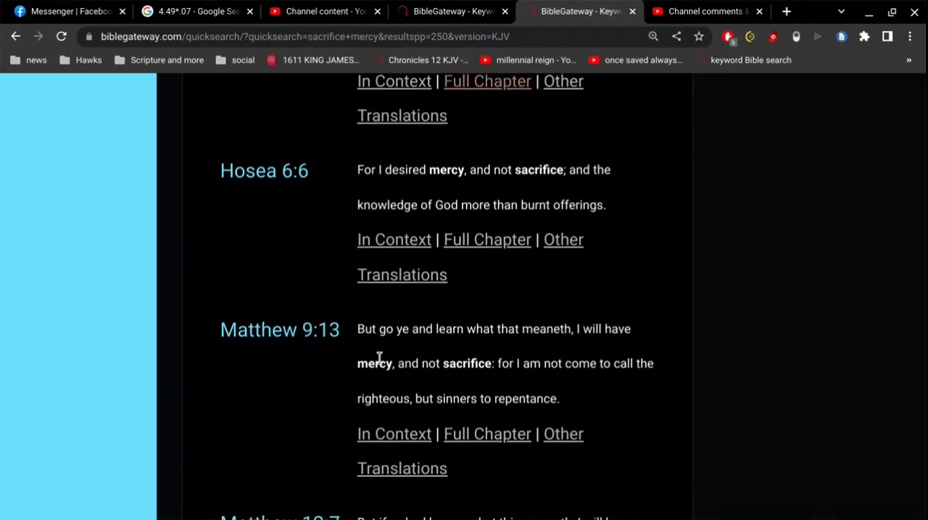
mouse_move(553, 332)
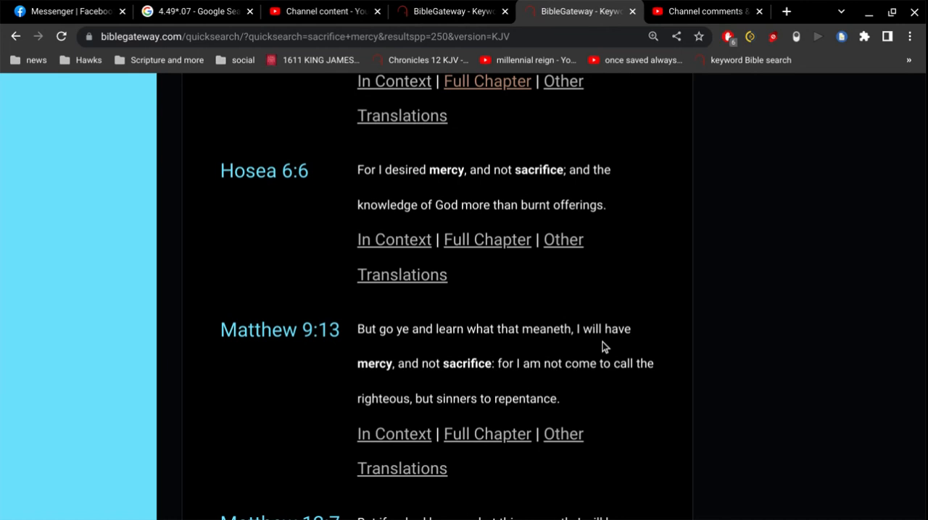
mouse_move(220, 120)
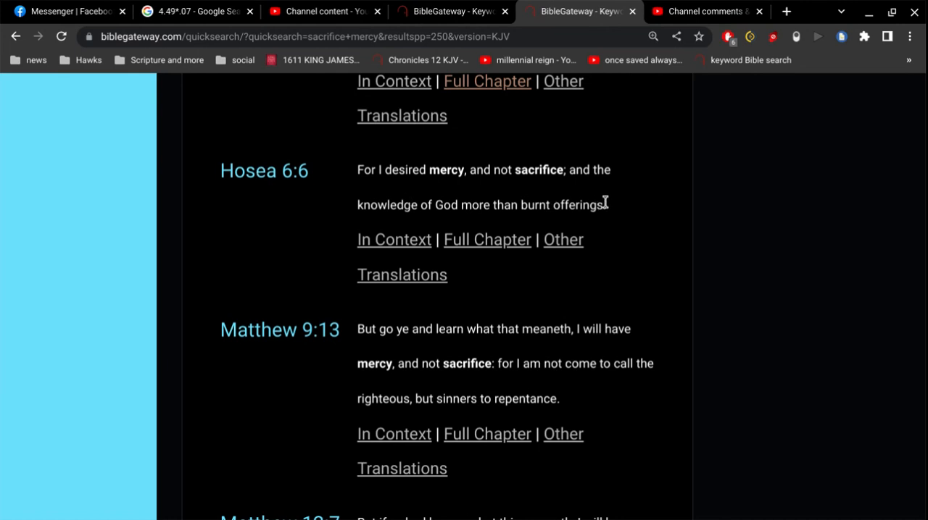
mouse_move(622, 203)
type("\"works")
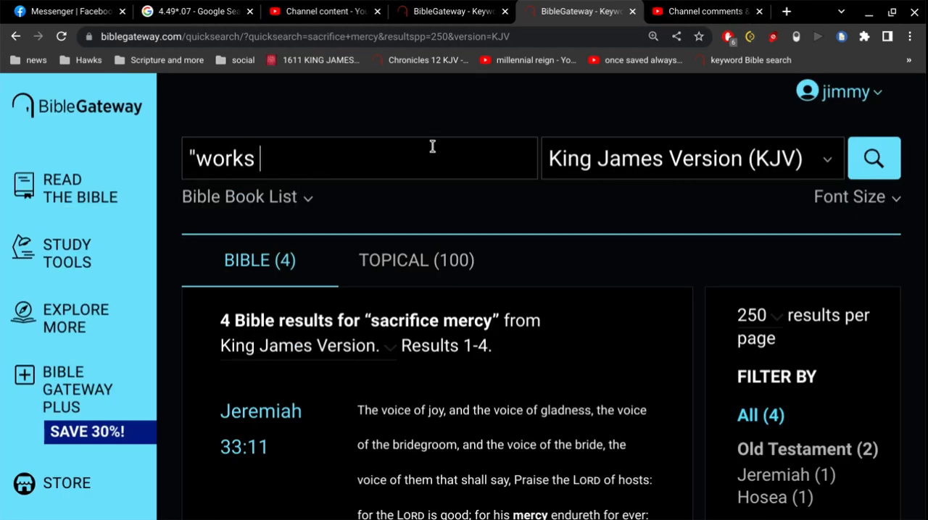
Step: Search the KJV for 'work the works', listing Isaiah 59:6, John 6:28 and John 9:4
type("the")
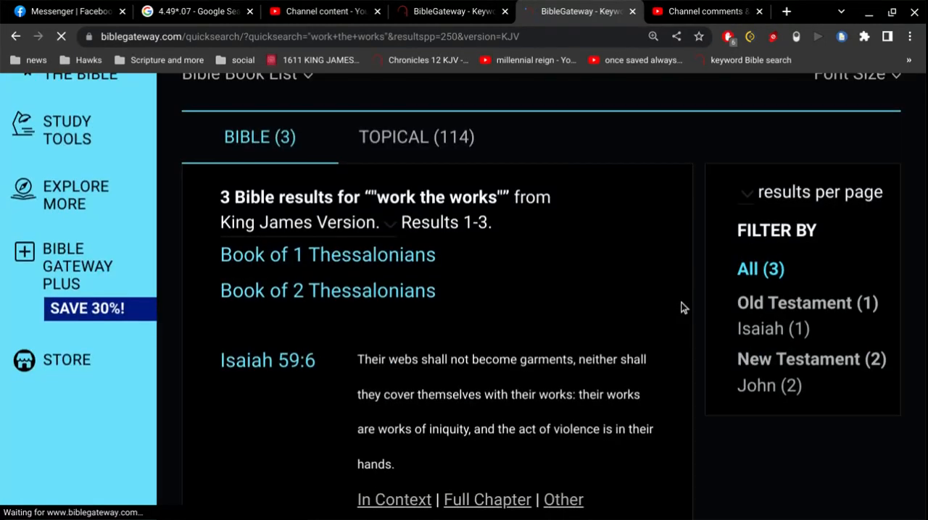
scroll("down", 3)
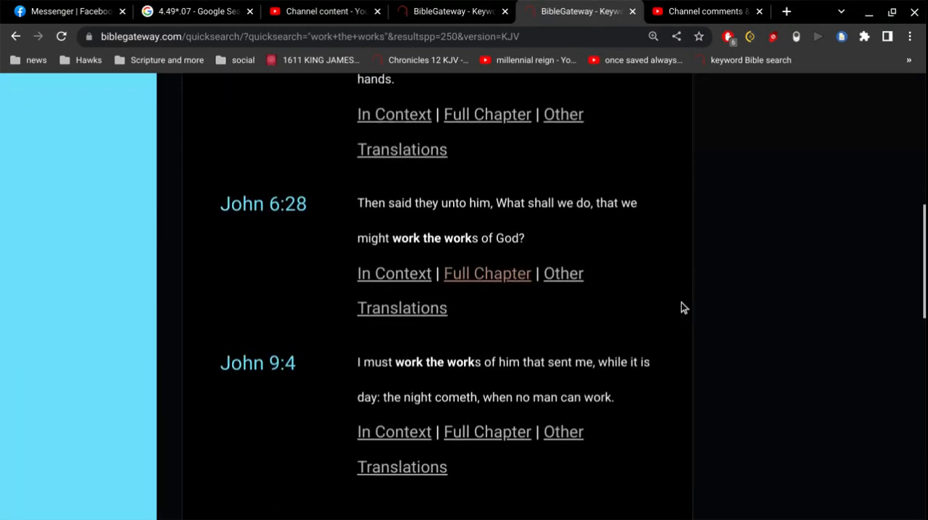
scroll("down", 3)
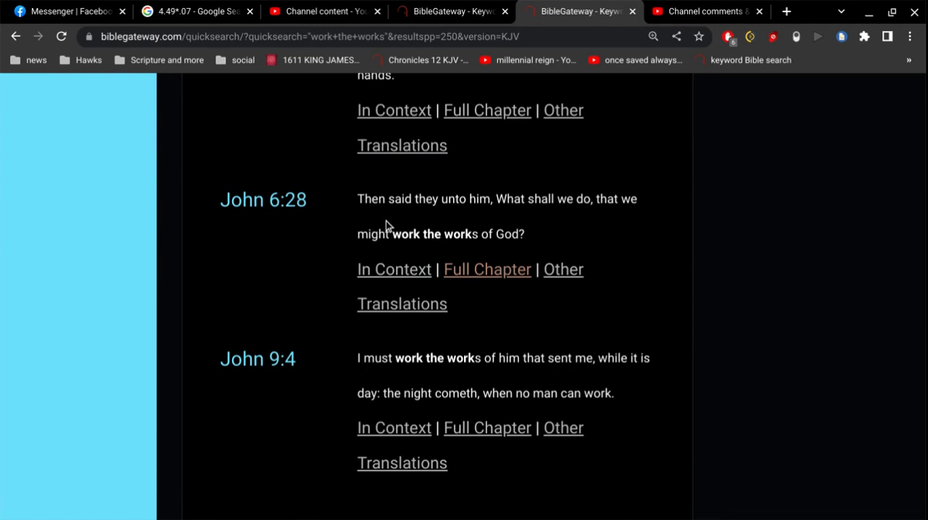
mouse_move(397, 228)
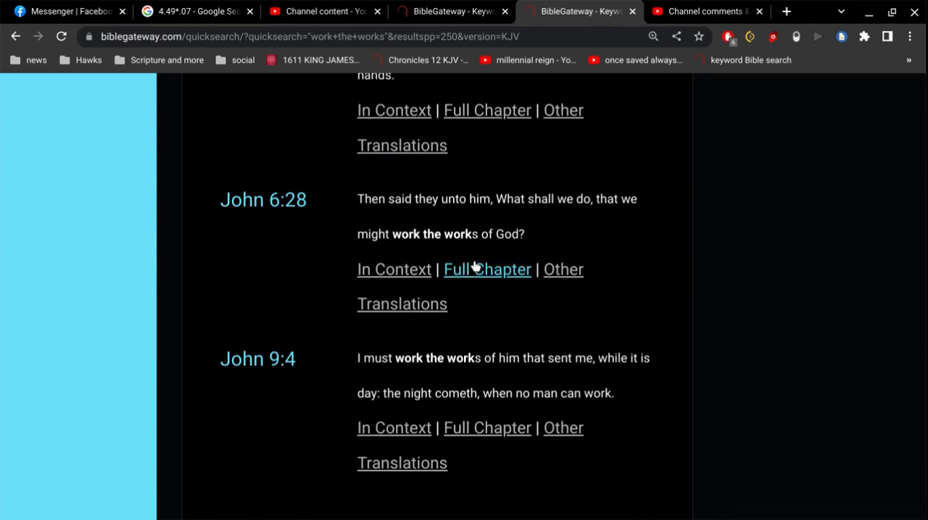
mouse_move(487, 270)
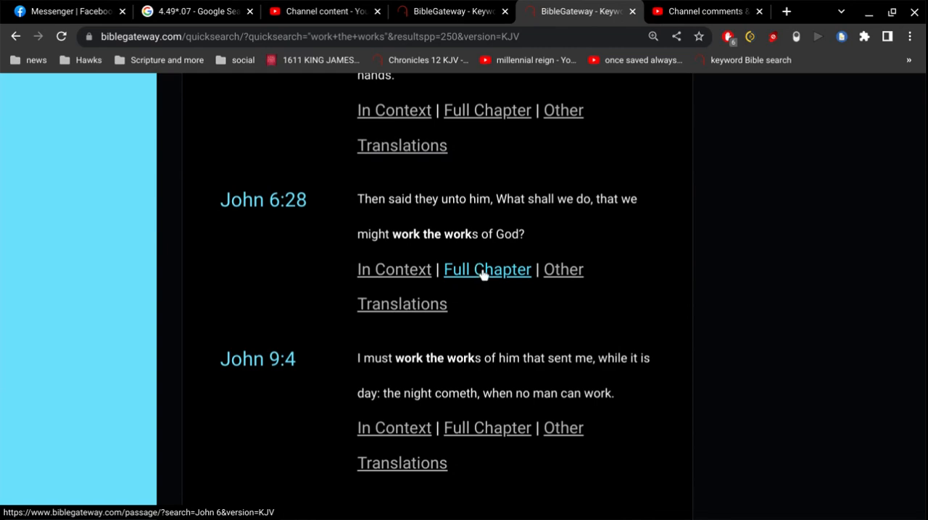
Step: Read the full John 6 chapter around verses 27–30, then return to the channel comments
left_click(487, 270)
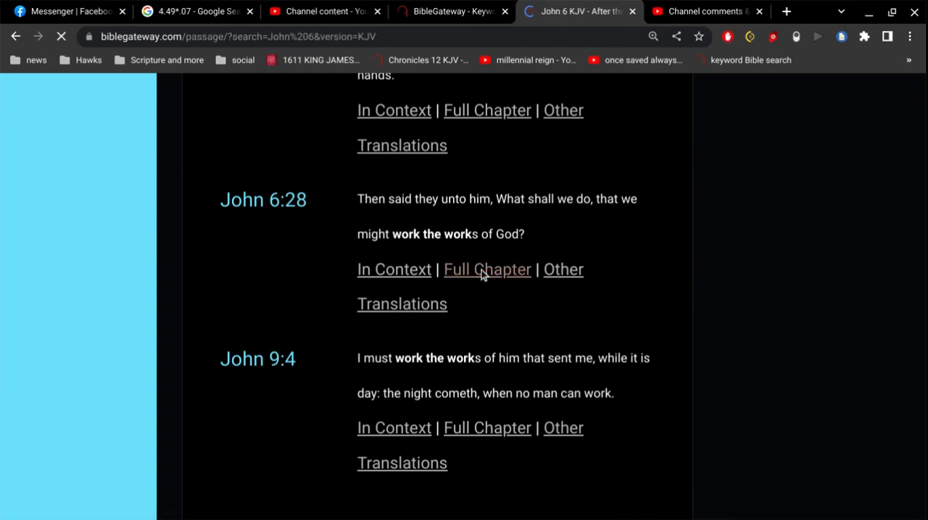
left_click(487, 270)
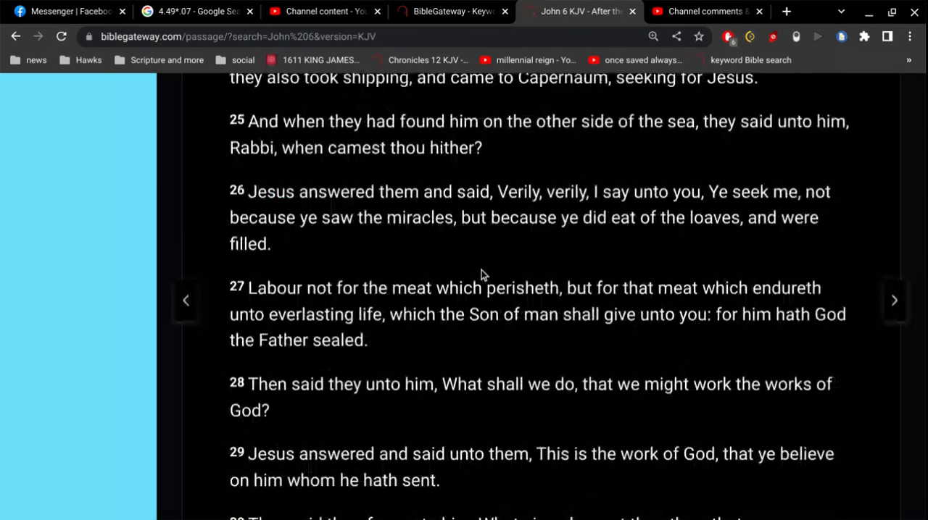
scroll("down", 3)
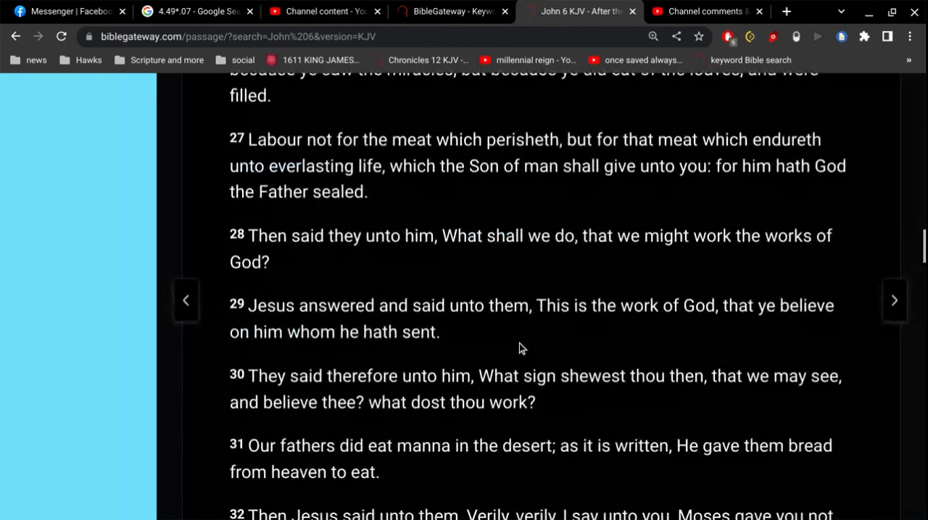
scroll("down", 3)
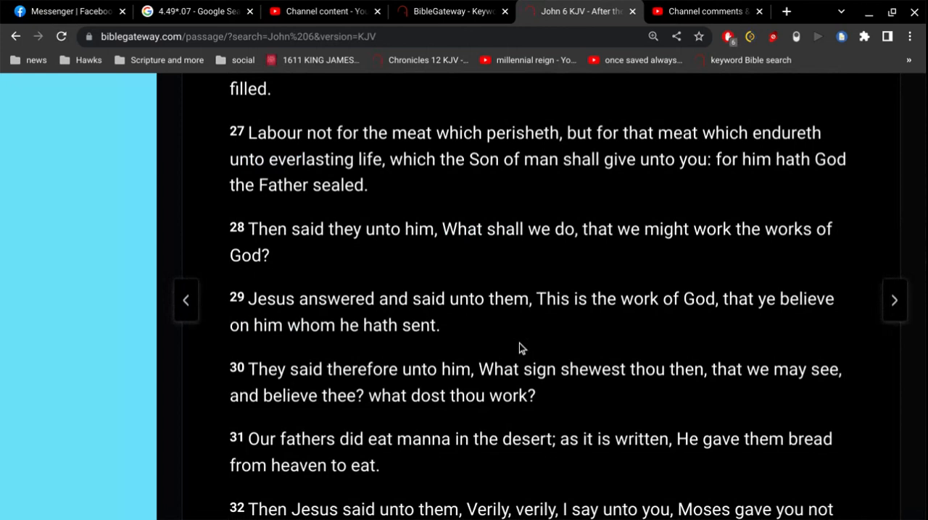
left_click(703, 11)
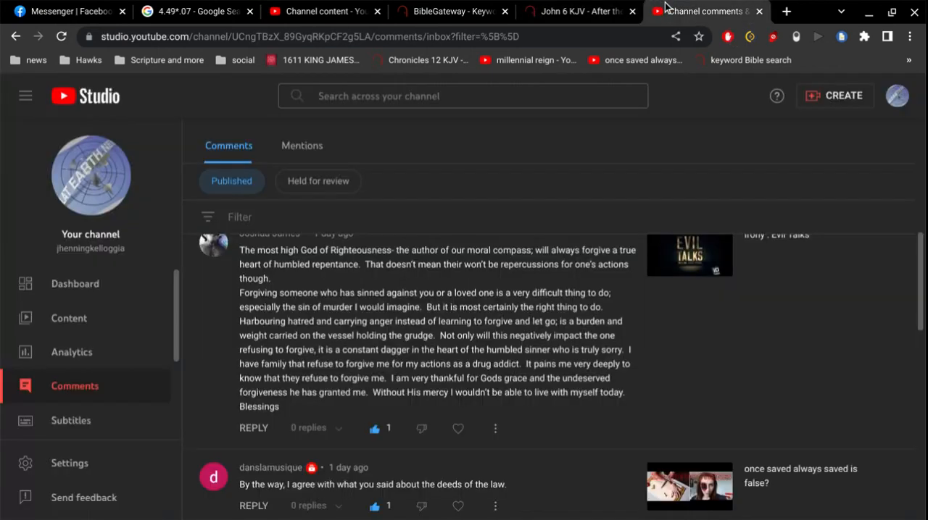
scroll("down", 3)
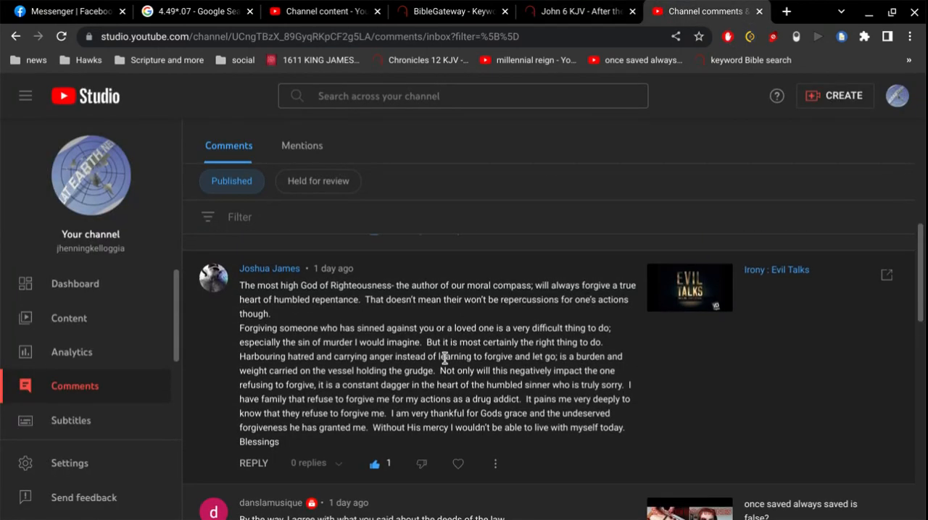
scroll("down", 3)
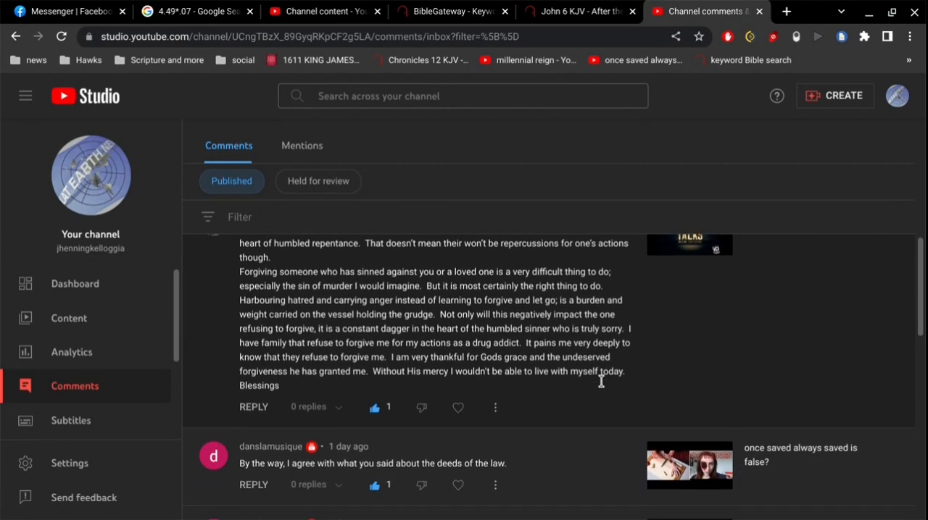
scroll("down", 3)
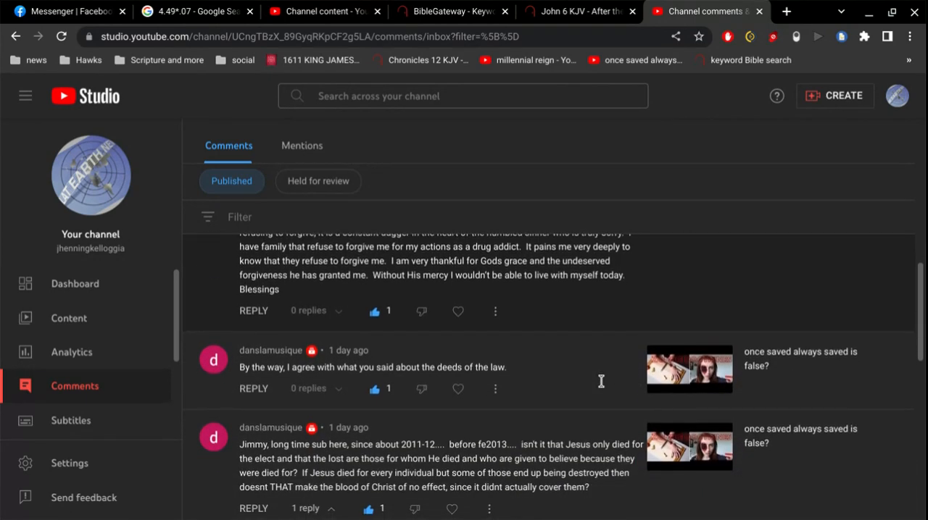
scroll("down", 3)
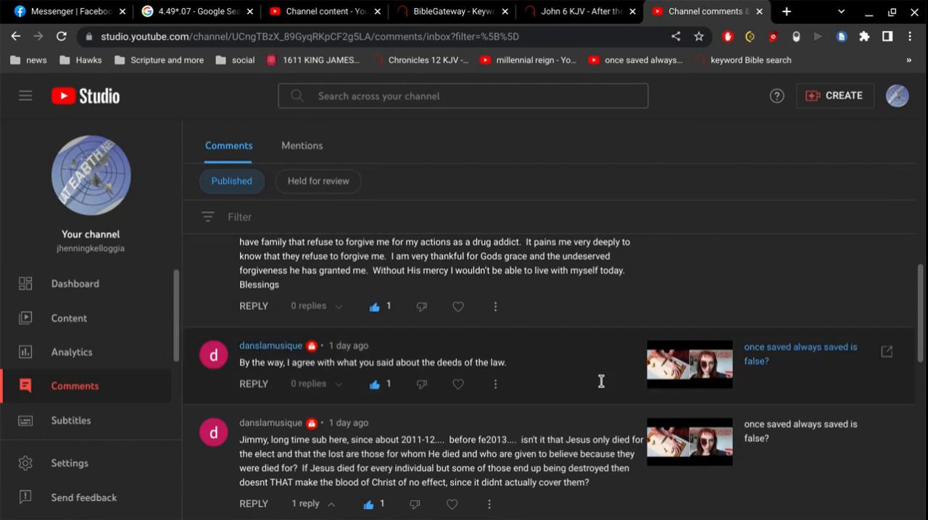
scroll("down", 3)
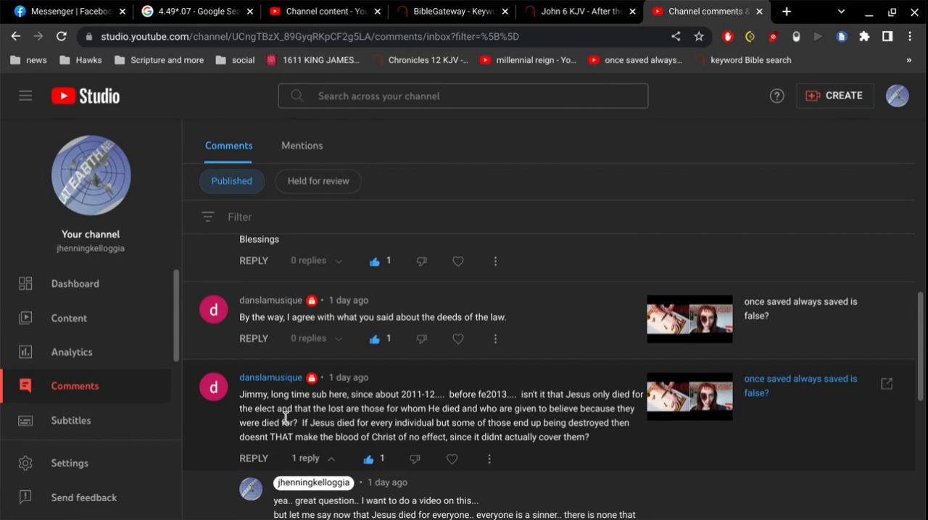
mouse_move(601, 442)
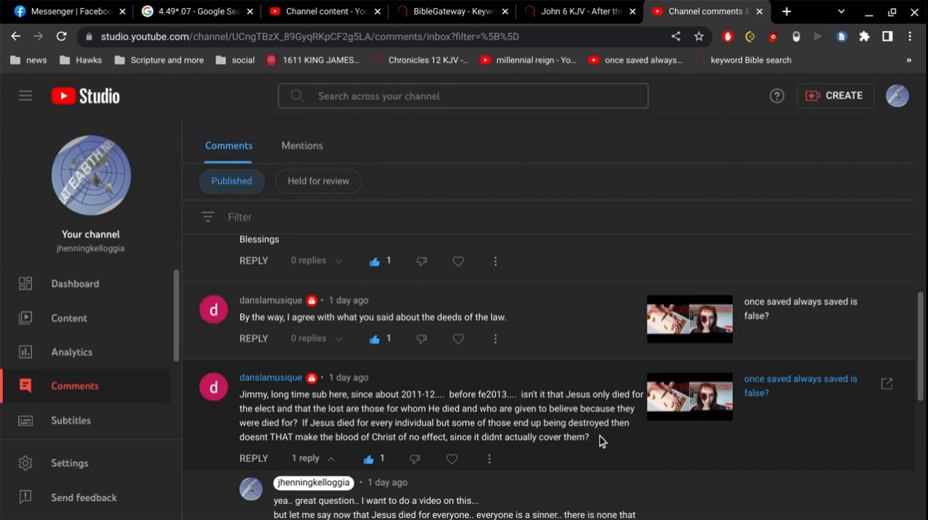
scroll("down", 3)
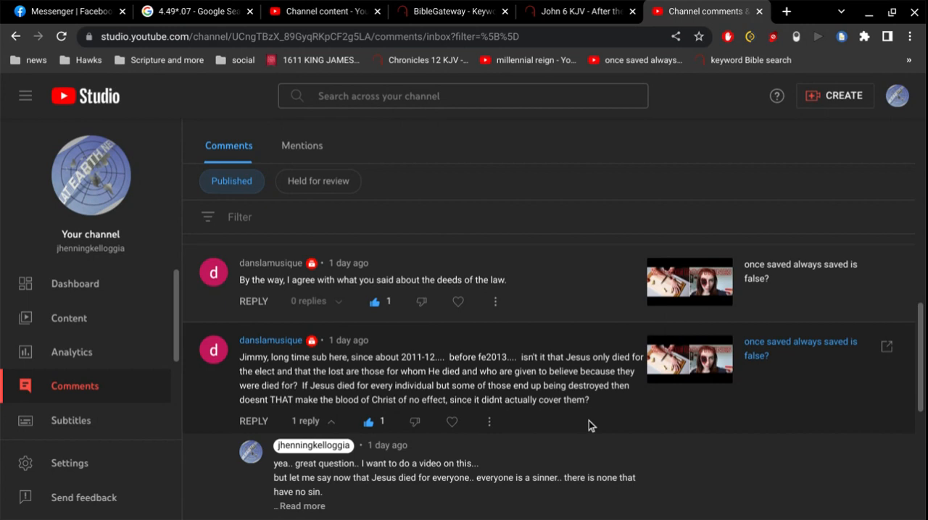
mouse_move(386, 345)
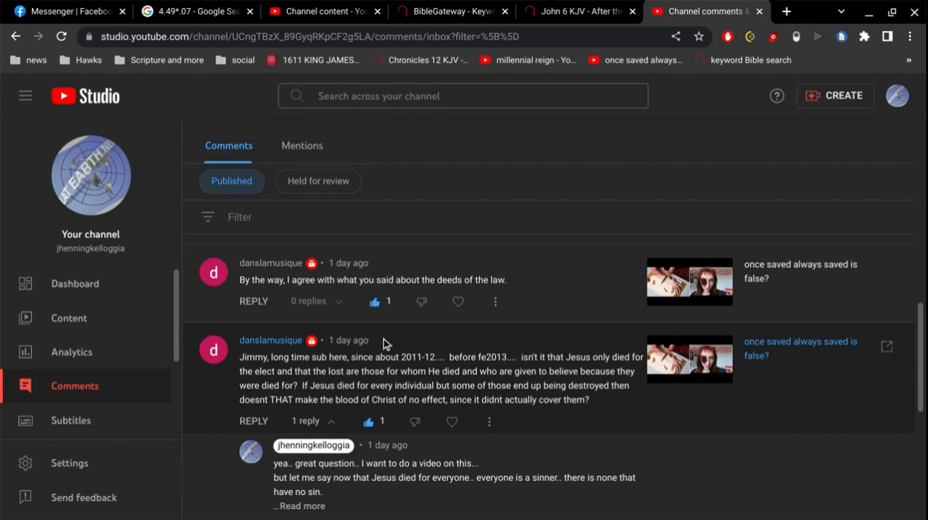
mouse_move(465, 374)
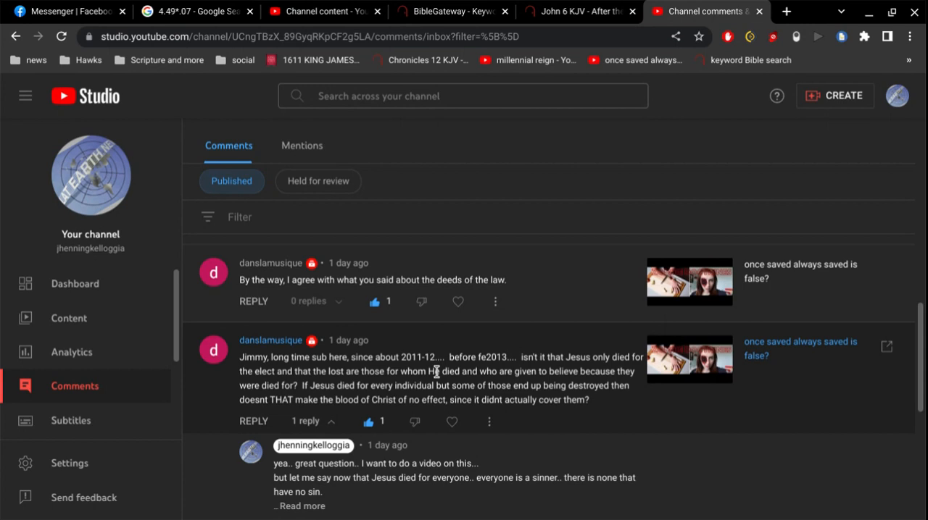
mouse_move(502, 371)
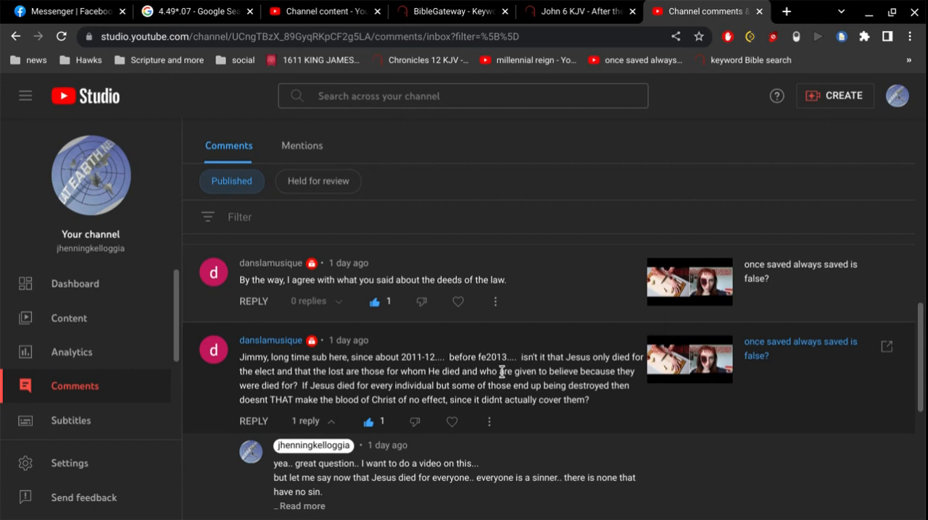
mouse_move(516, 383)
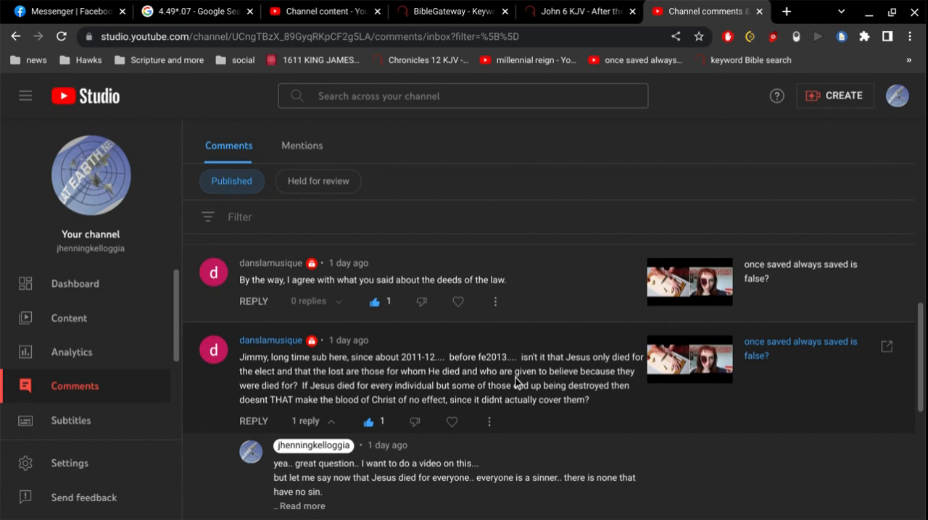
scroll("down", 3)
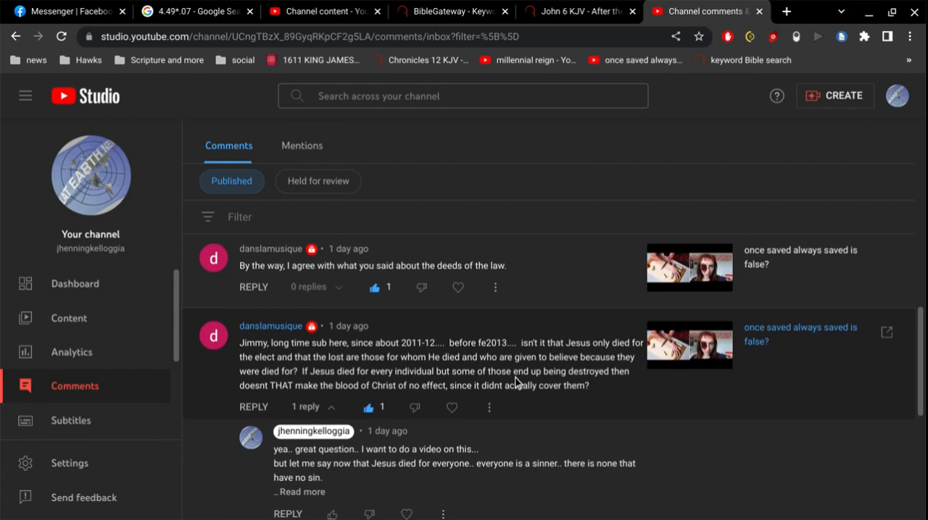
mouse_move(600, 384)
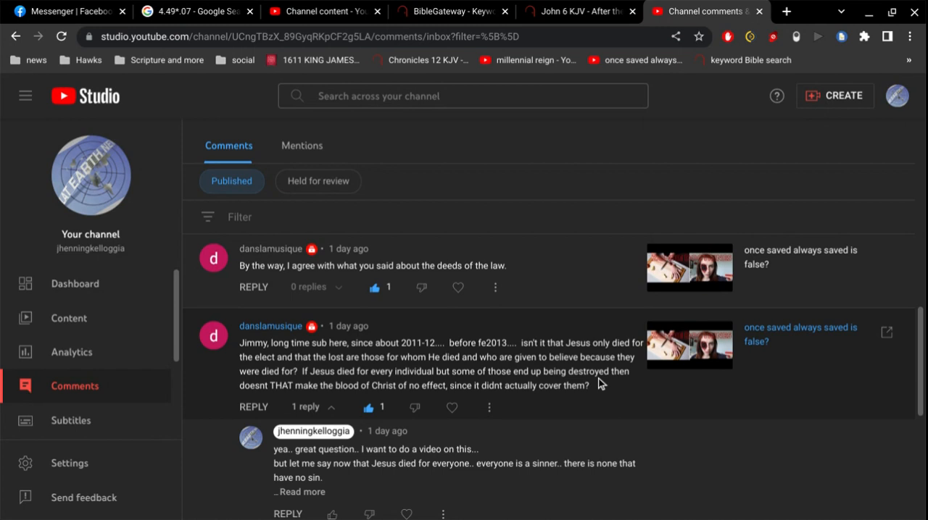
mouse_move(600, 380)
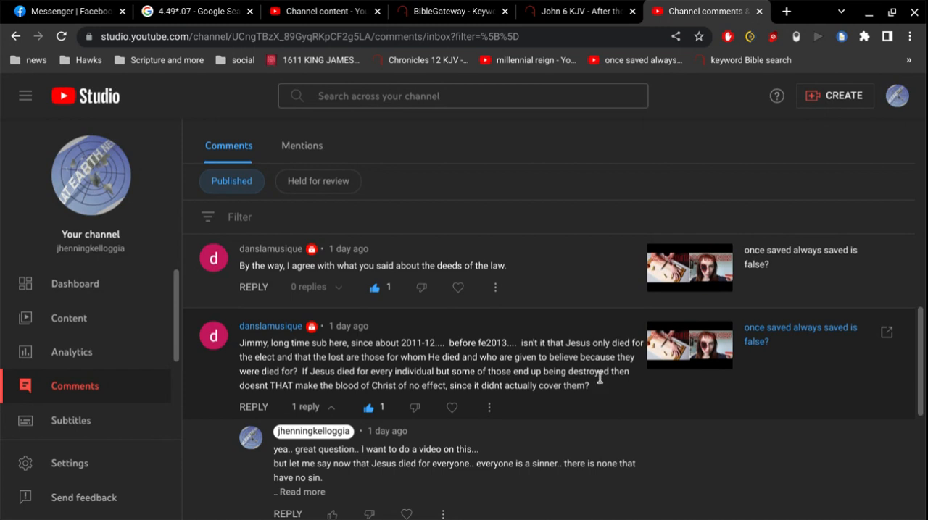
mouse_move(598, 377)
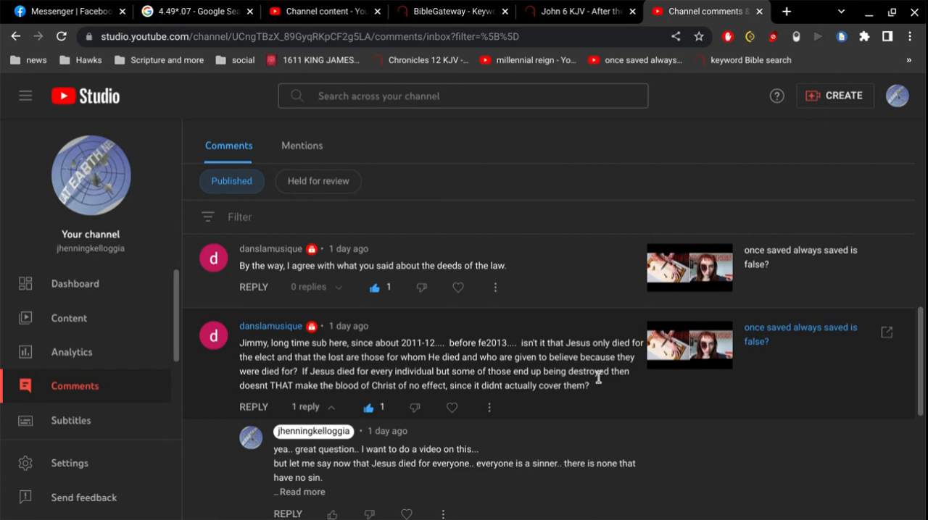
scroll("down", 3)
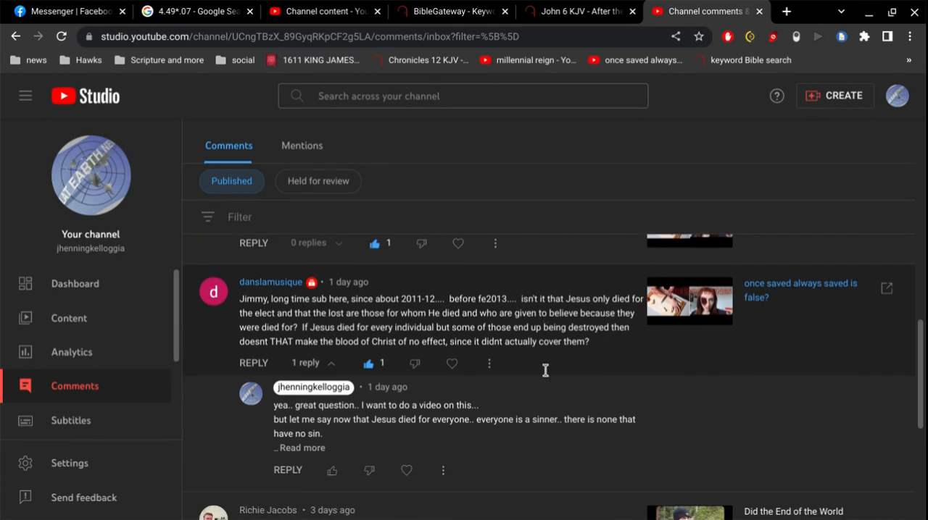
Step: Expand the channel's reply about Jesus dying for everyone and start reading it
scroll("down", 3)
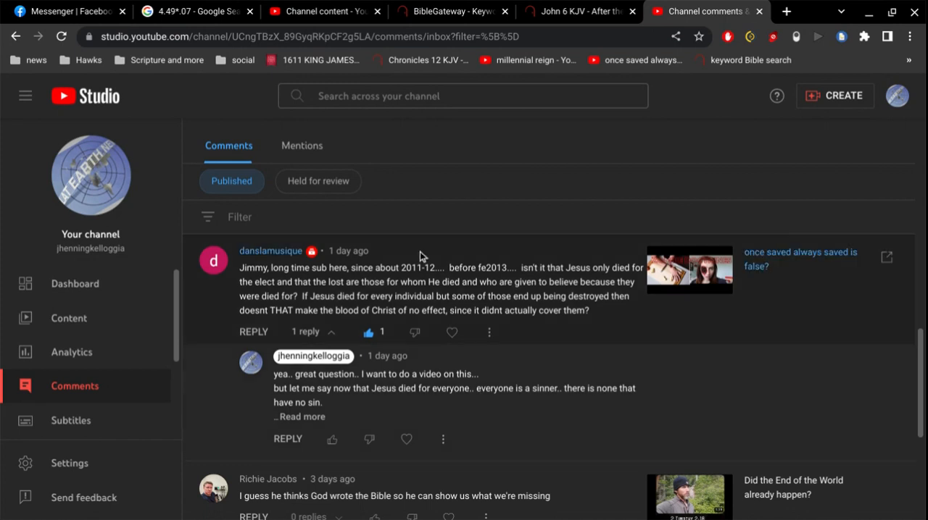
mouse_move(431, 281)
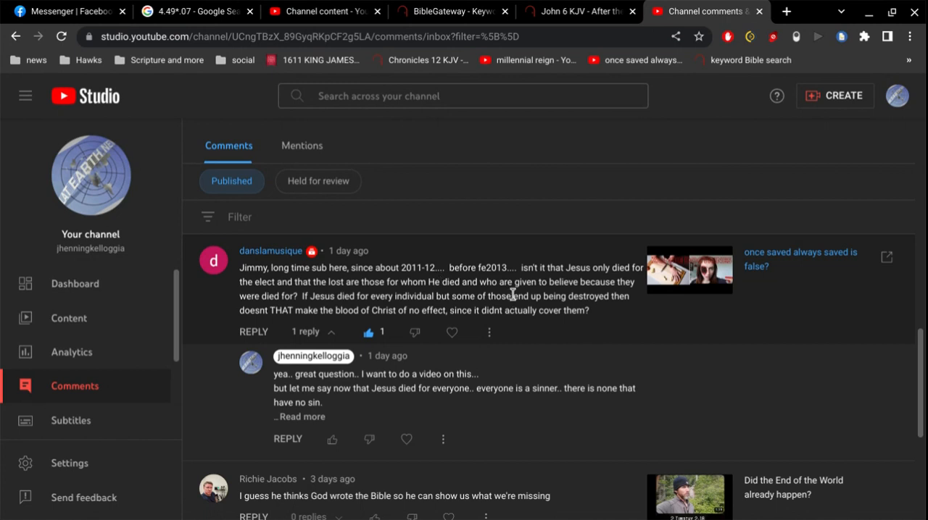
mouse_move(513, 292)
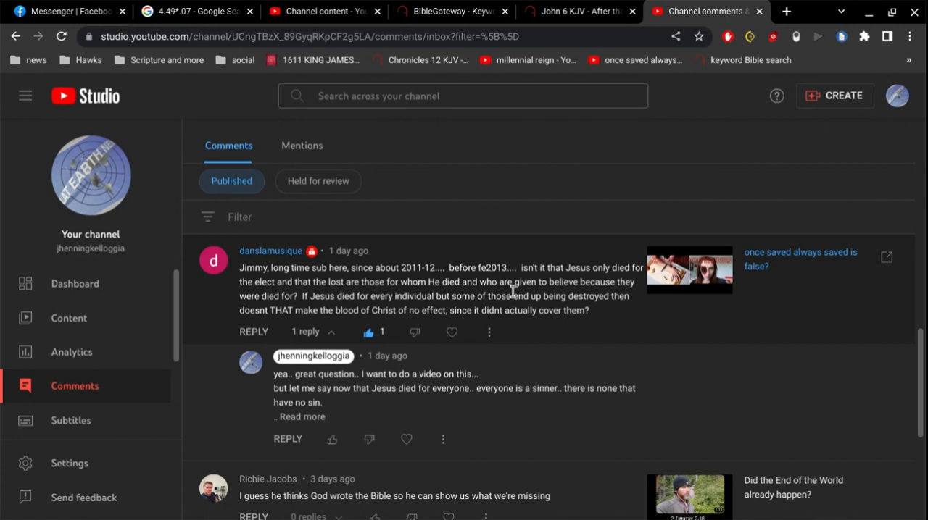
mouse_move(525, 298)
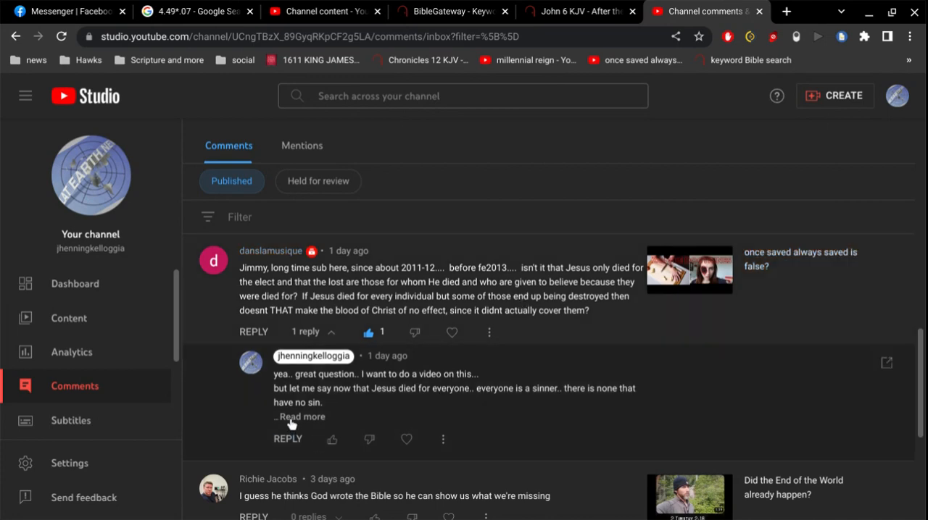
left_click(299, 418)
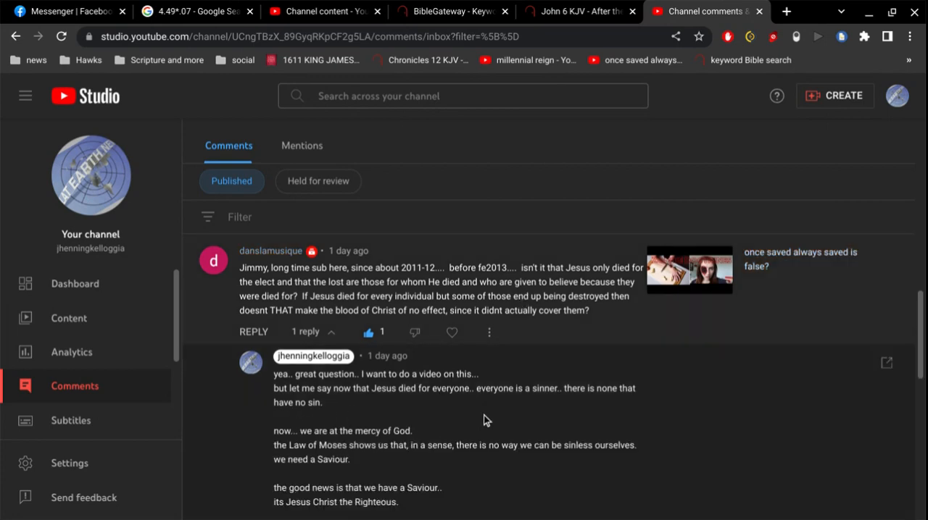
scroll("down", 3)
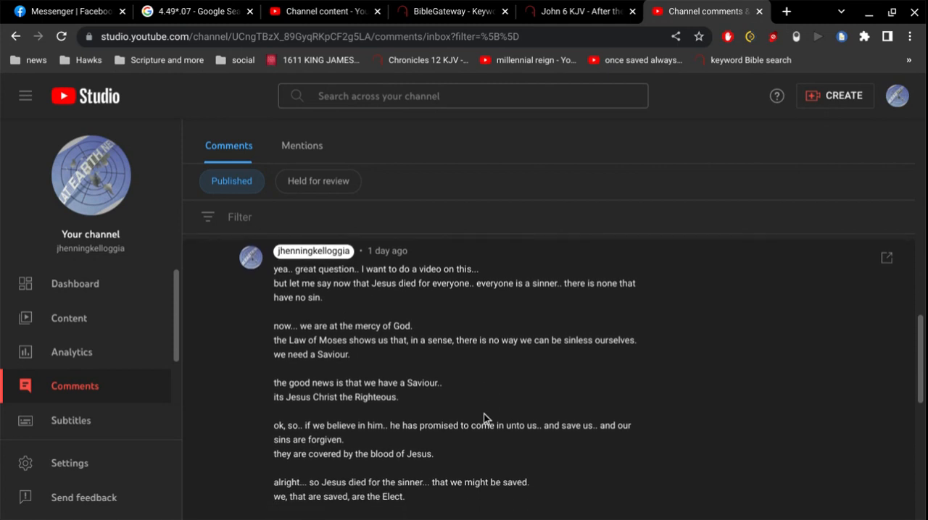
mouse_move(545, 385)
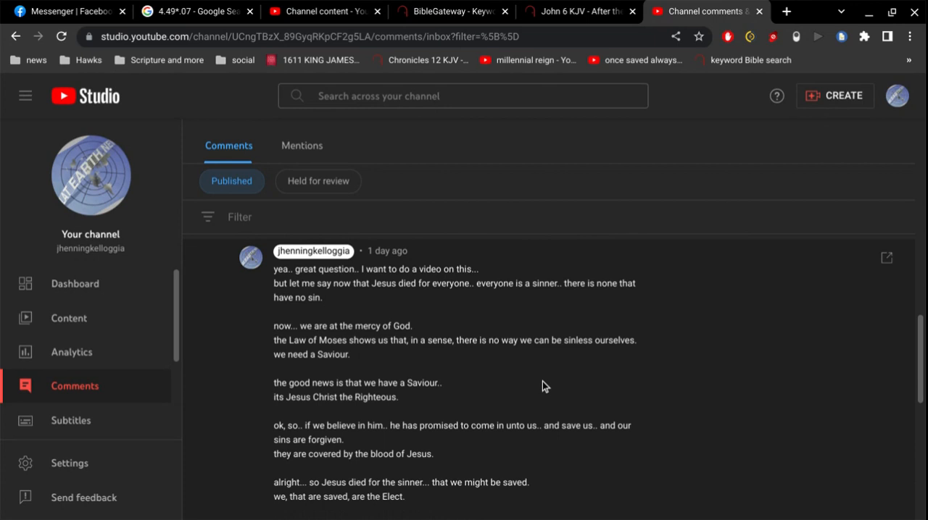
scroll("down", 3)
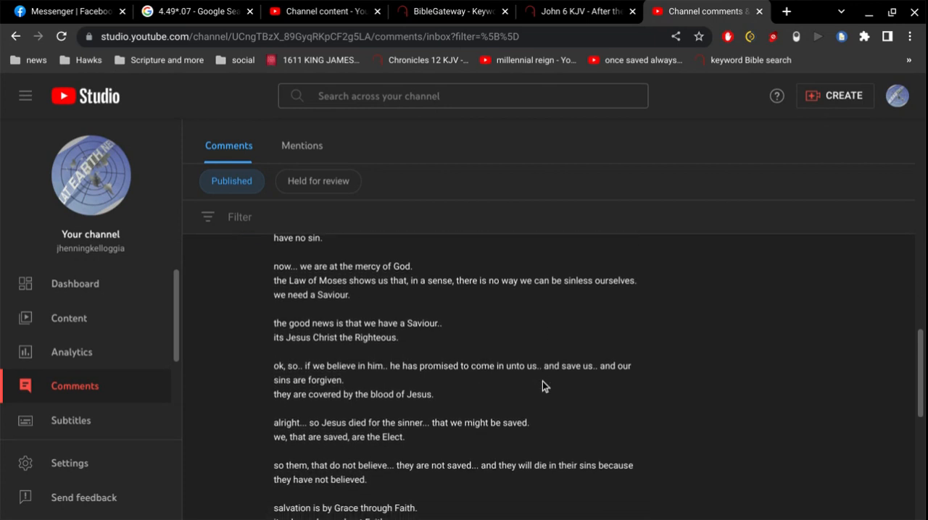
scroll("down", 3)
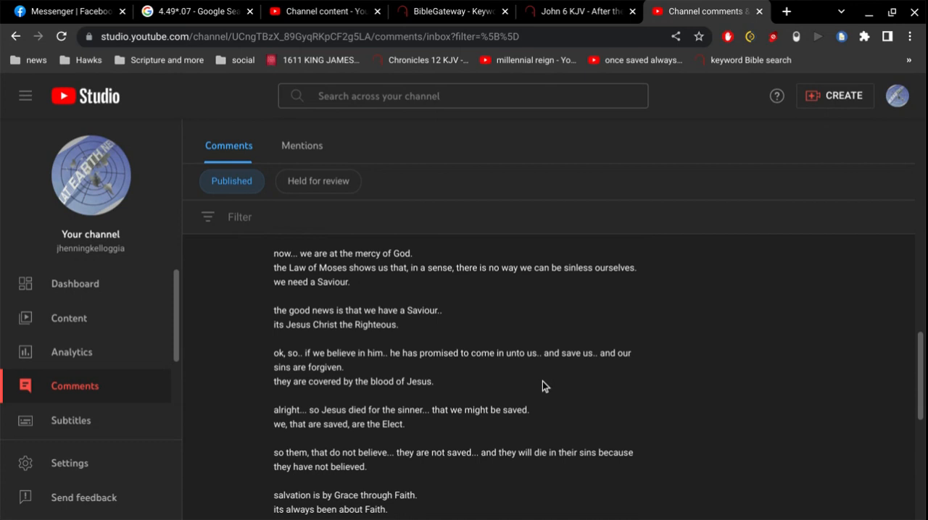
Step: Read the rest of the reply on salvation through faith through to its end
scroll("down", 3)
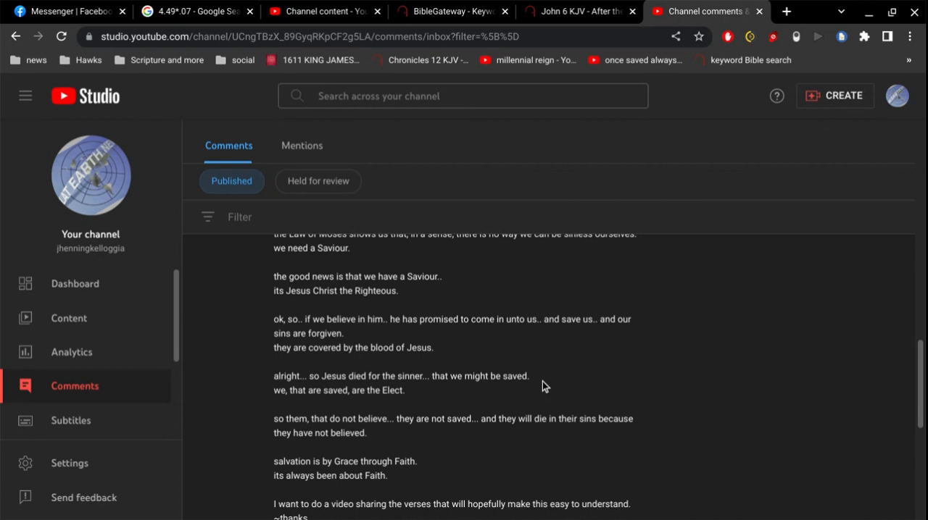
scroll("down", 3)
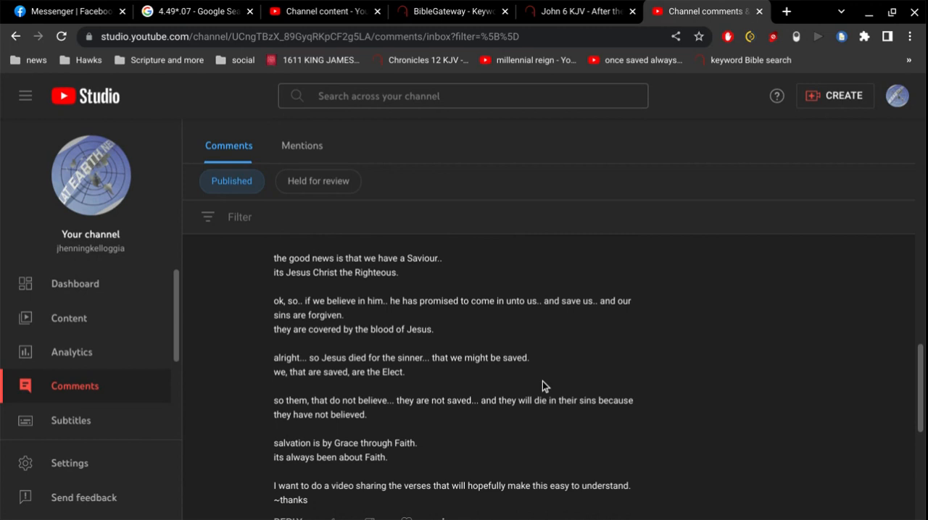
scroll("down", 3)
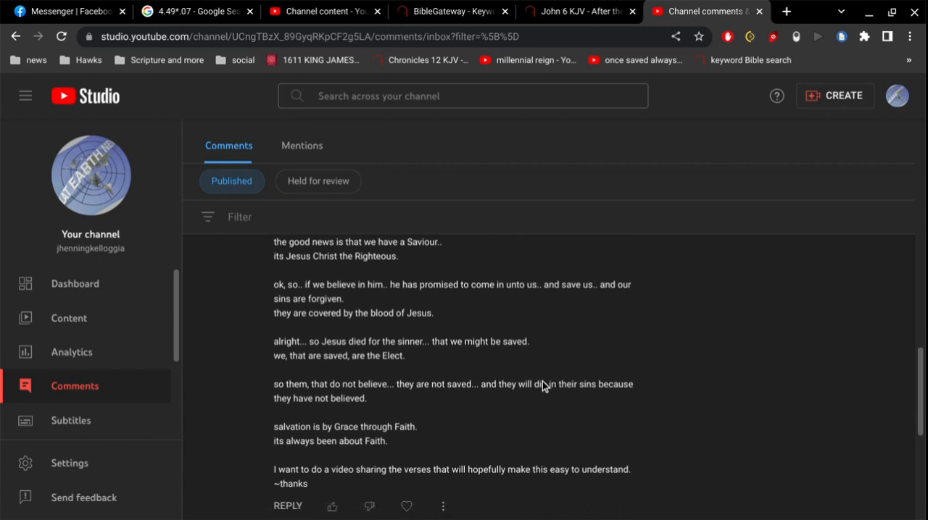
scroll("down", 3)
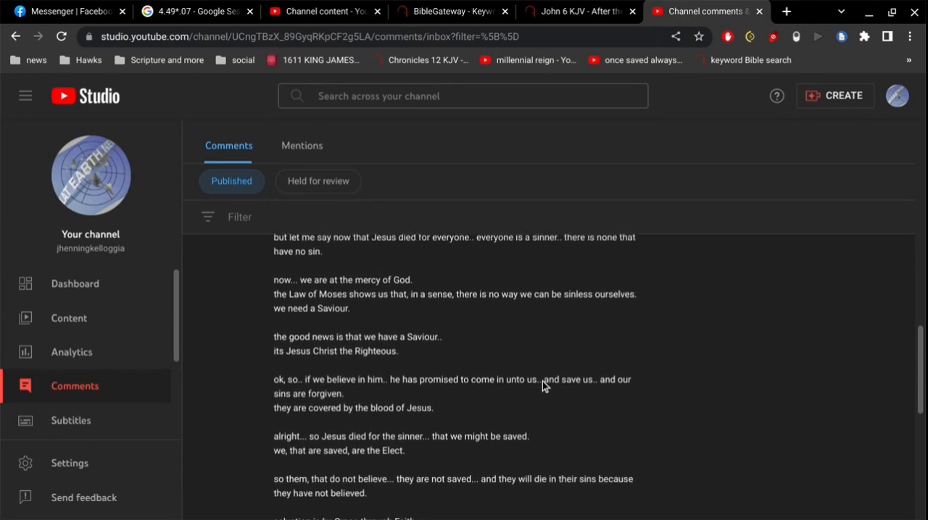
Step: Scroll the Comments inbox to the question about Jesus dying only for the elect
scroll("down", 3)
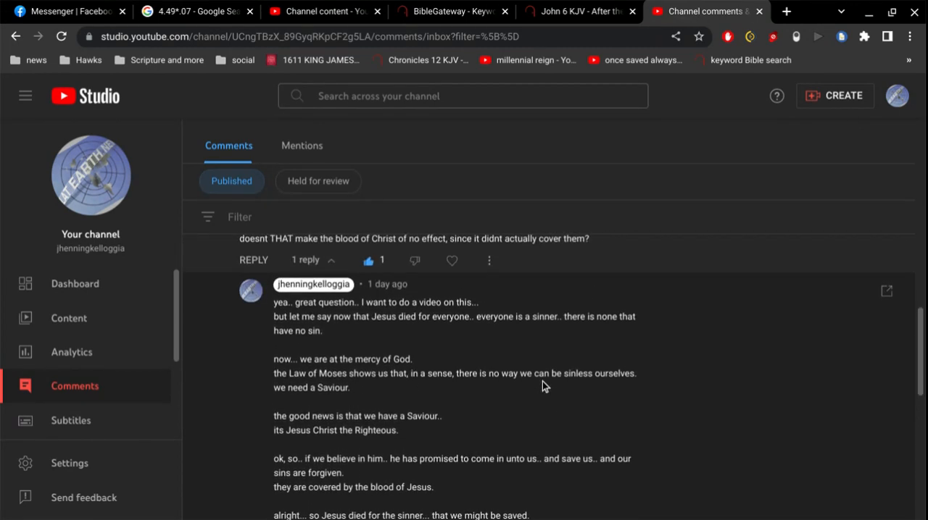
scroll("down", 3)
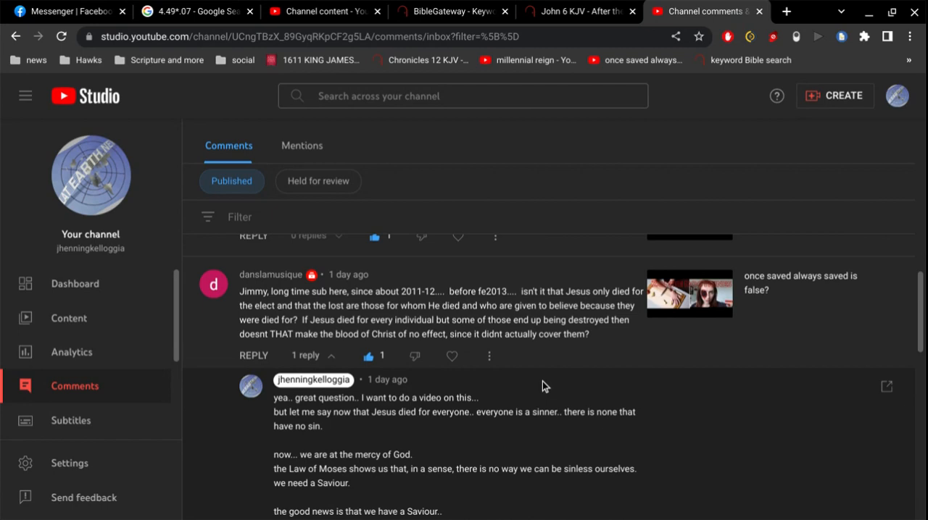
Step: Search the KJV for 'condemn already', find John 3:18, then start a new query with 'come'
left_click(449, 11)
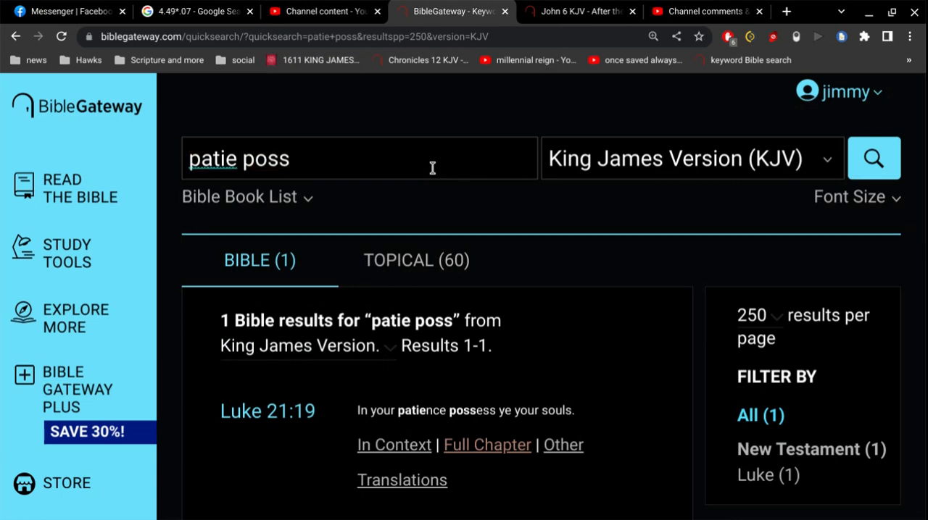
type("condemn already")
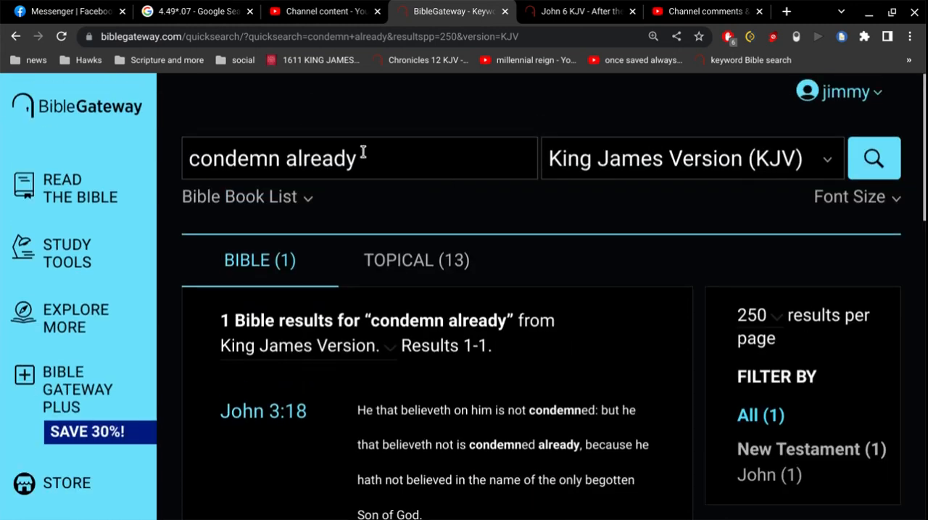
double_click(313, 158)
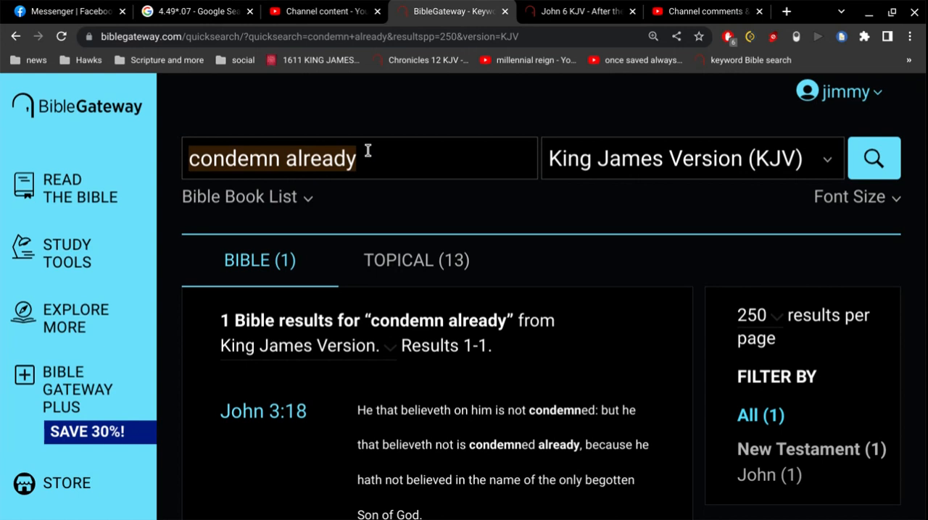
type("come not judg")
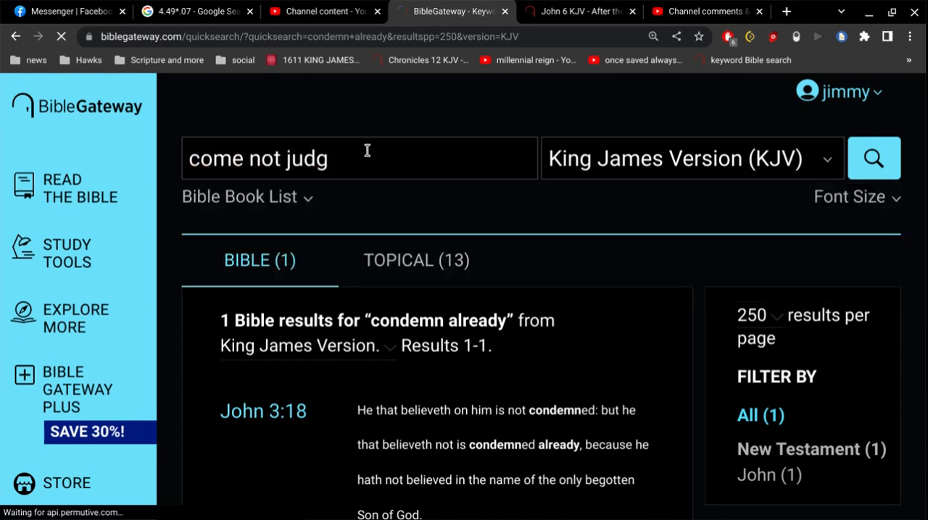
Step: Run the 'come not judg' KJV search, read its 12 results, then enter 'judg not' as the next query
left_click(873, 158)
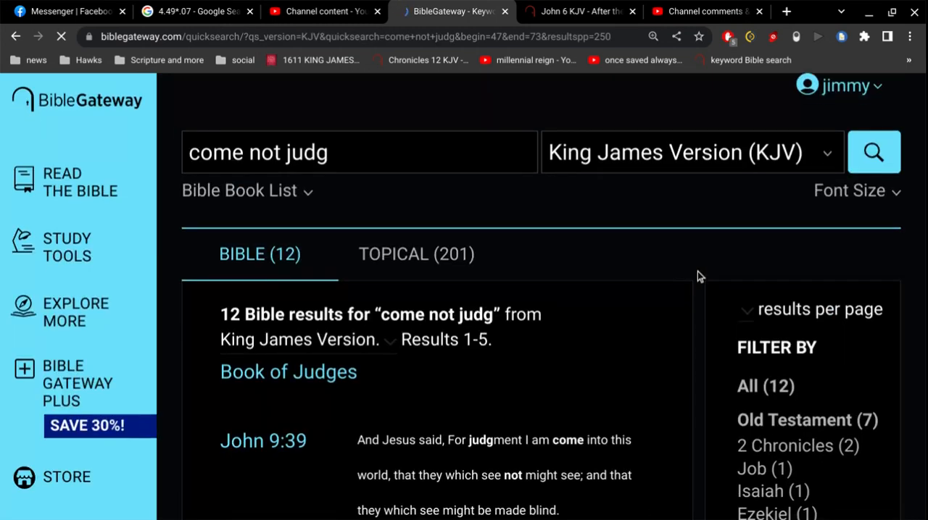
scroll("down", 3)
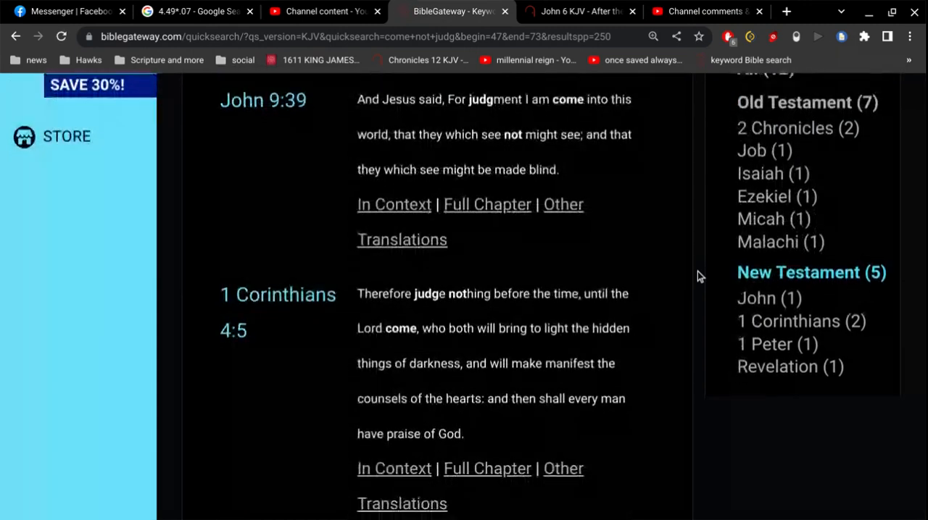
scroll("down", 3)
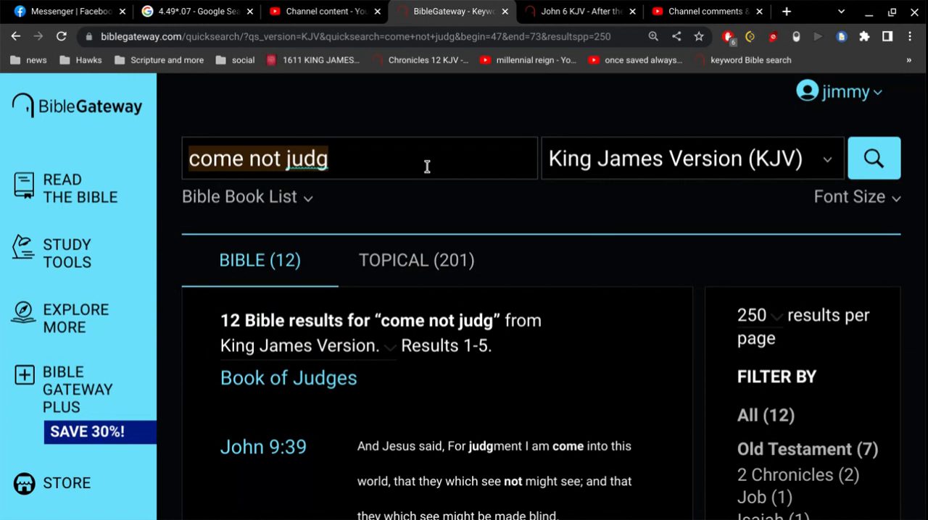
type("judg ot")
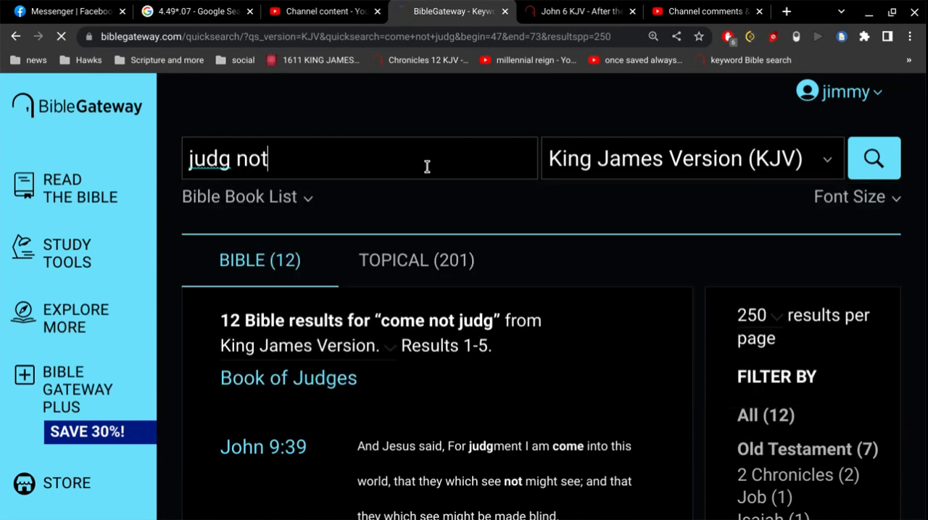
Step: Run the 'judg not' KJV search and read down the results past John 12 and Luke 19:22
left_click(873, 158)
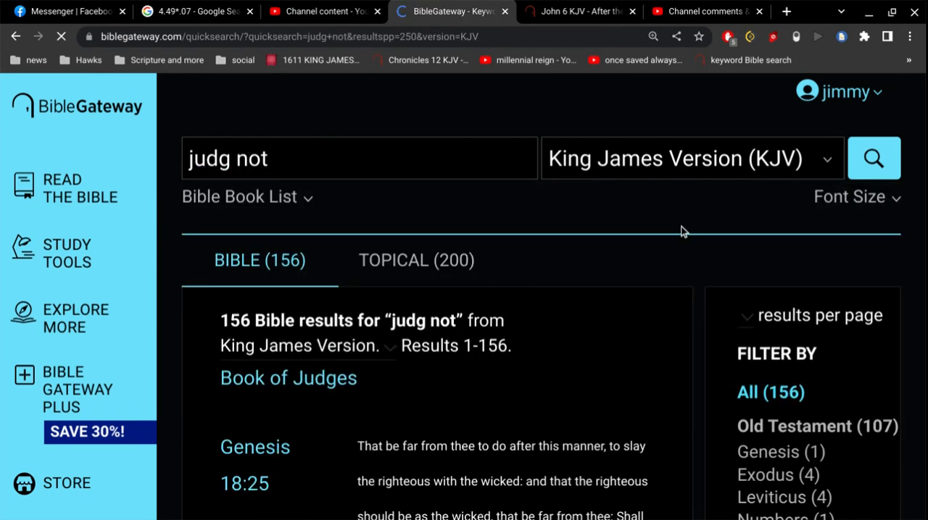
scroll("down", 3)
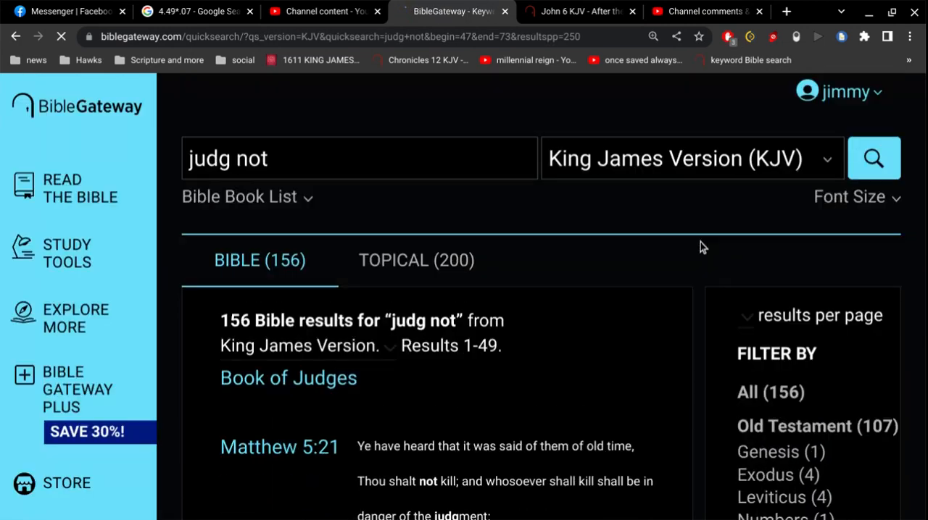
scroll("down", 3)
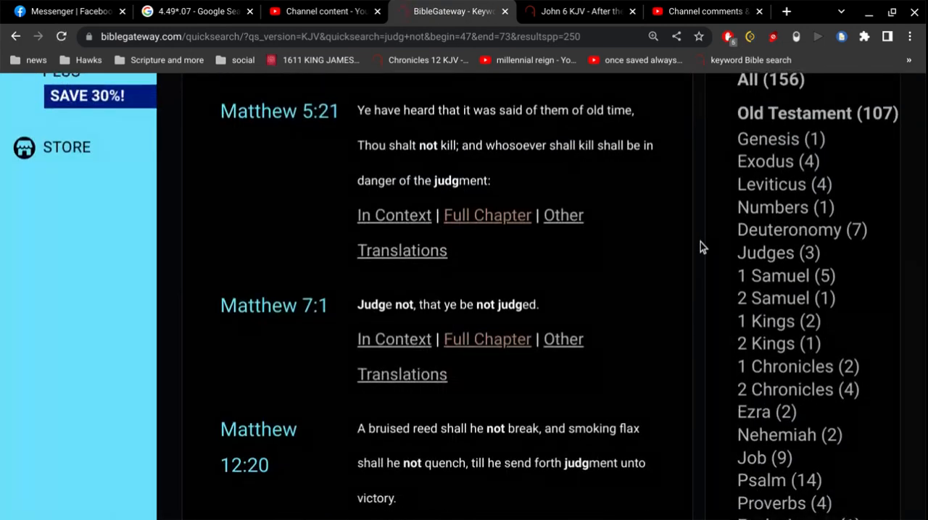
scroll("down", 3)
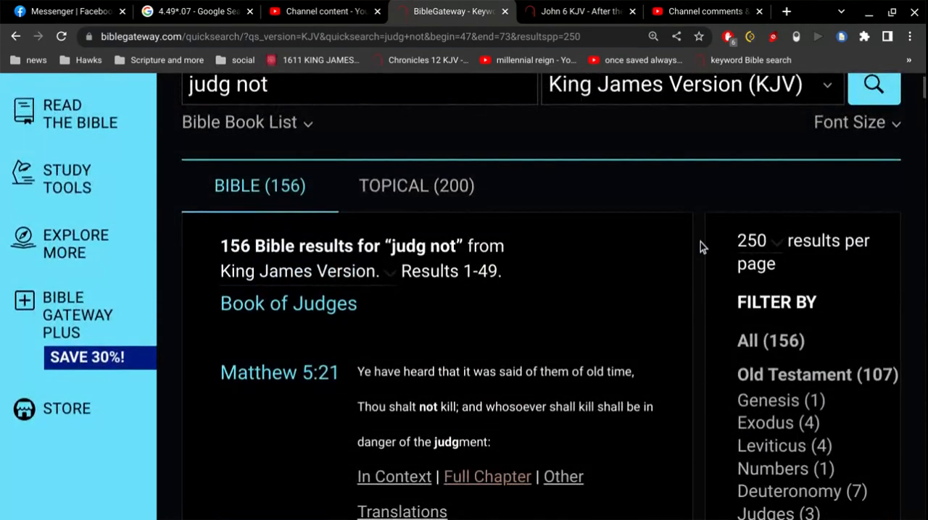
scroll("down", 3)
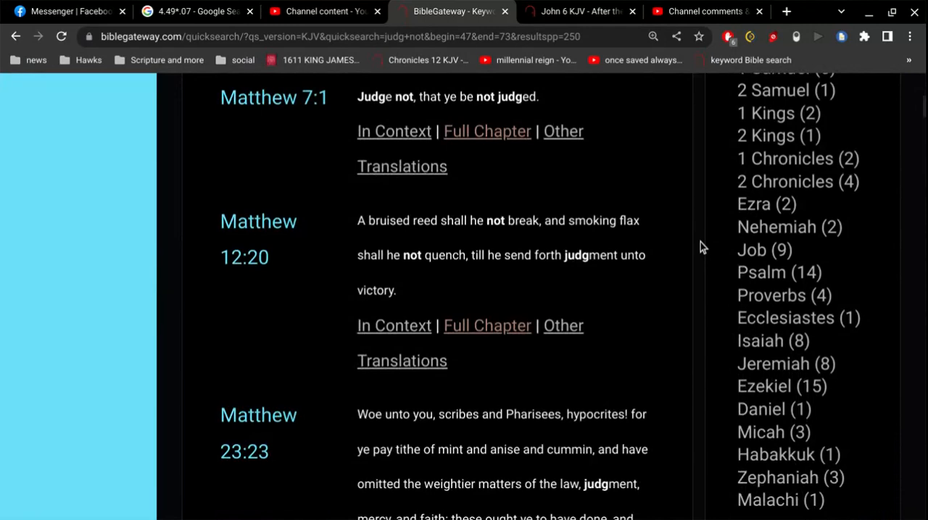
scroll("down", 3)
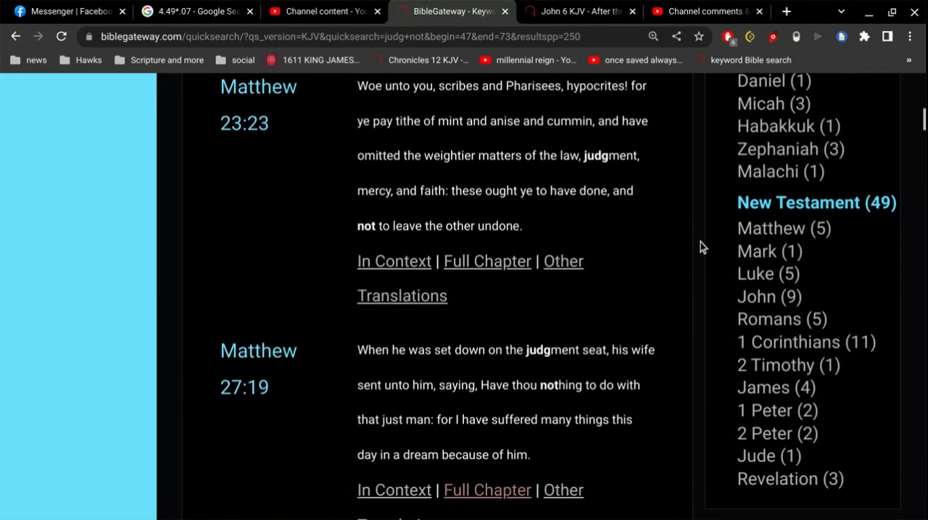
scroll("down", 3)
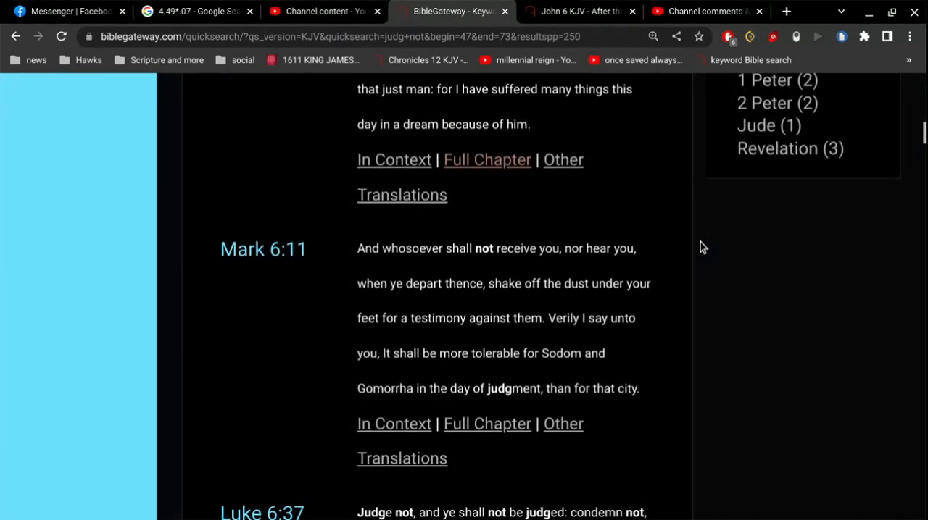
scroll("down", 3)
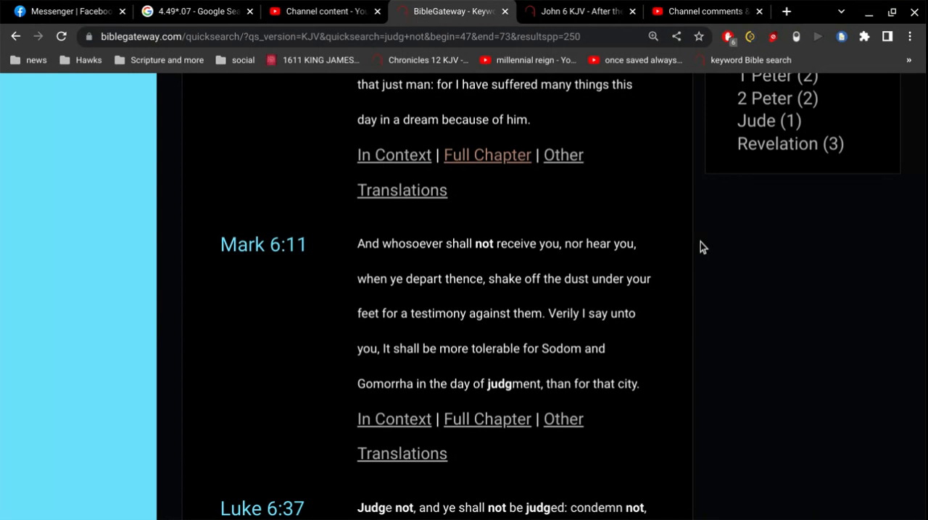
scroll("down", 3)
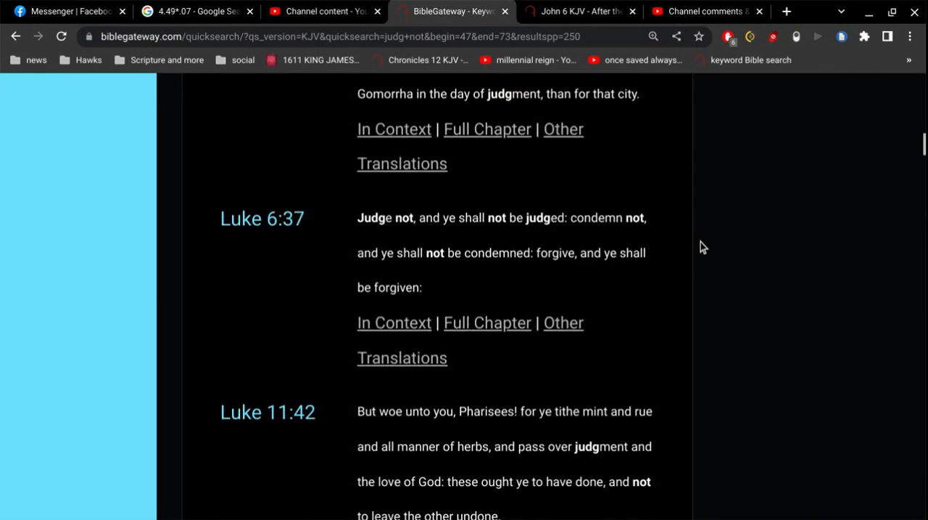
scroll("down", 3)
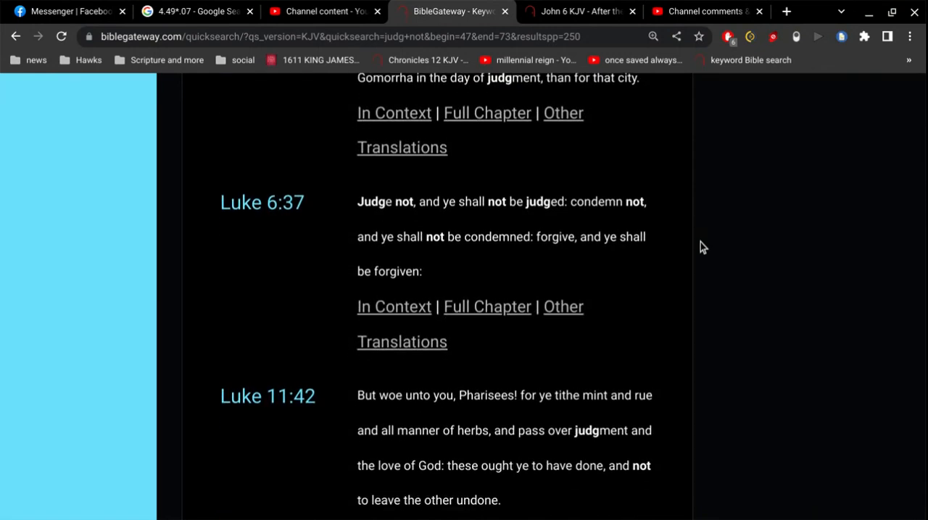
scroll("down", 3)
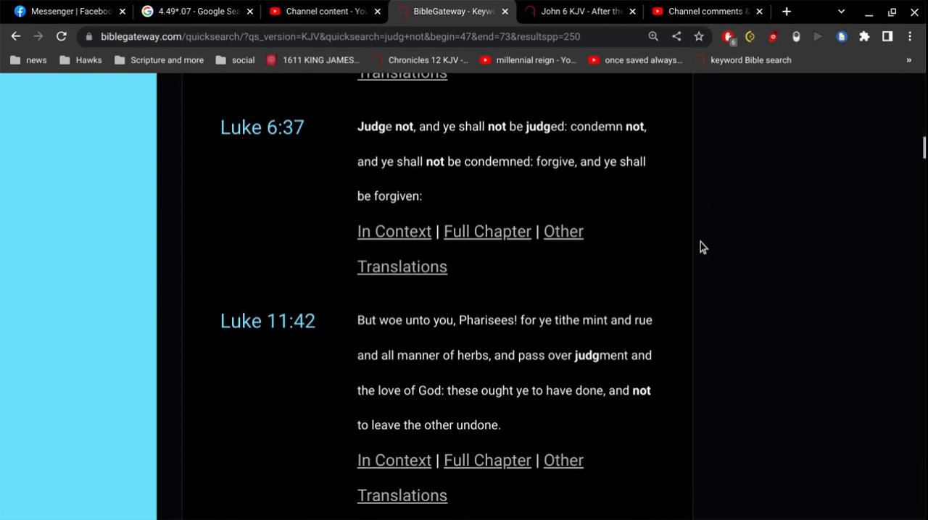
scroll("down", 3)
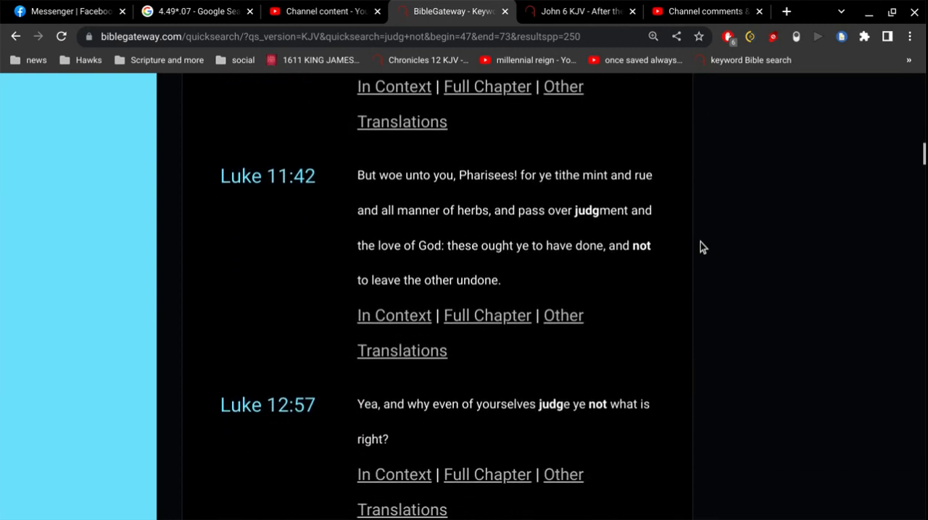
scroll("down", 3)
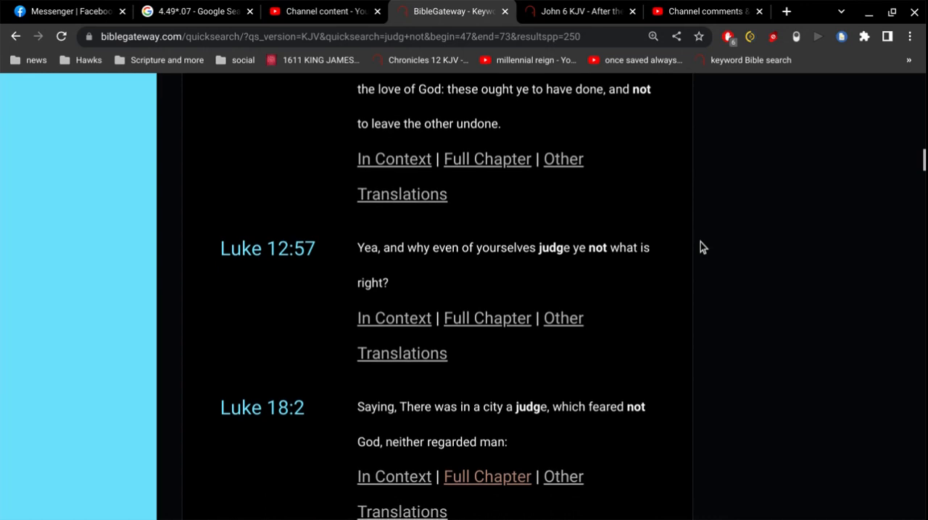
scroll("down", 3)
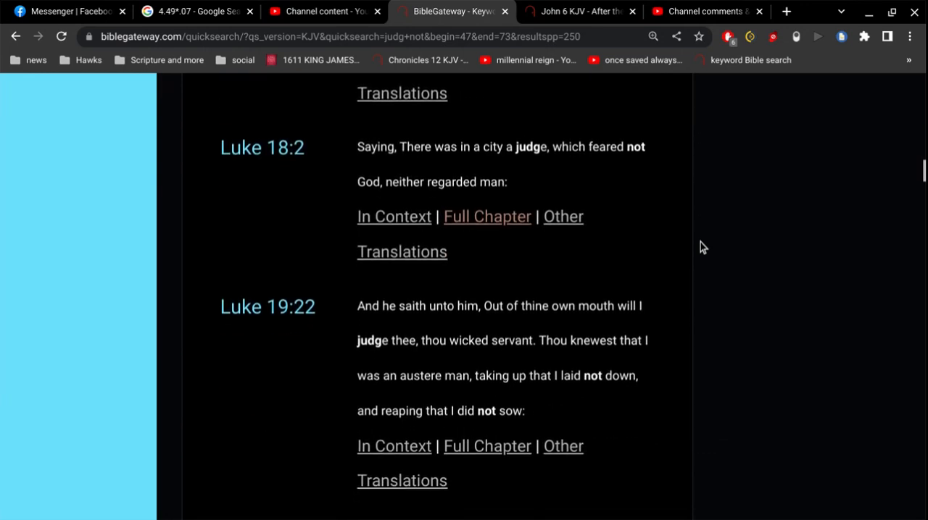
scroll("down", 3)
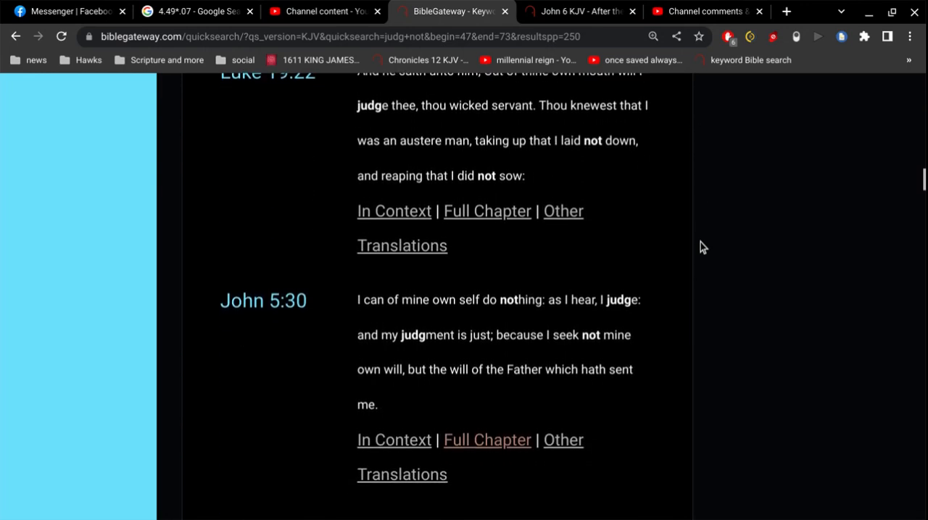
scroll("down", 3)
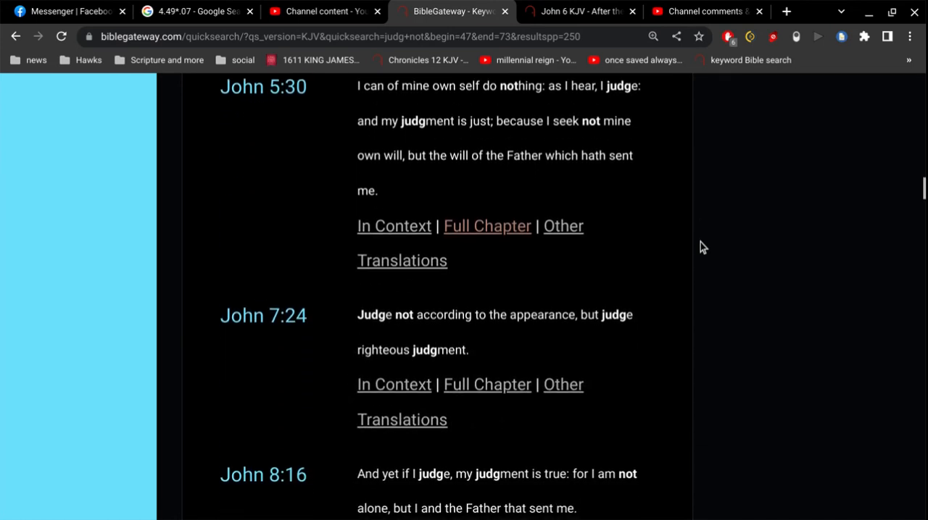
scroll("down", 3)
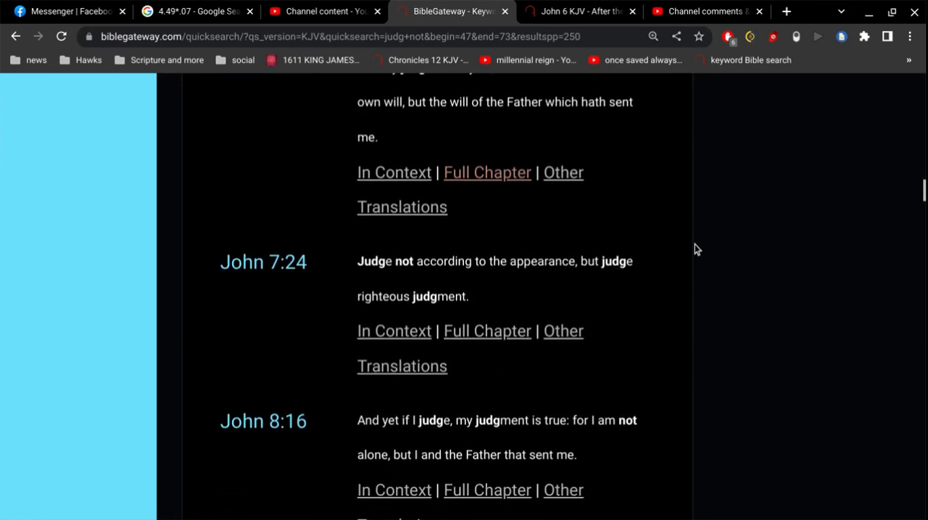
Step: Continue down the 'judg not' results past John 5:30 until John 7:24 is in view
scroll("down", 3)
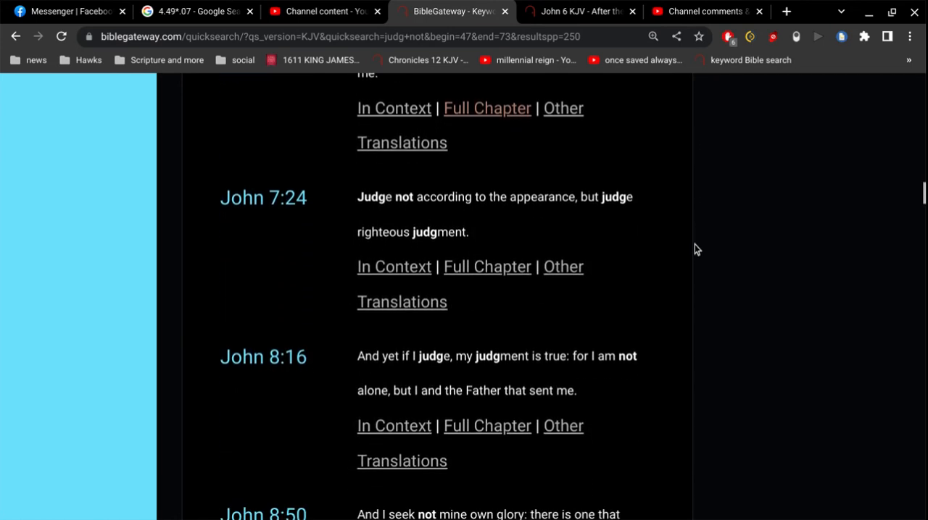
scroll("down", 3)
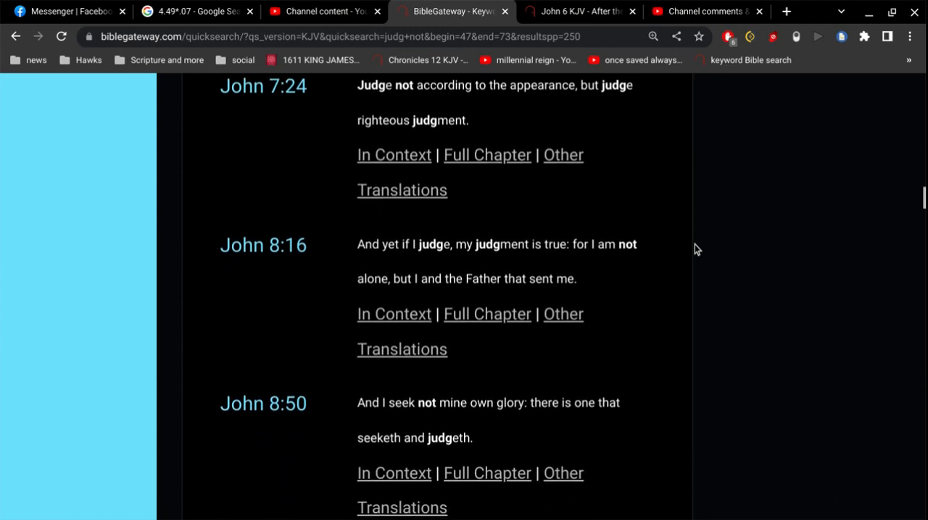
scroll("down", 3)
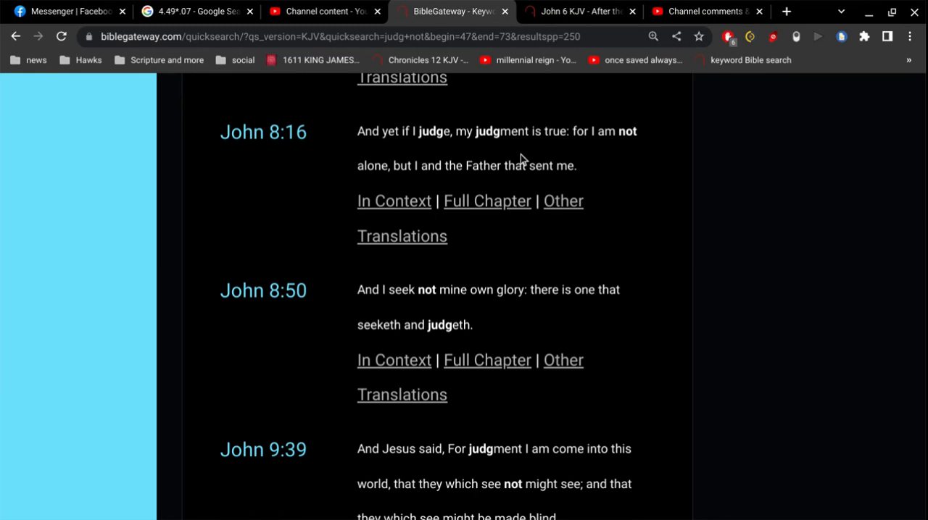
mouse_move(553, 336)
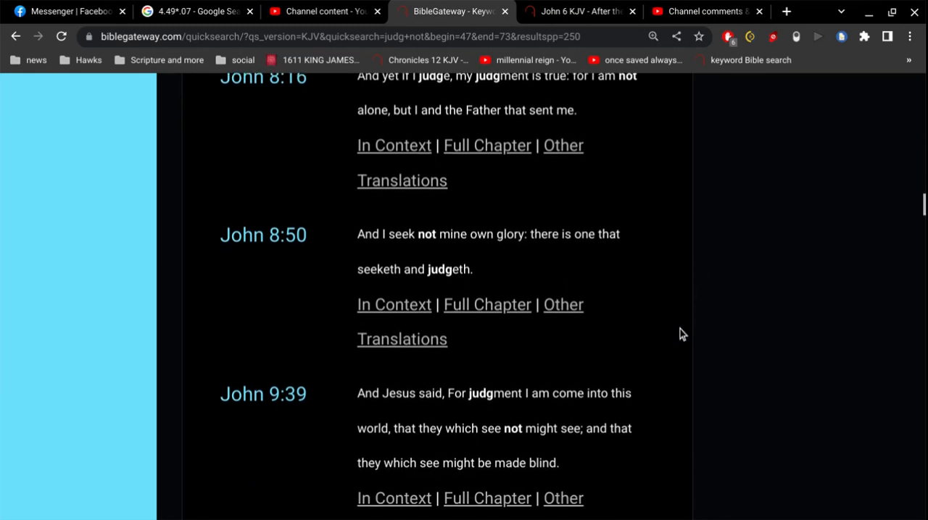
scroll("down", 3)
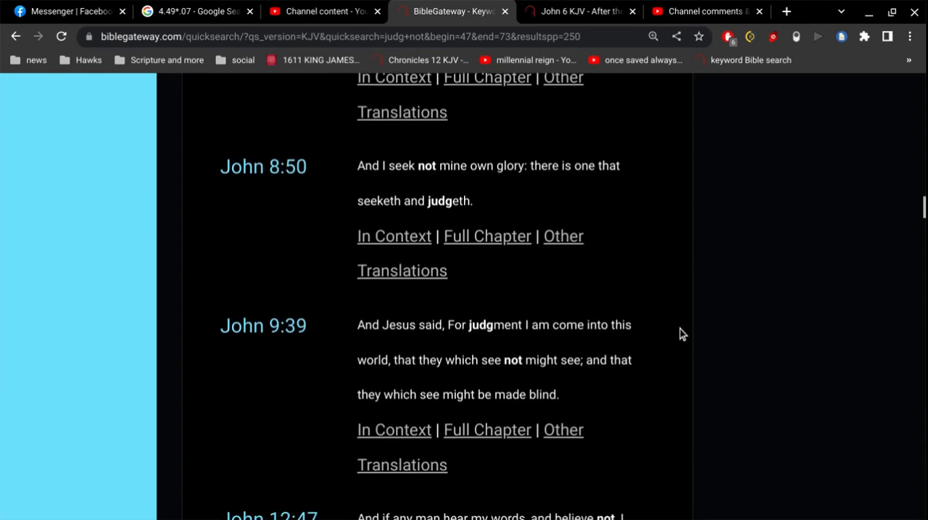
scroll("down", 3)
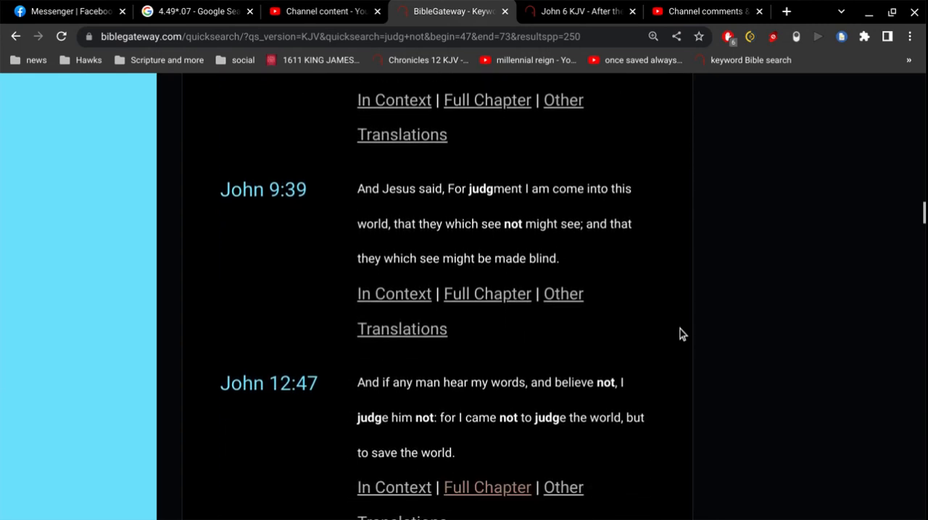
scroll("down", 3)
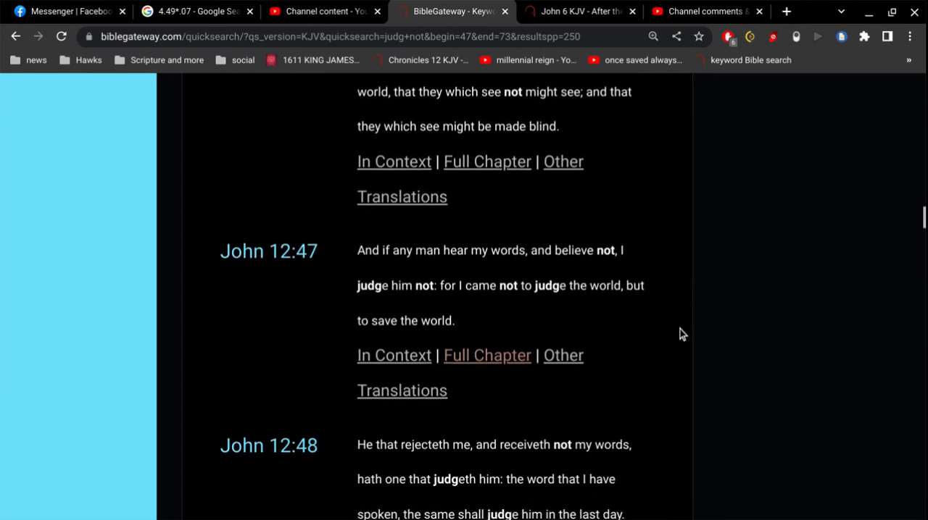
scroll("down", 3)
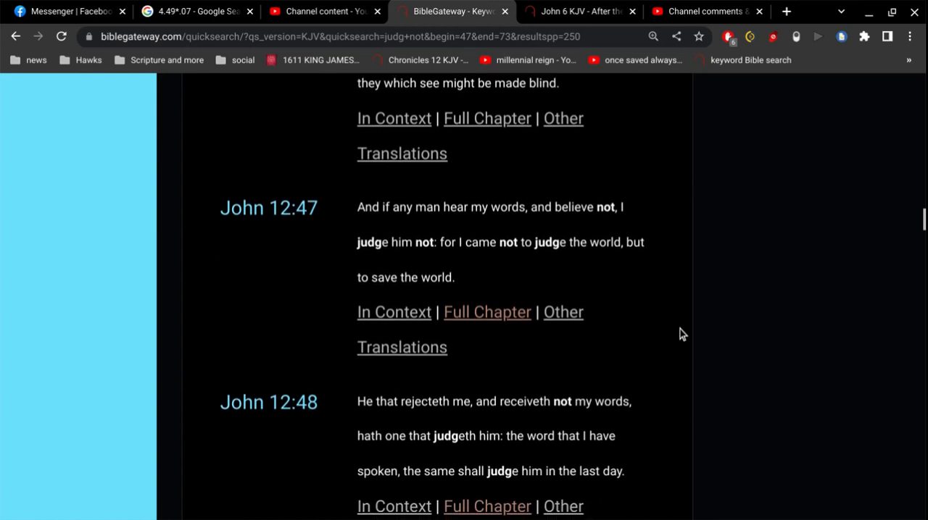
scroll("down", 3)
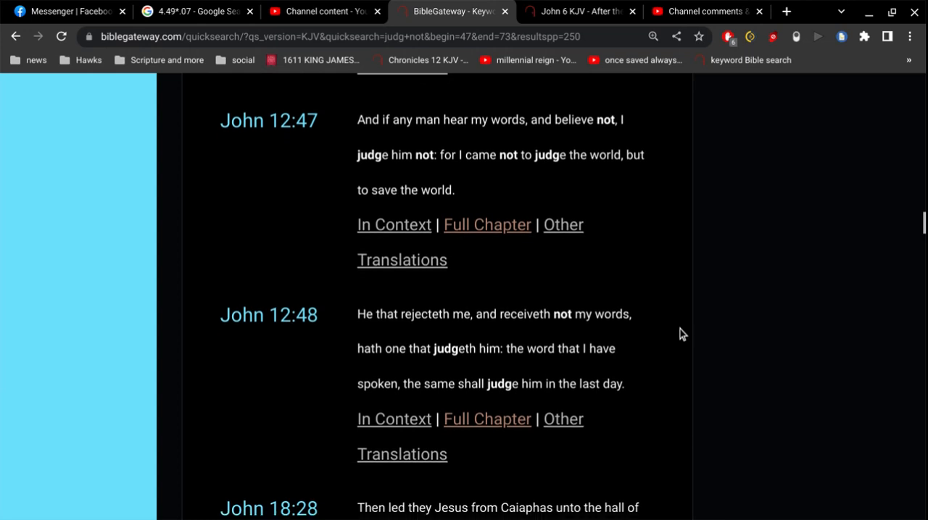
scroll("down", 3)
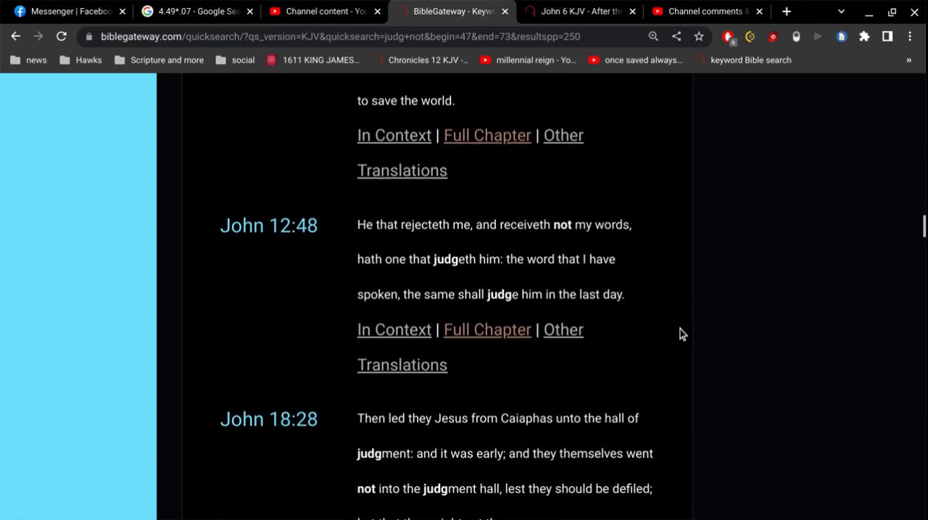
scroll("down", 3)
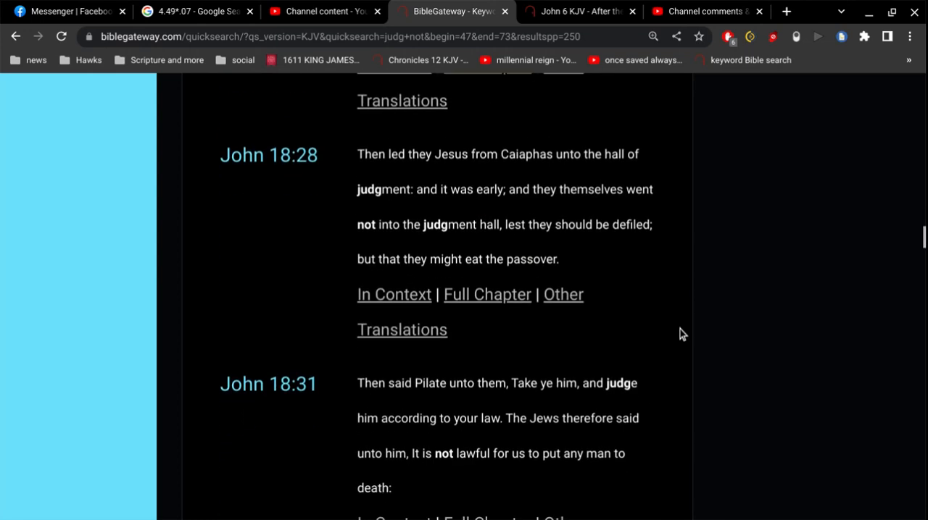
scroll("down", 3)
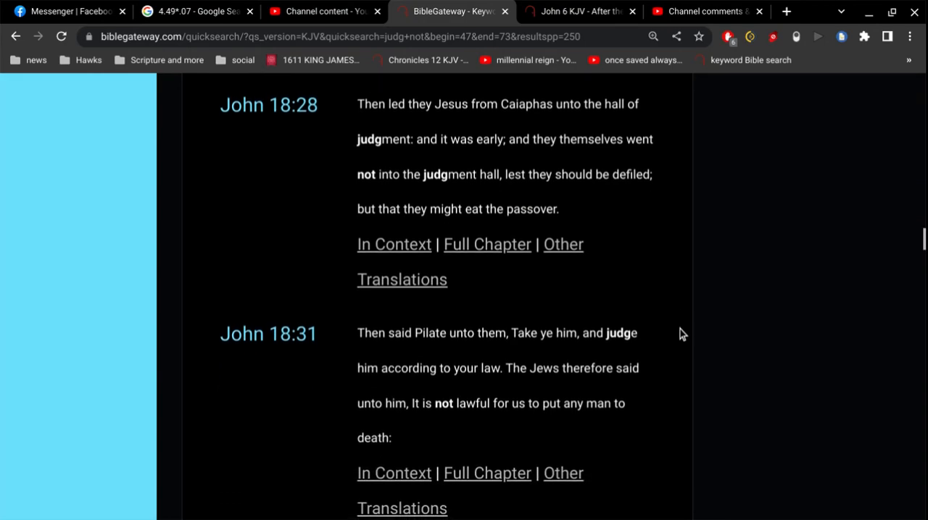
scroll("down", 3)
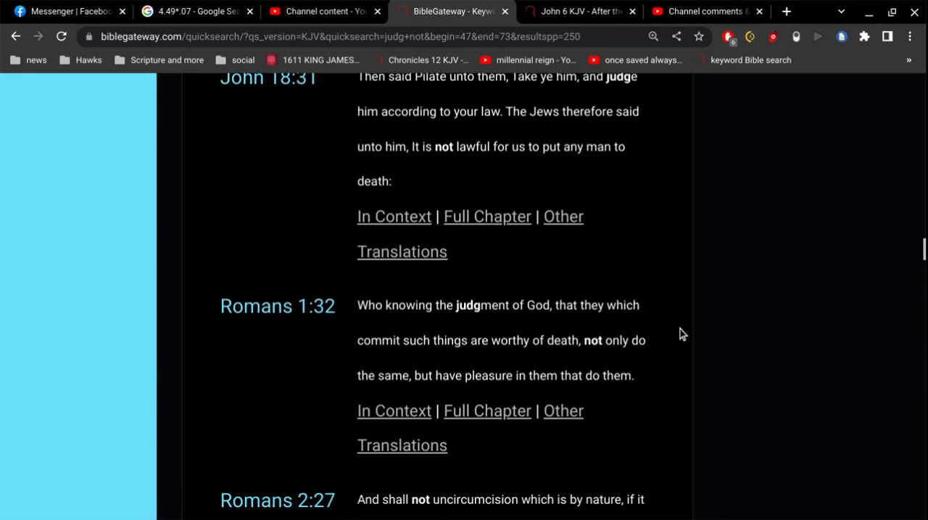
scroll("down", 3)
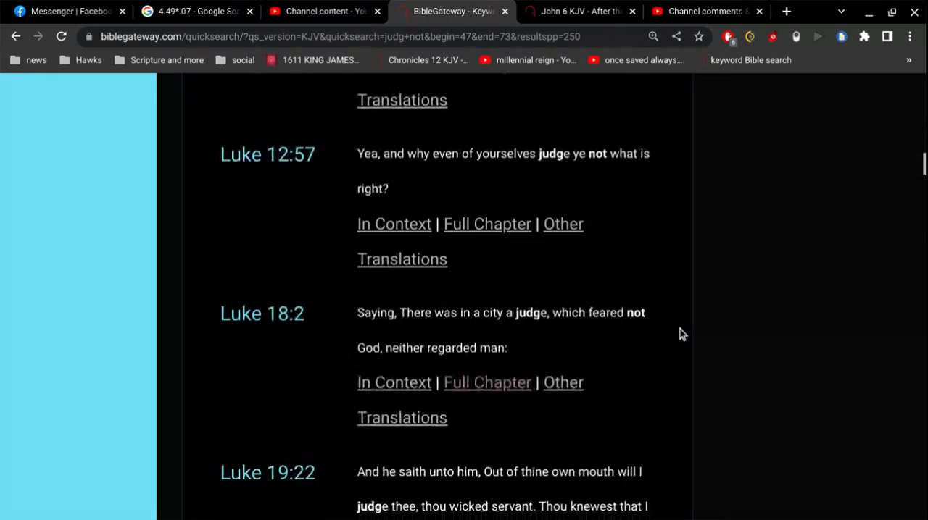
scroll("down", 3)
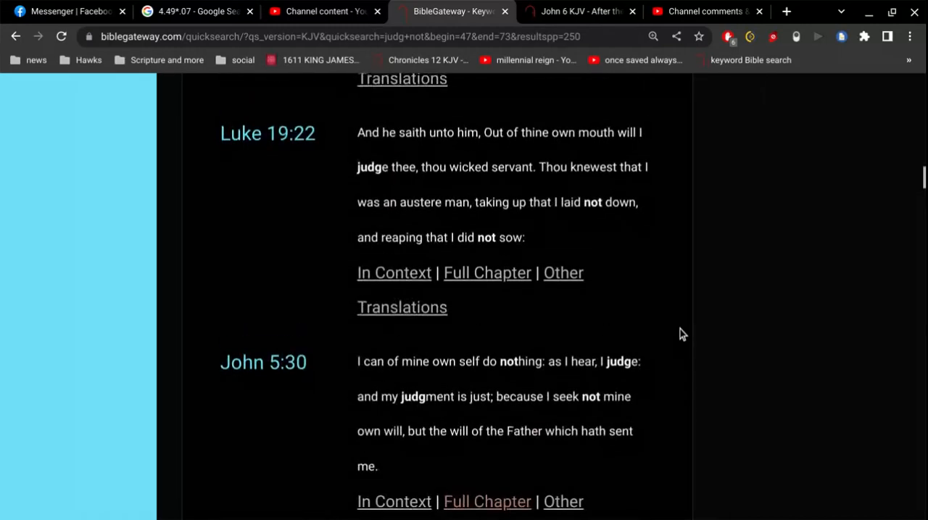
scroll("down", 3)
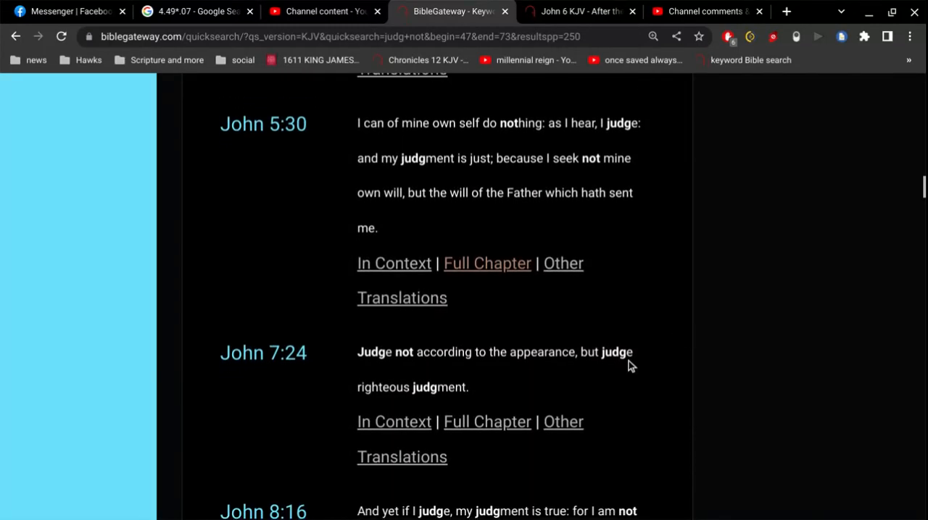
Step: Switch back to the YouTube Studio Channel comments tab showing the elect question
left_click(703, 12)
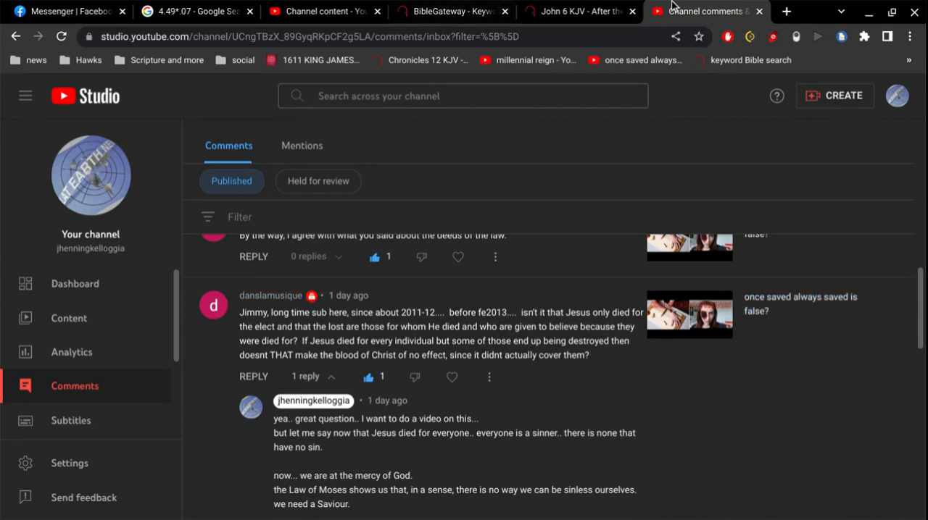
Step: Search the KJV for 'condemn light world' from the John 6 tab, returning John 3:19
left_click(577, 12)
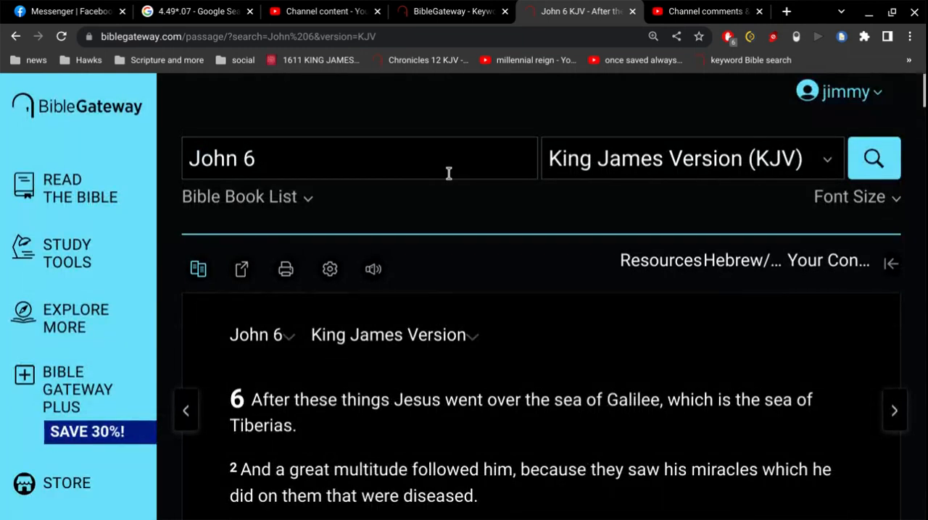
type("condm")
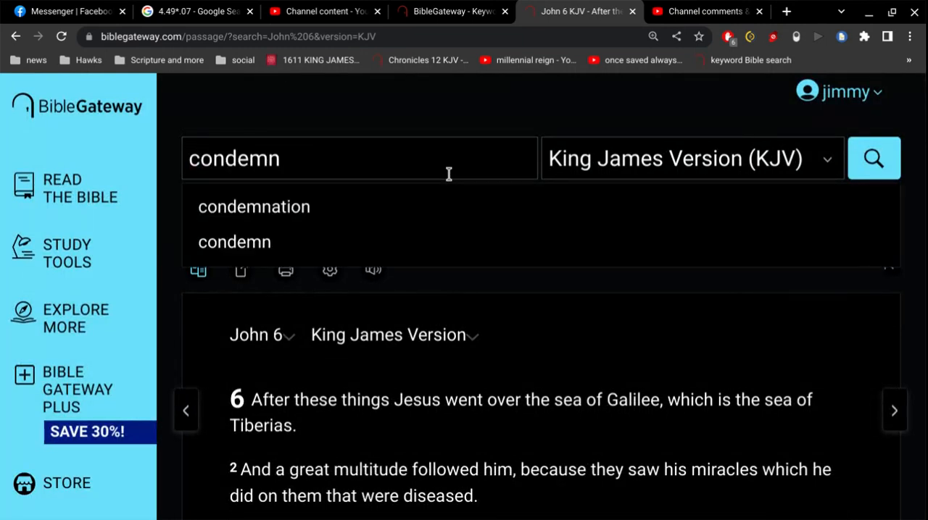
type("light")
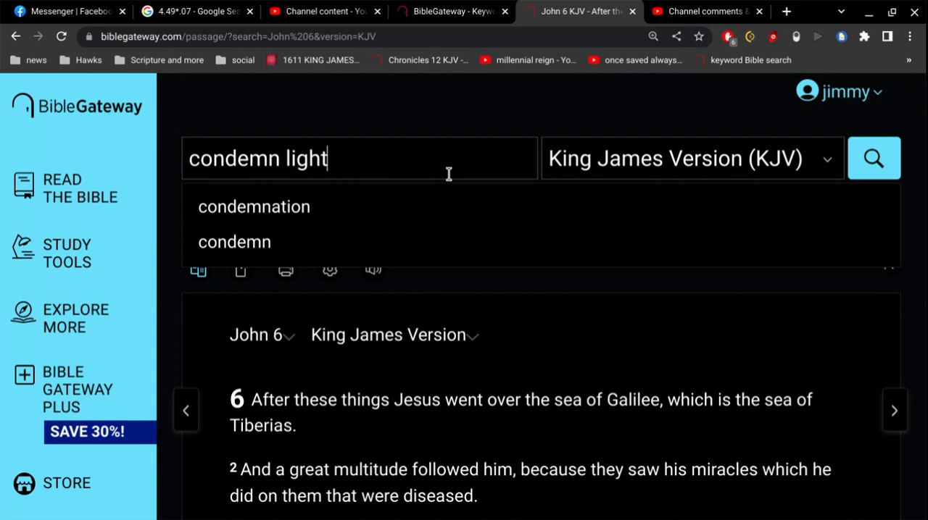
type("world")
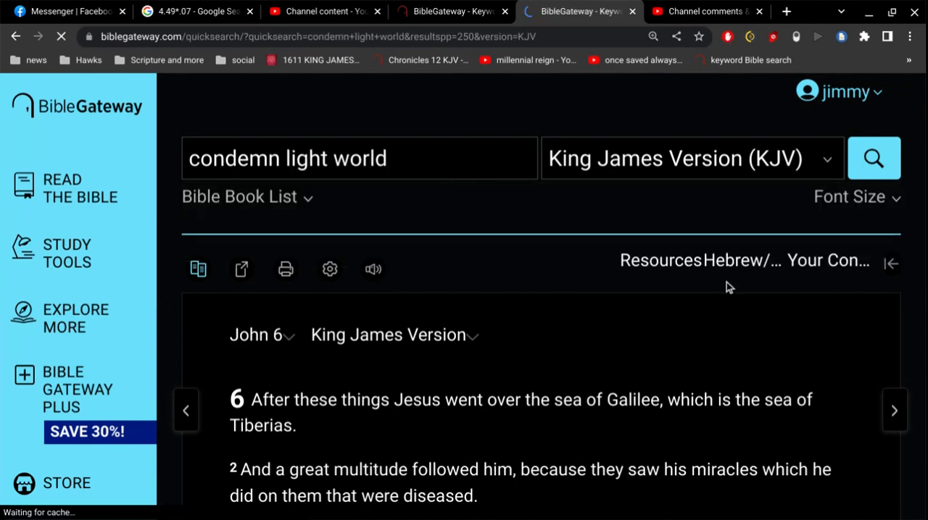
left_click(873, 158)
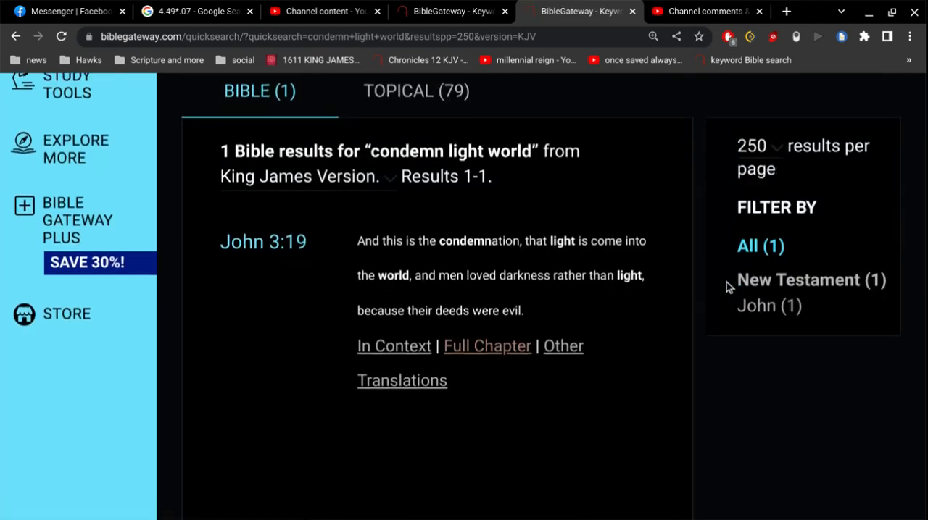
mouse_move(611, 304)
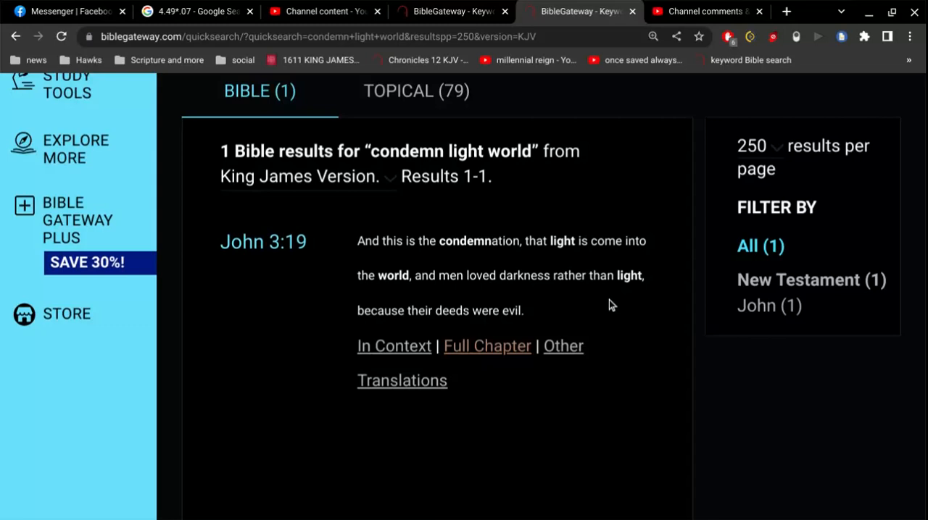
Step: Open the full chapter of John 3 and read verses 14 through 19
left_click(488, 345)
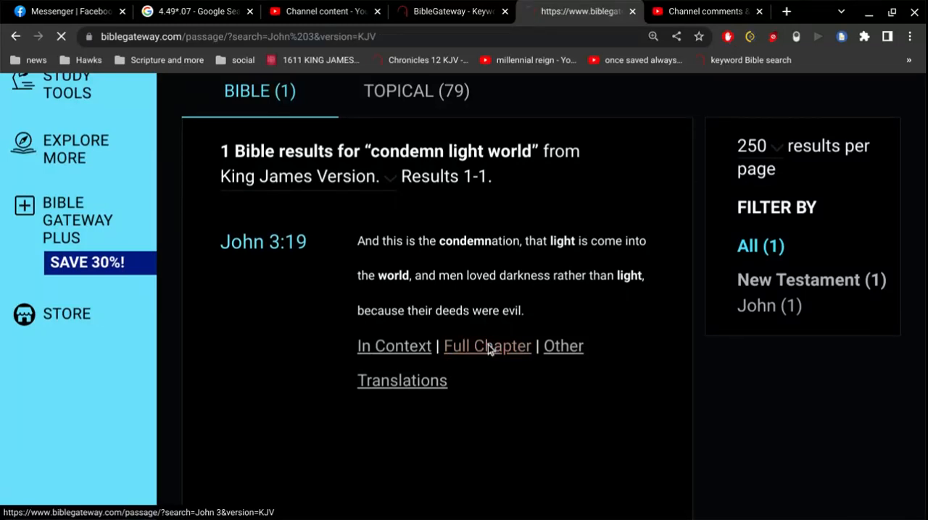
left_click(487, 345)
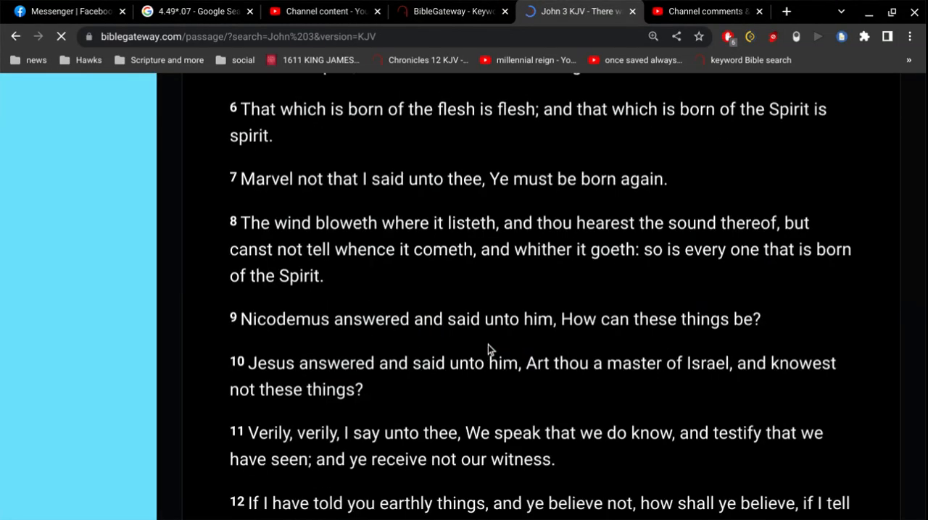
scroll("down", 3)
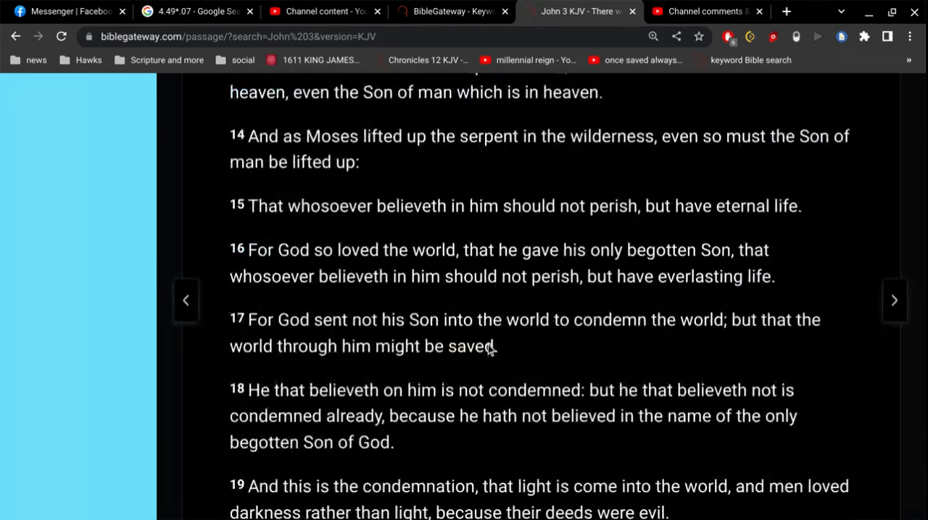
scroll("down", 3)
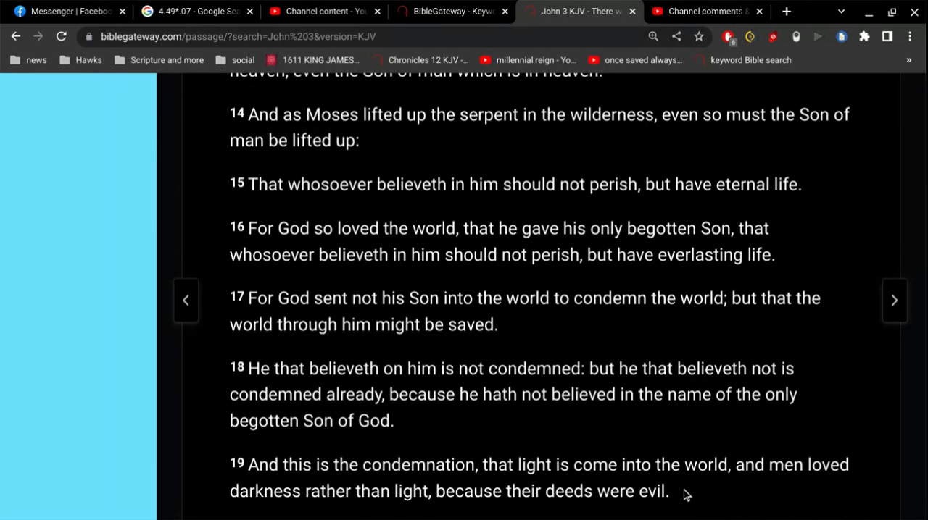
mouse_move(528, 346)
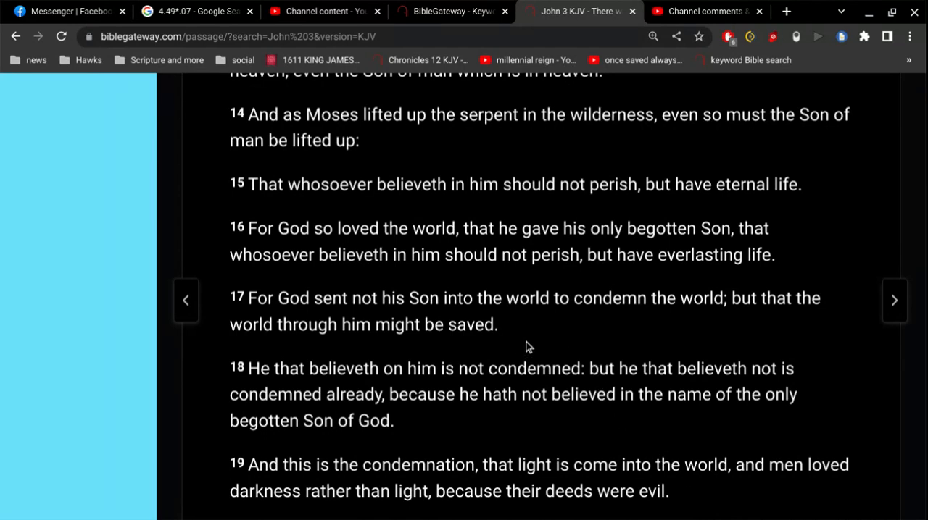
mouse_move(525, 342)
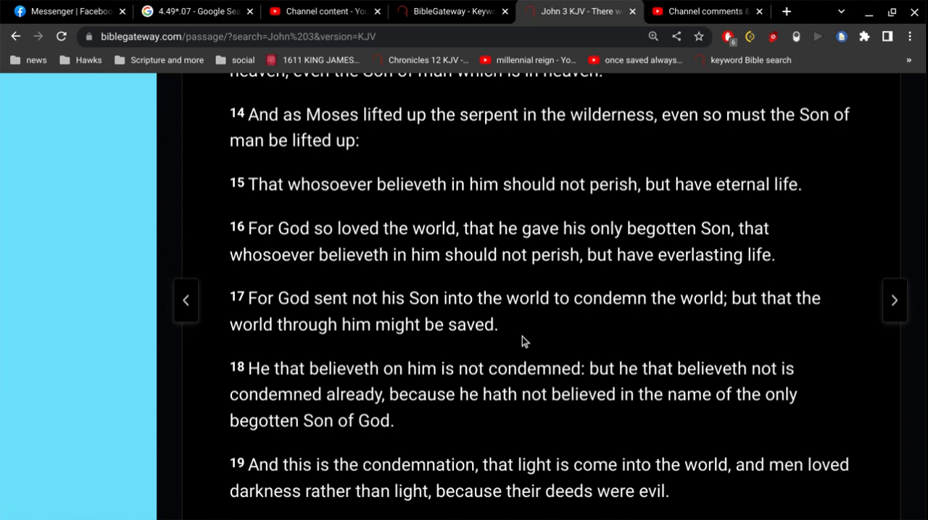
scroll("down", 3)
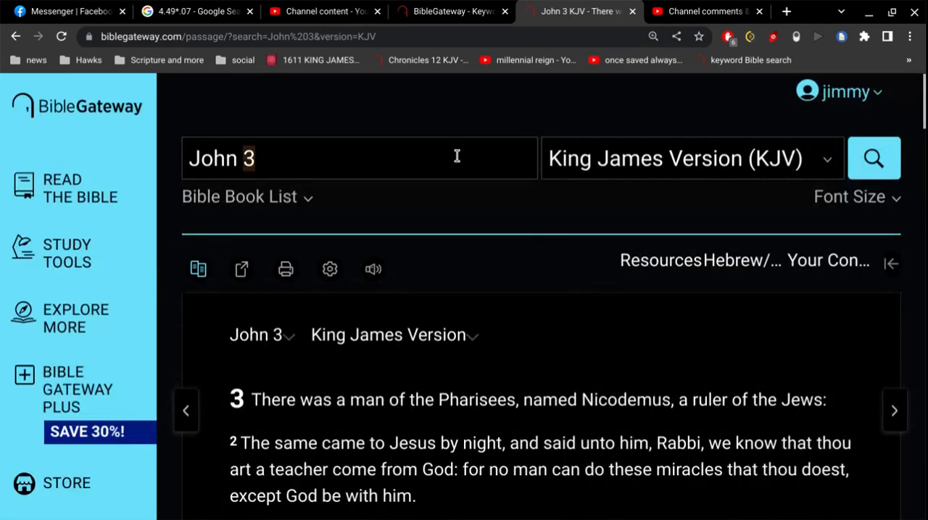
Step: Begin a new KJV search with 'faith Noah' in the passage search box
type("faith")
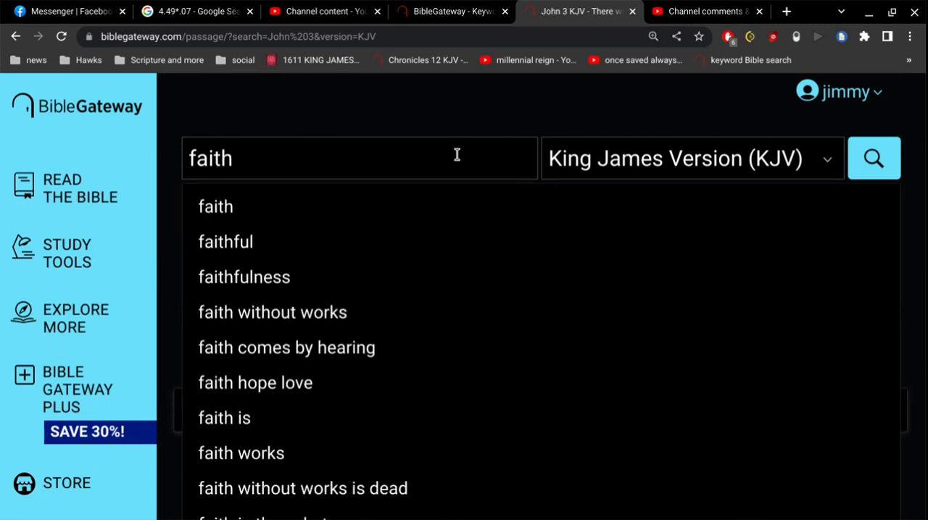
type("Noah")
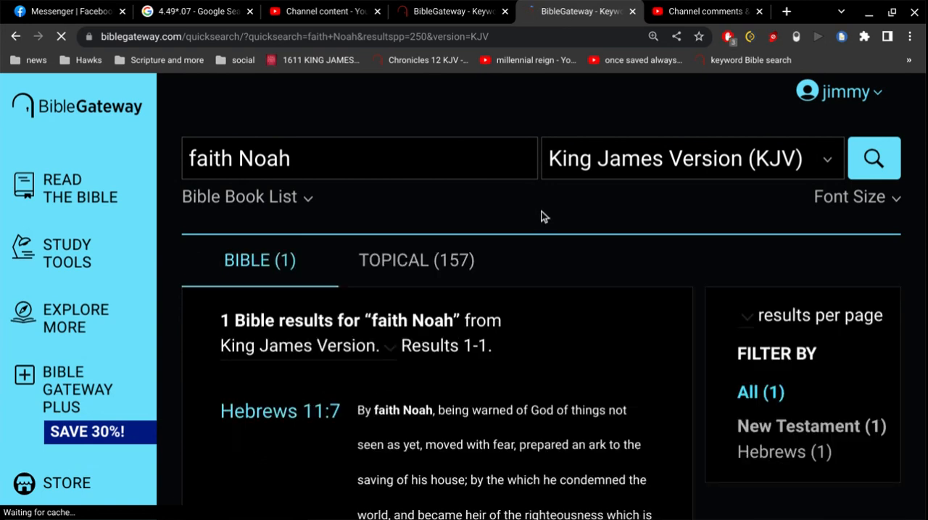
Step: Scroll down to read the single 'faith Noah' result, Hebrews 11:7
scroll("down", 3)
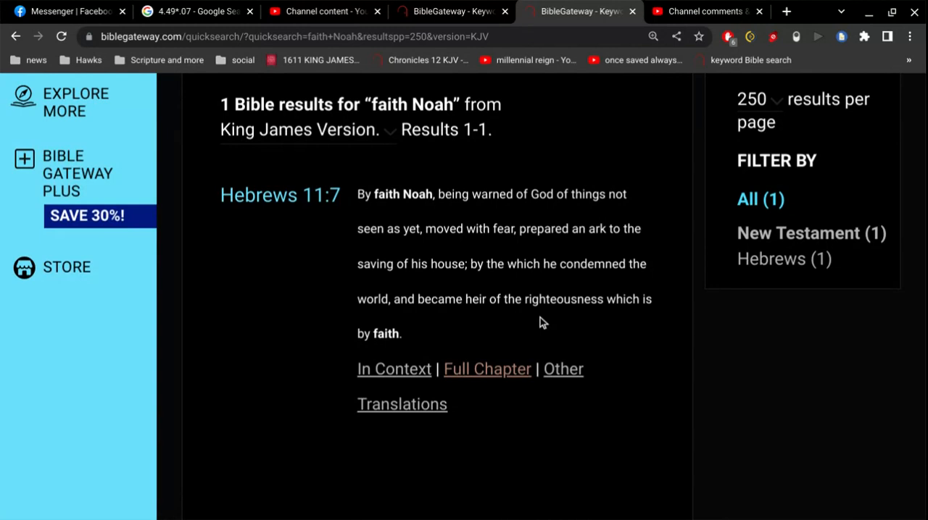
mouse_move(829, 6)
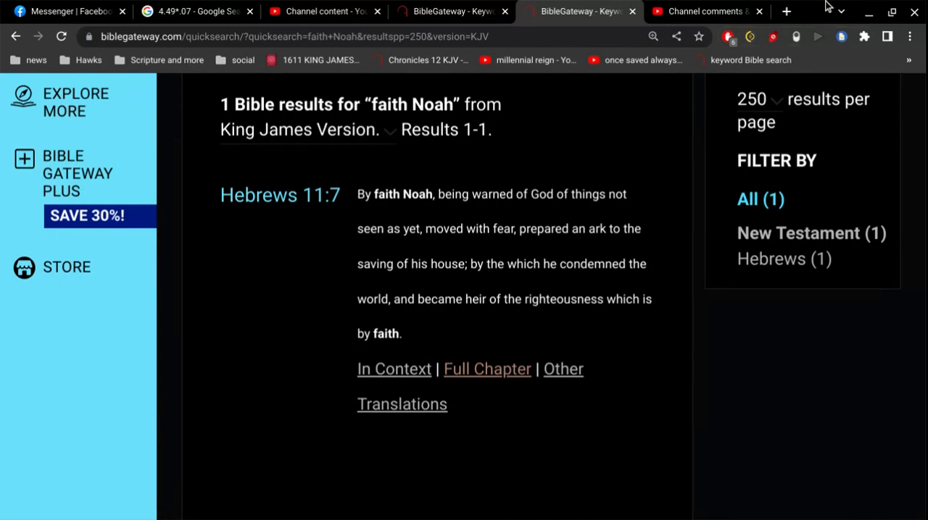
Step: Return to YouTube Studio comments and scroll past the long reply to the comment about God writing the Bible
left_click(703, 12)
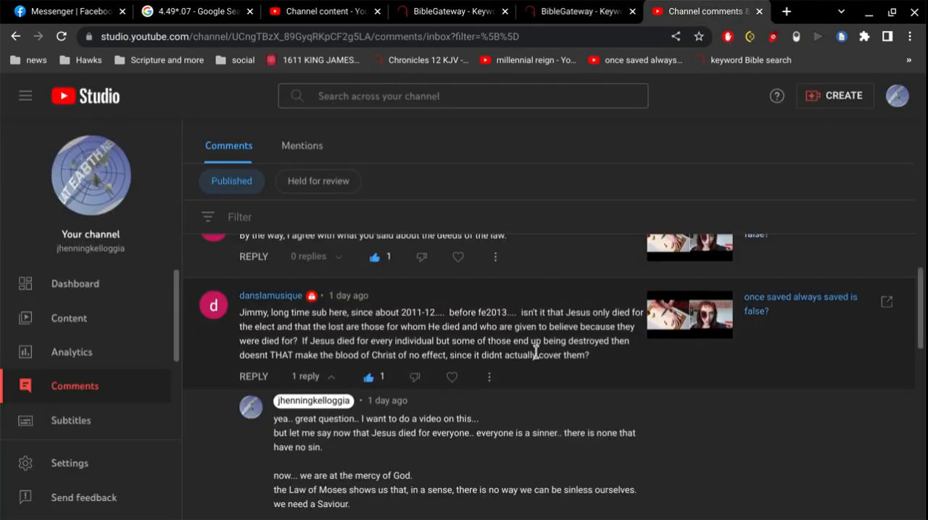
scroll("down", 3)
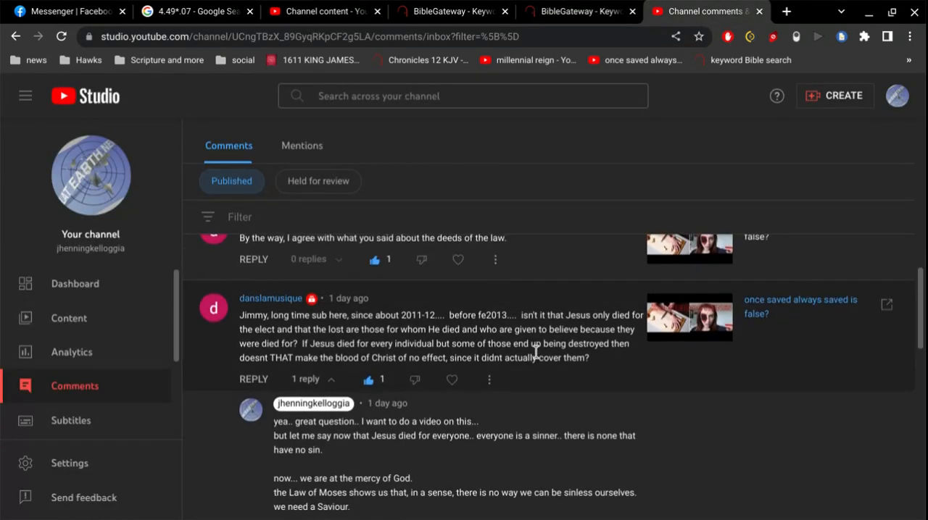
scroll("down", 3)
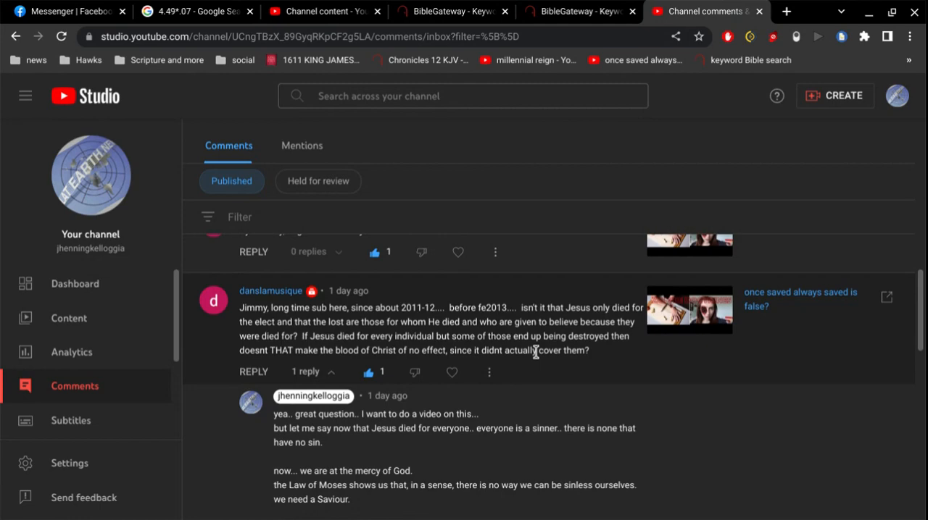
scroll("down", 3)
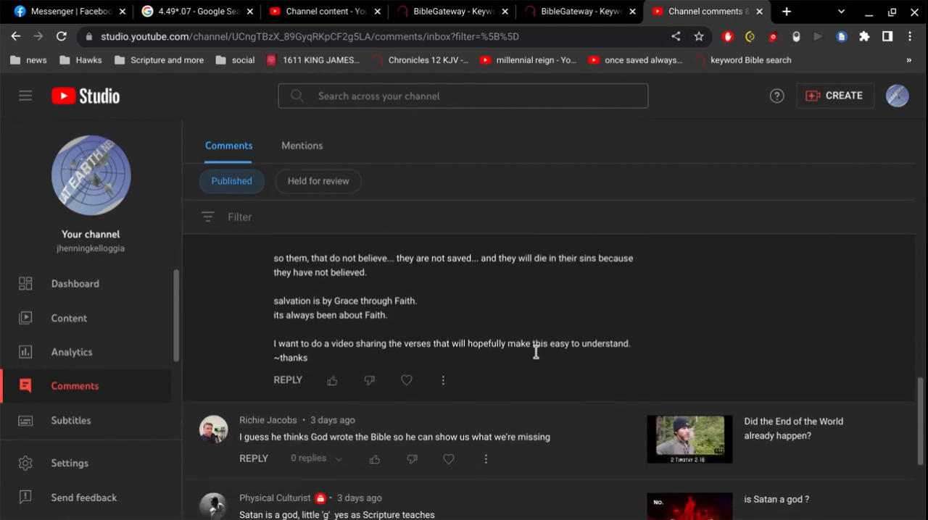
scroll("down", 3)
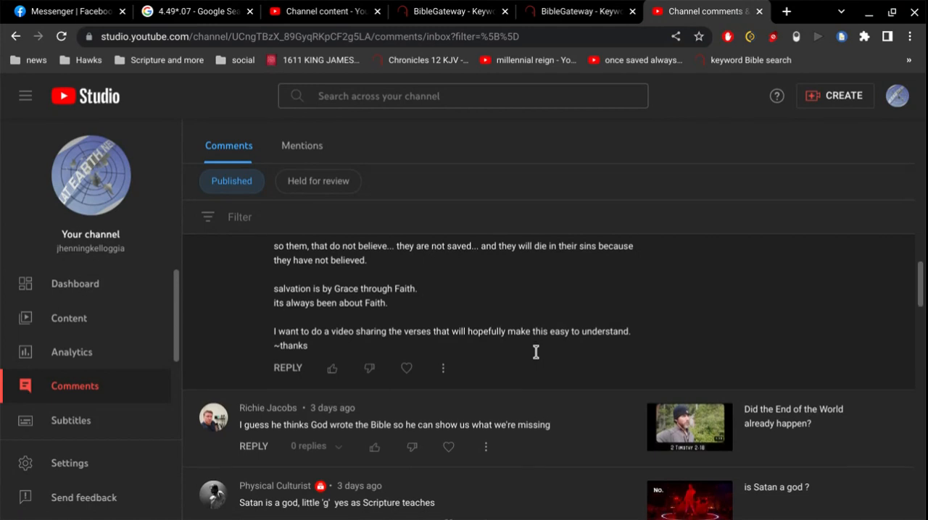
scroll("down", 3)
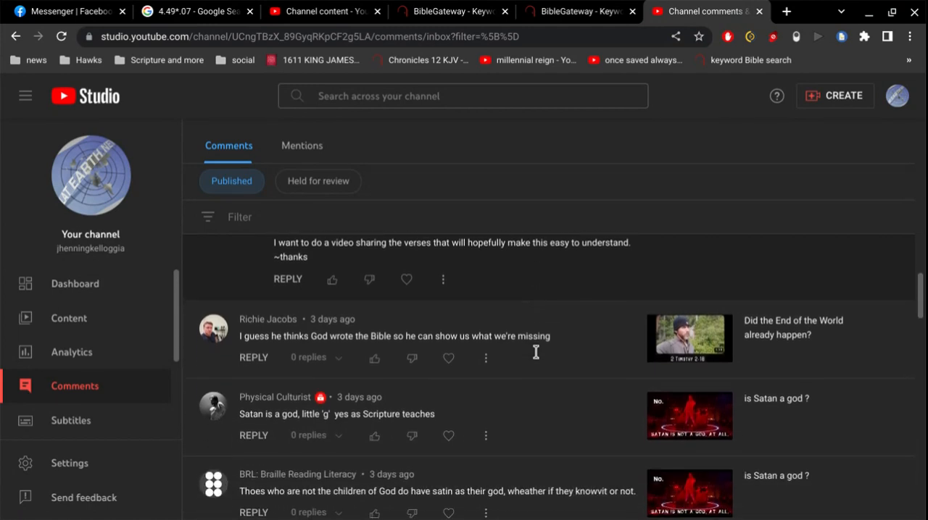
Step: Scroll to the viewer comment saying those not children of God have Satan as their god
scroll("down", 3)
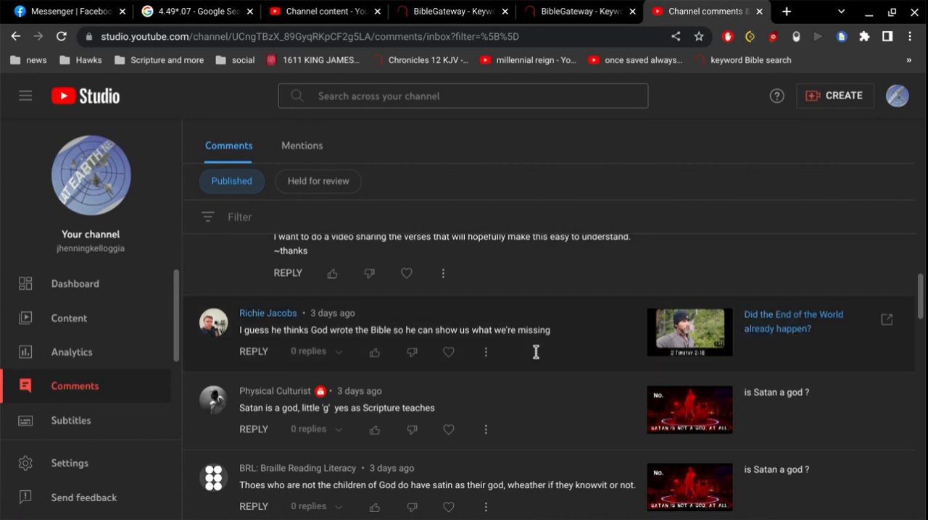
mouse_move(539, 336)
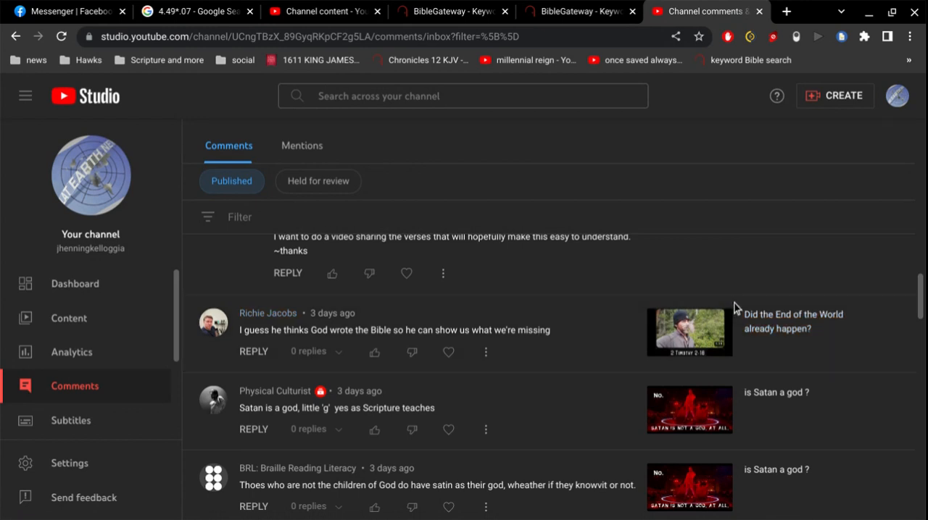
mouse_move(687, 330)
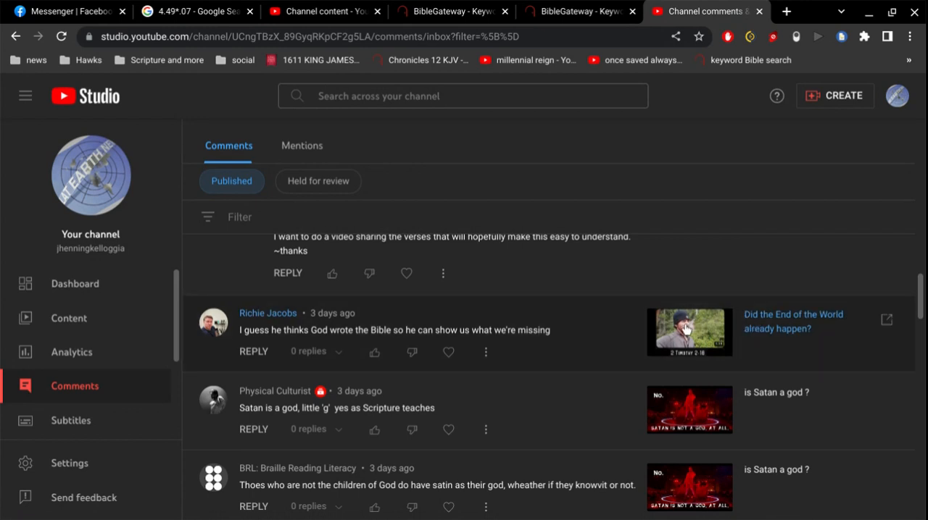
mouse_move(600, 343)
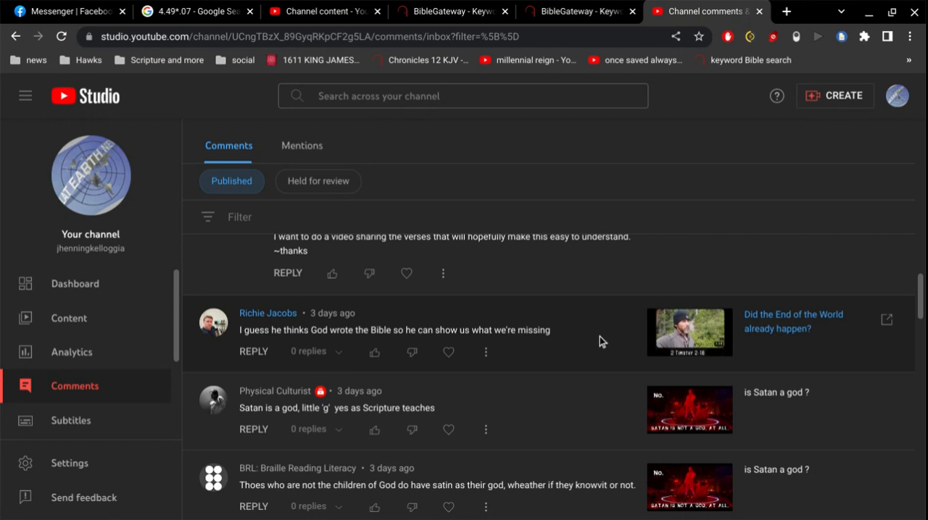
mouse_move(658, 340)
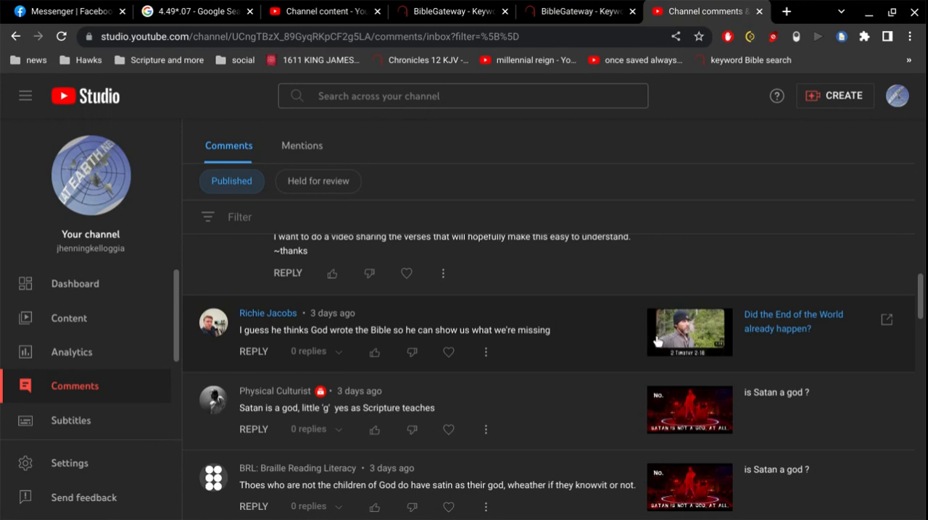
mouse_move(617, 352)
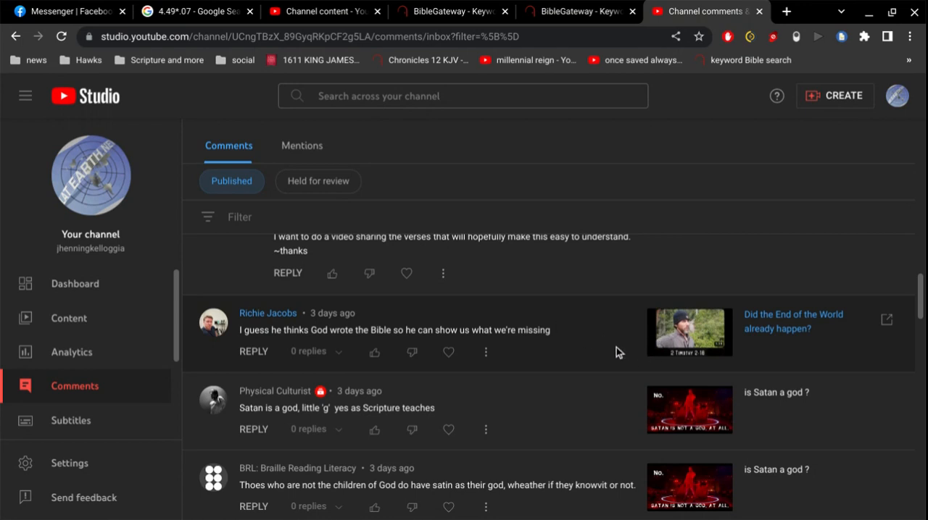
mouse_move(606, 346)
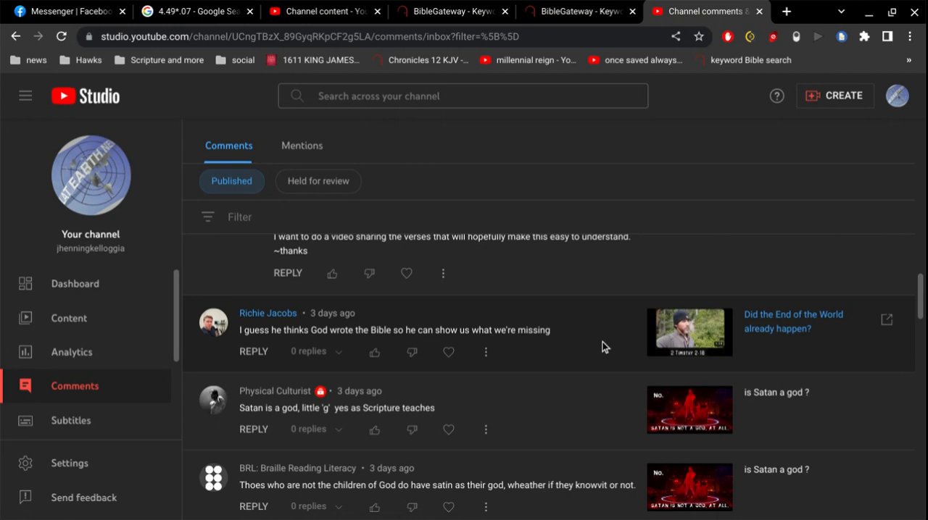
mouse_move(687, 338)
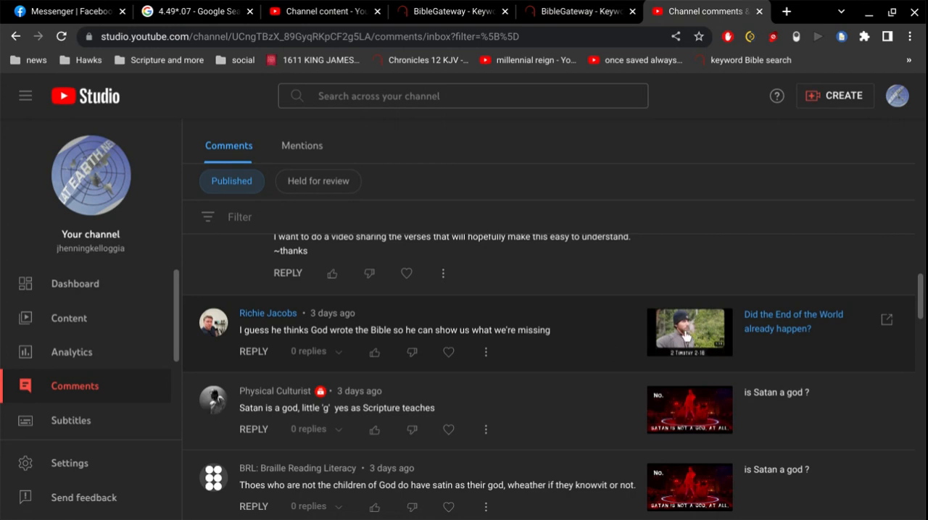
mouse_move(681, 342)
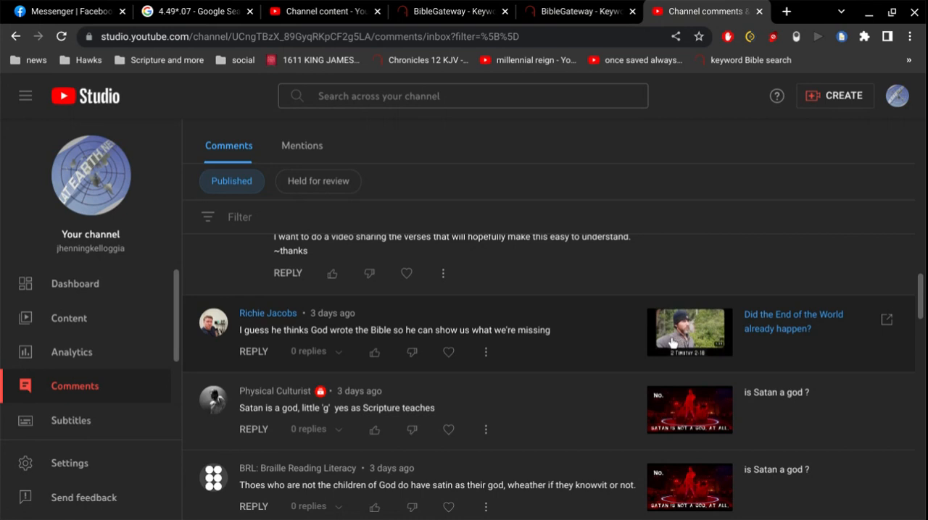
mouse_move(622, 334)
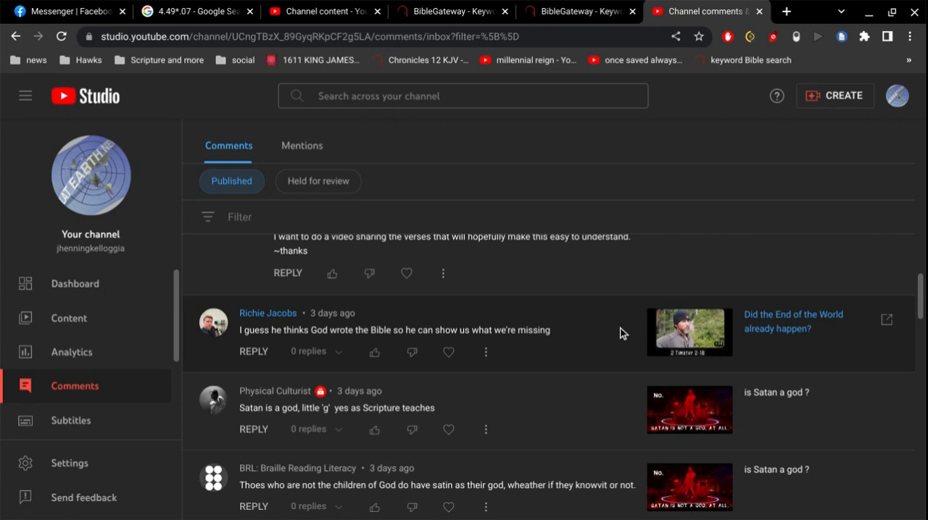
mouse_move(629, 342)
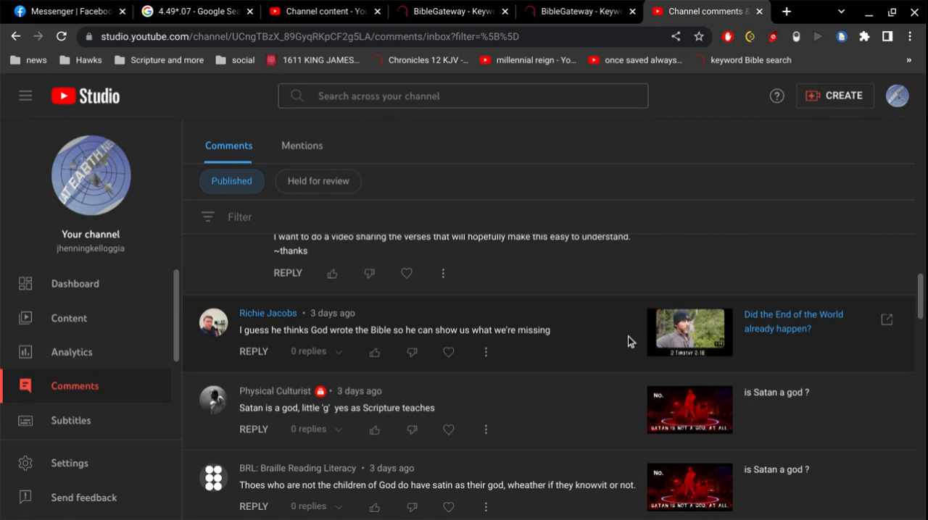
mouse_move(629, 343)
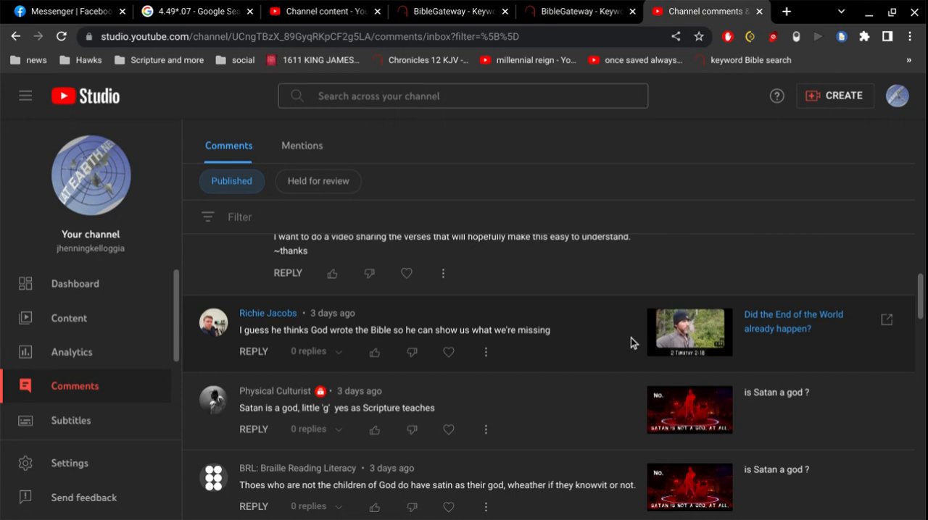
mouse_move(611, 290)
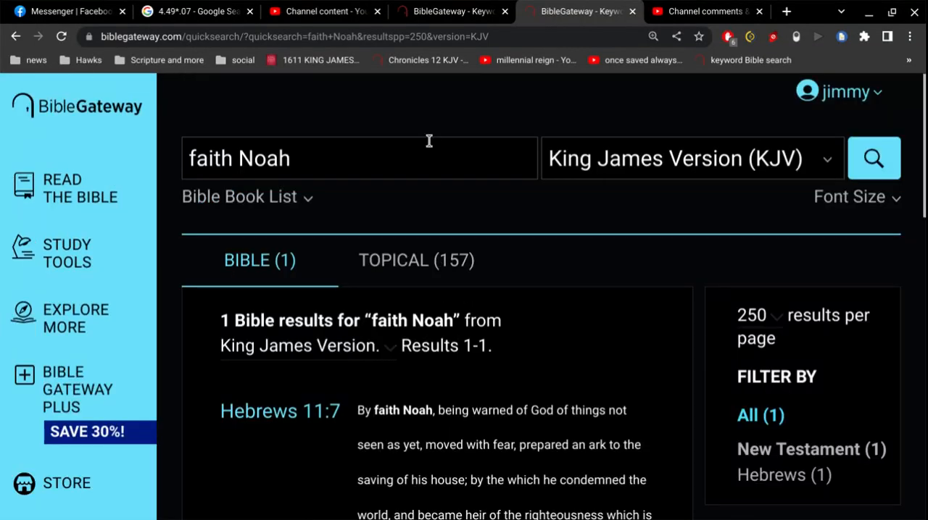
Step: Search the KJV for 'resurrection past' and locate the 2 Timothy 2:18 result
type("resurrec")
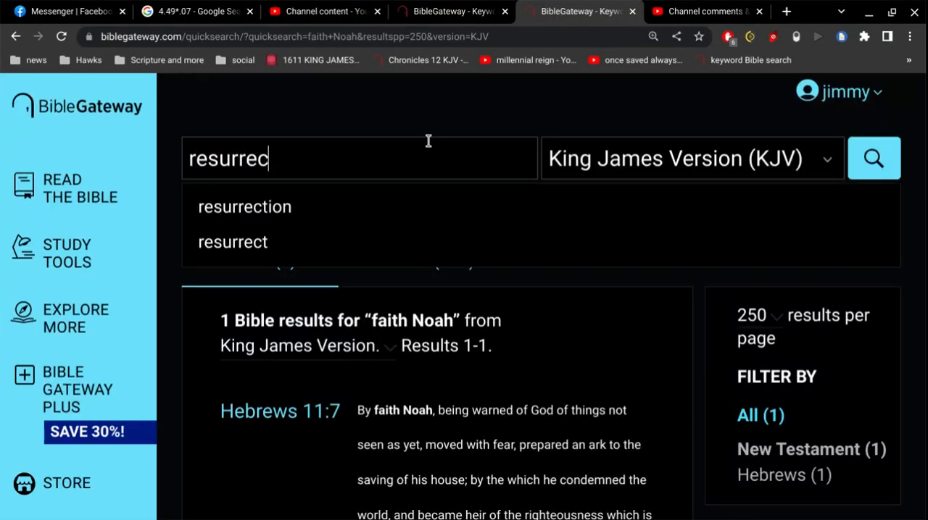
left_click(243, 206)
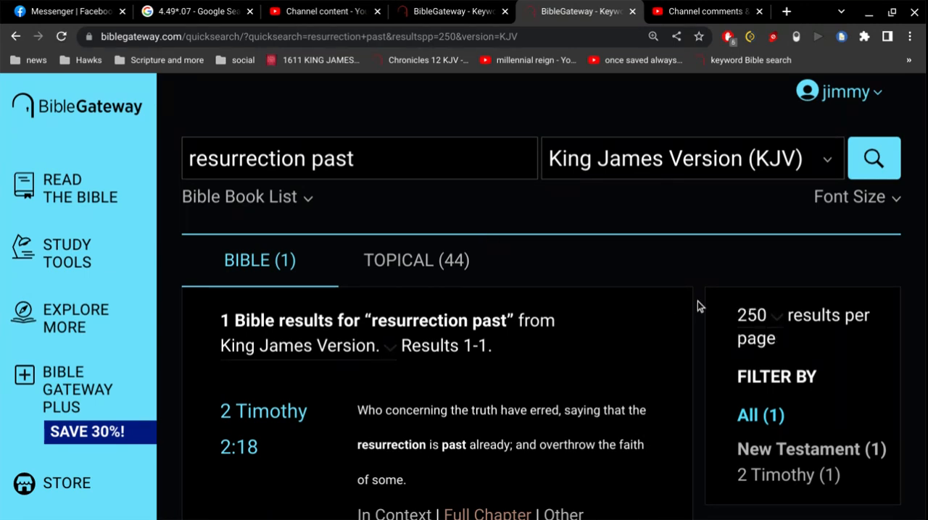
scroll("down", 3)
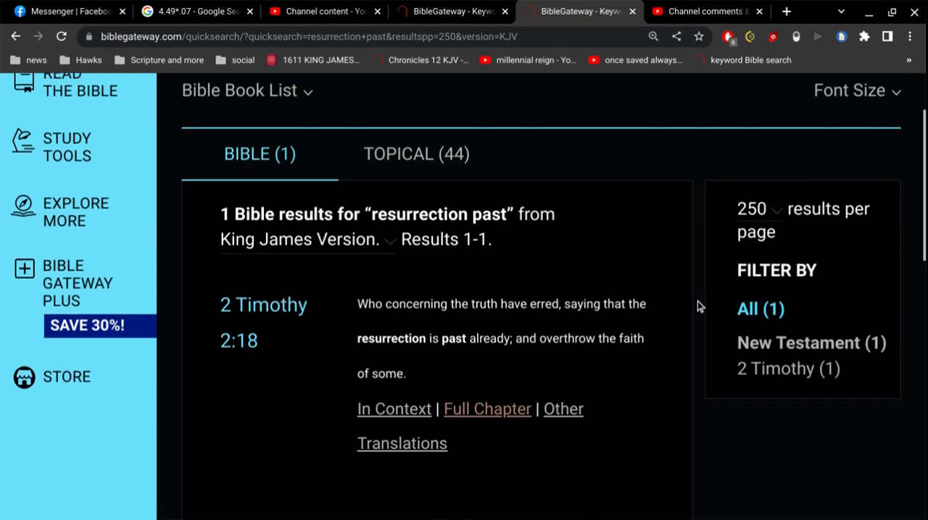
scroll("down", 3)
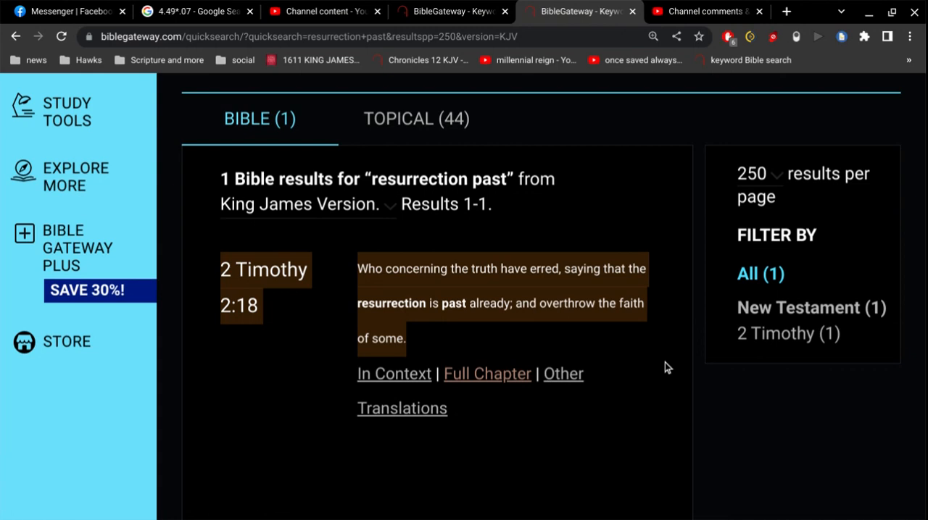
mouse_move(668, 355)
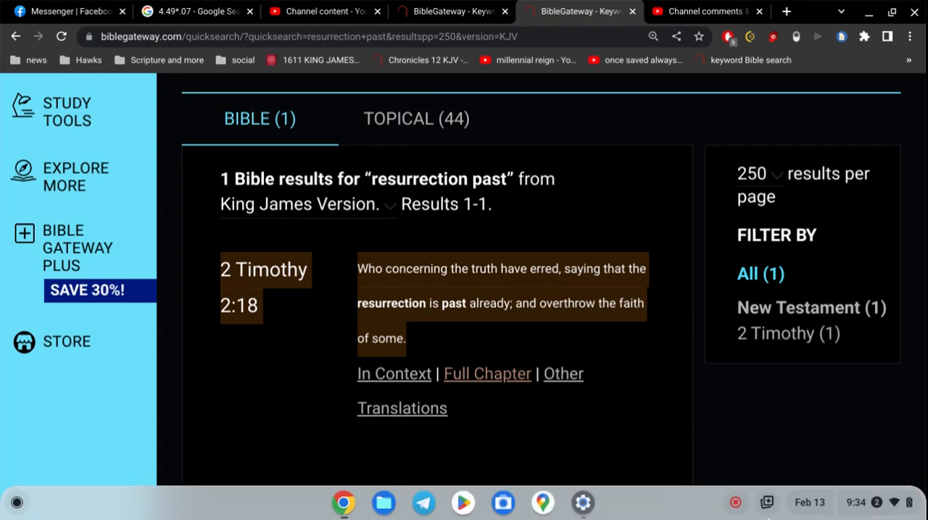
mouse_move(735, 501)
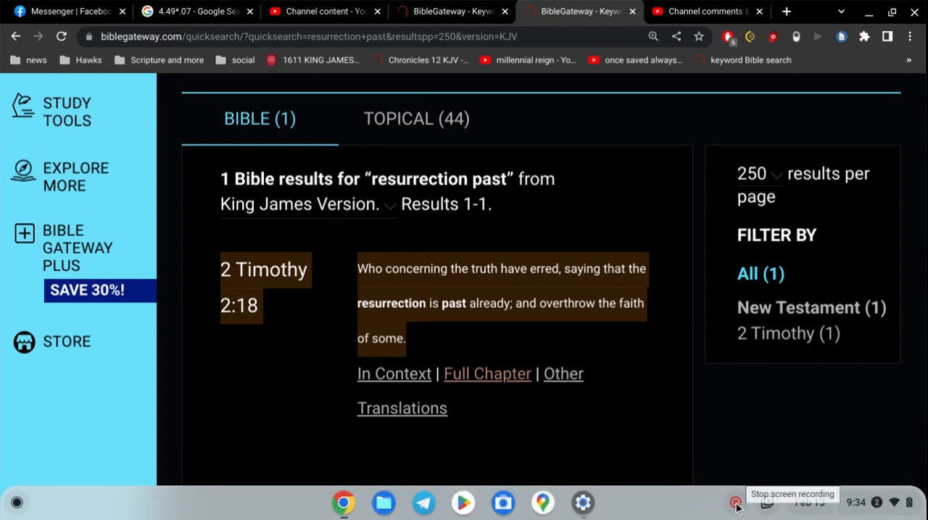
left_click(322, 12)
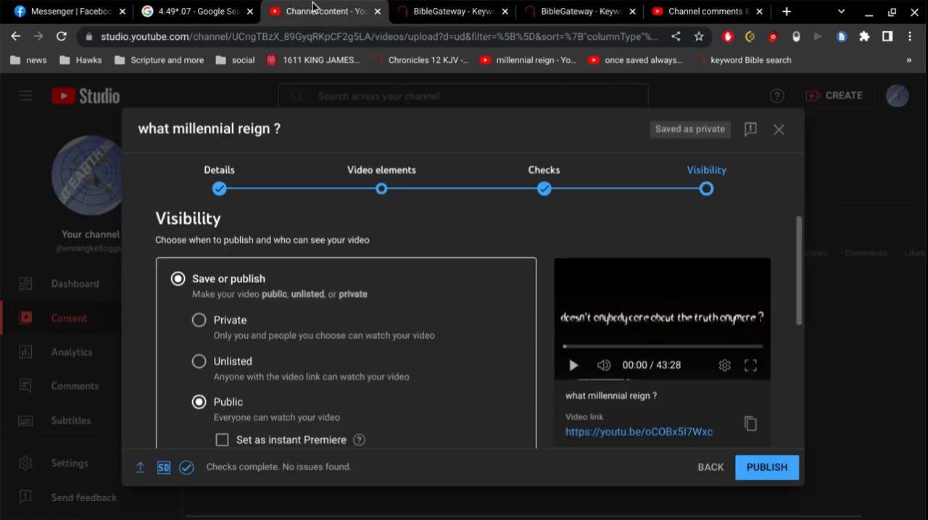